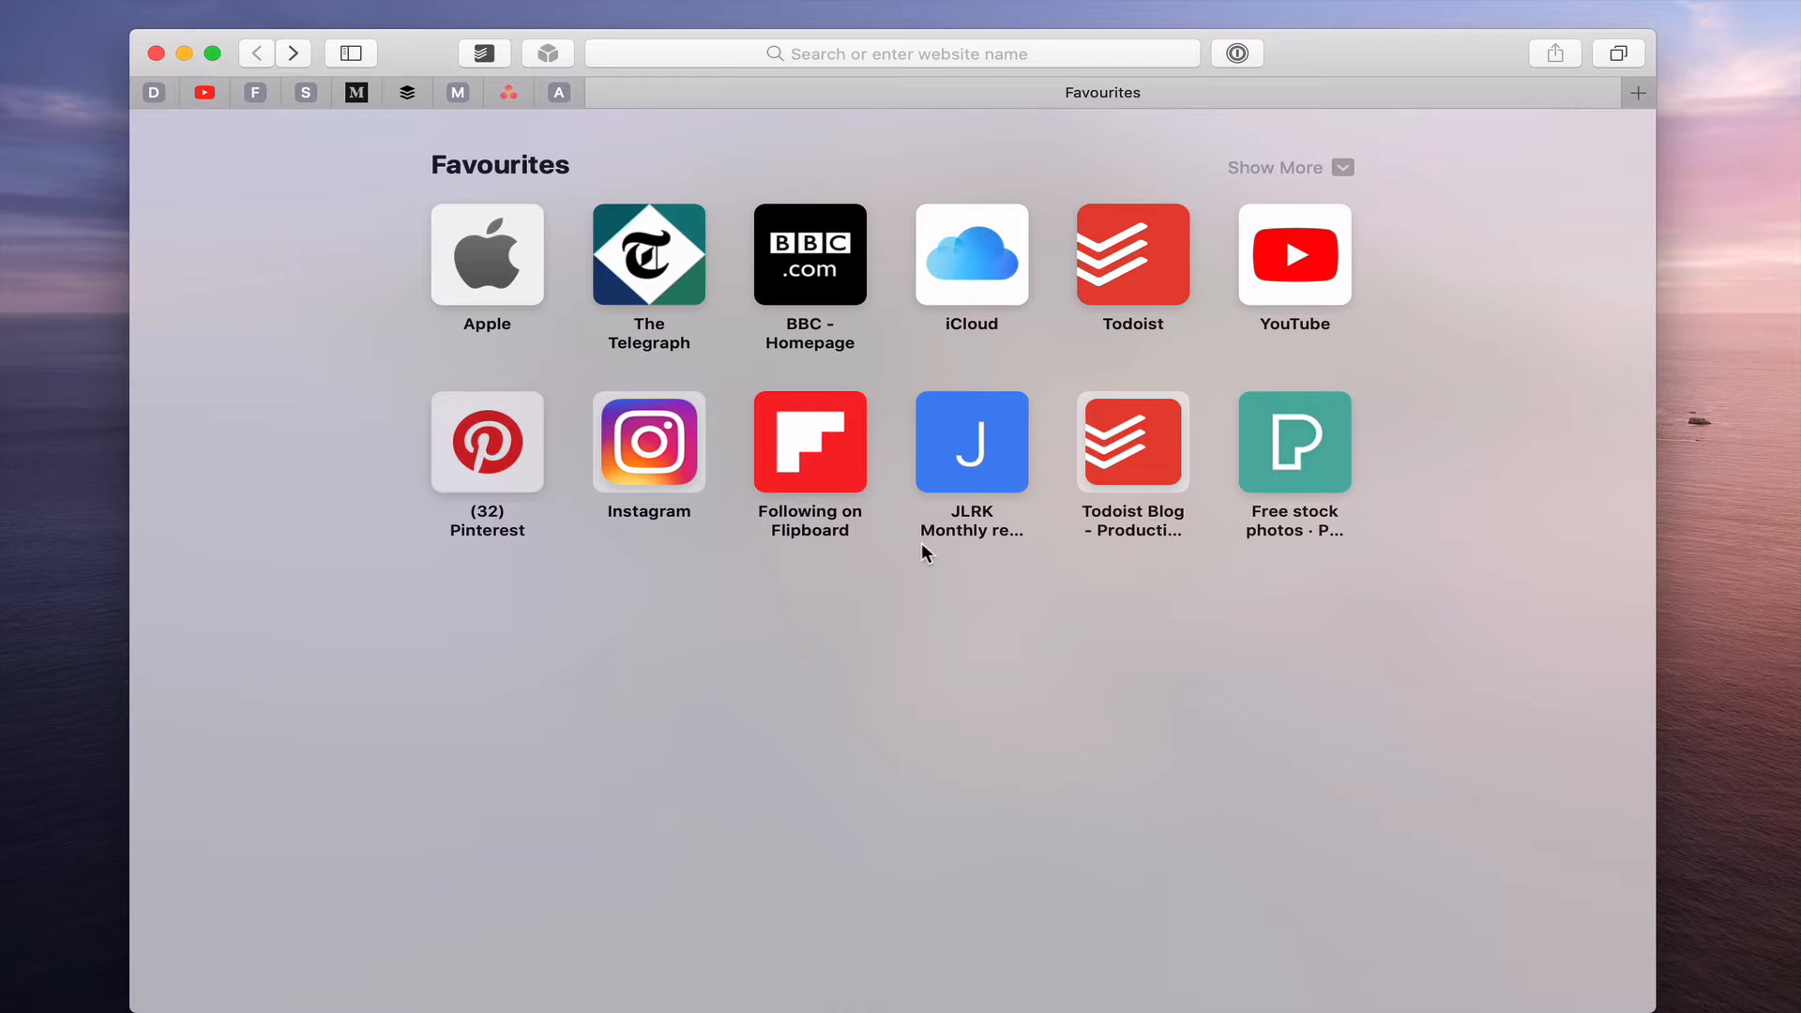
pyautogui.moveTo(1134, 674)
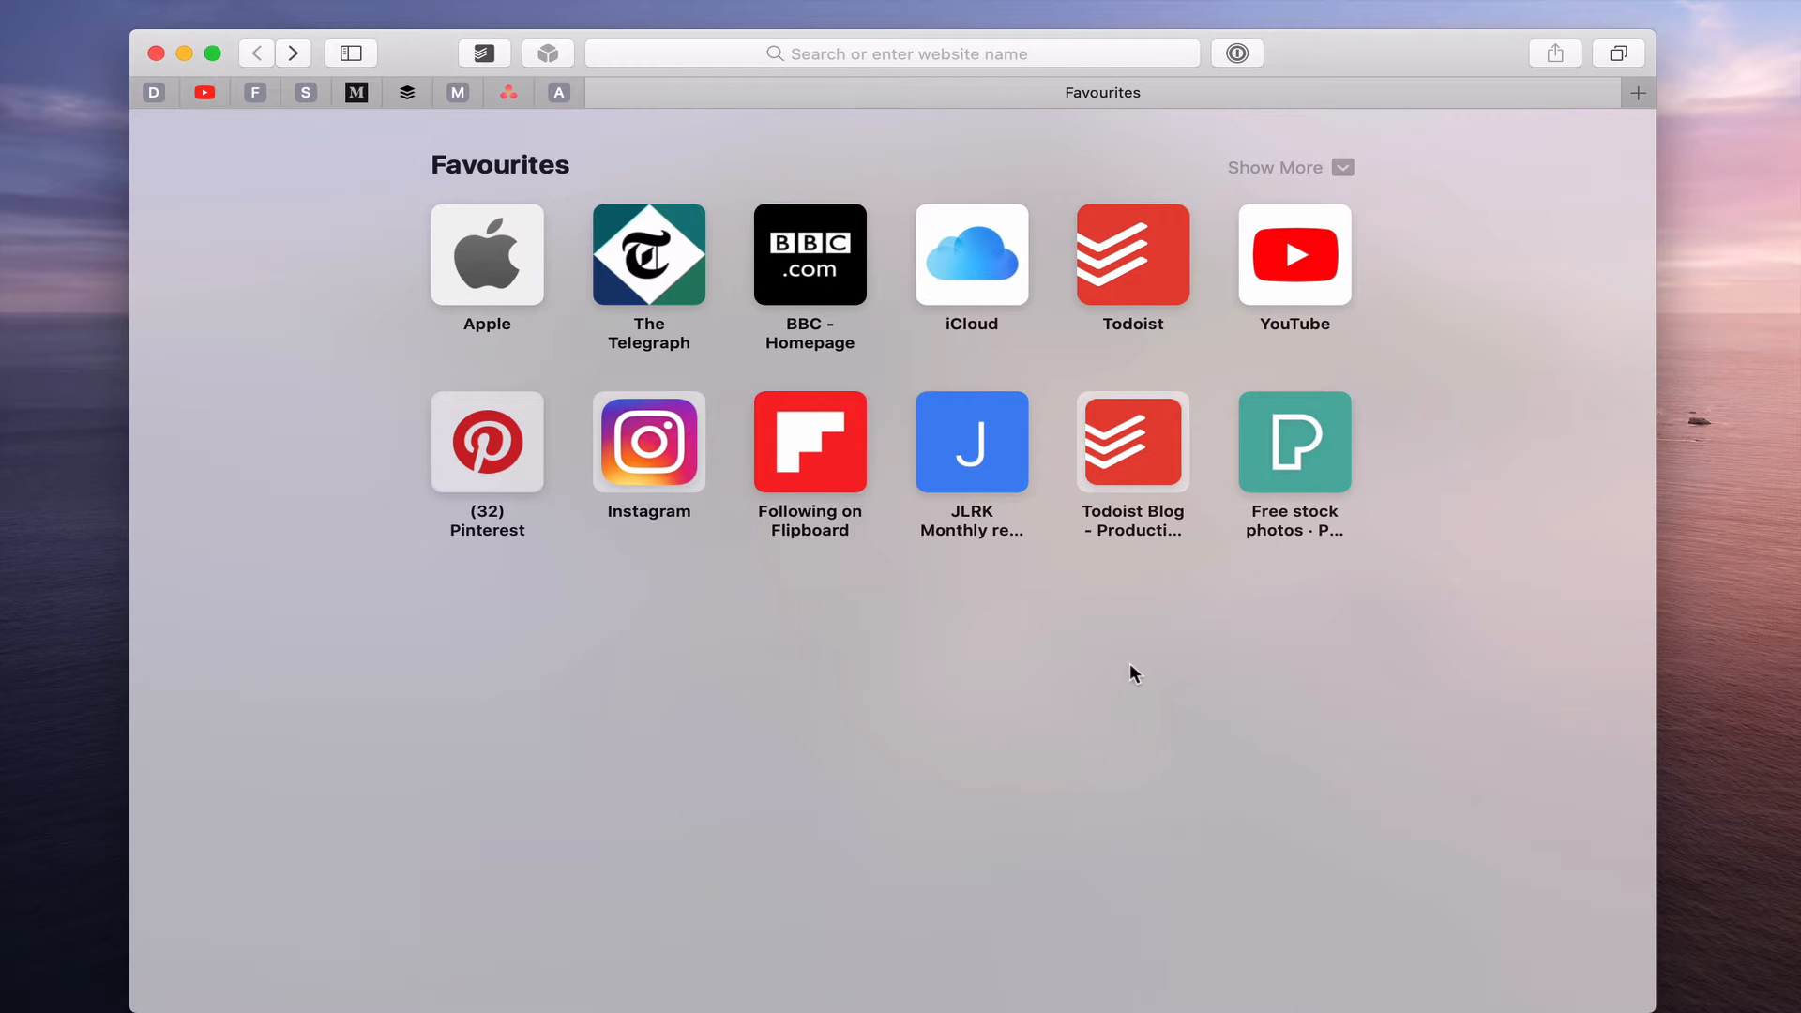
pyautogui.moveTo(1135, 632)
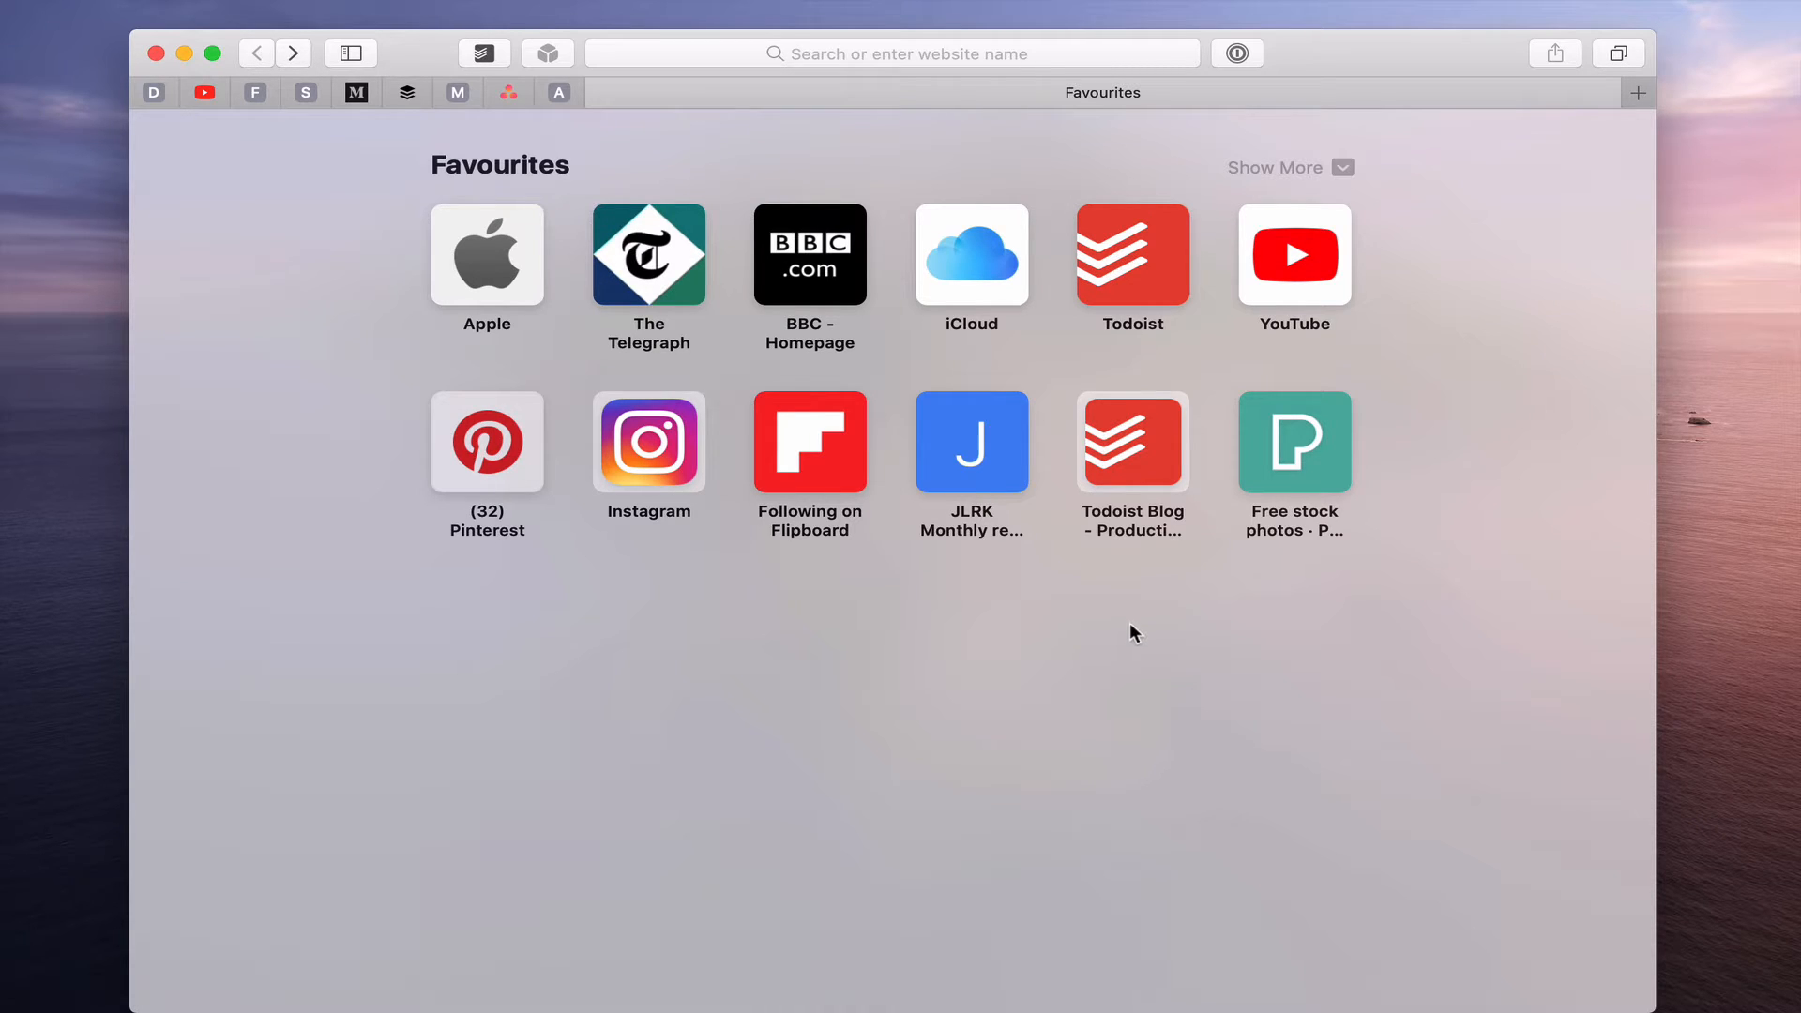
# Load blog.todoist.com from the Todoist Blog favourite tile.
pyautogui.click(1132, 441)
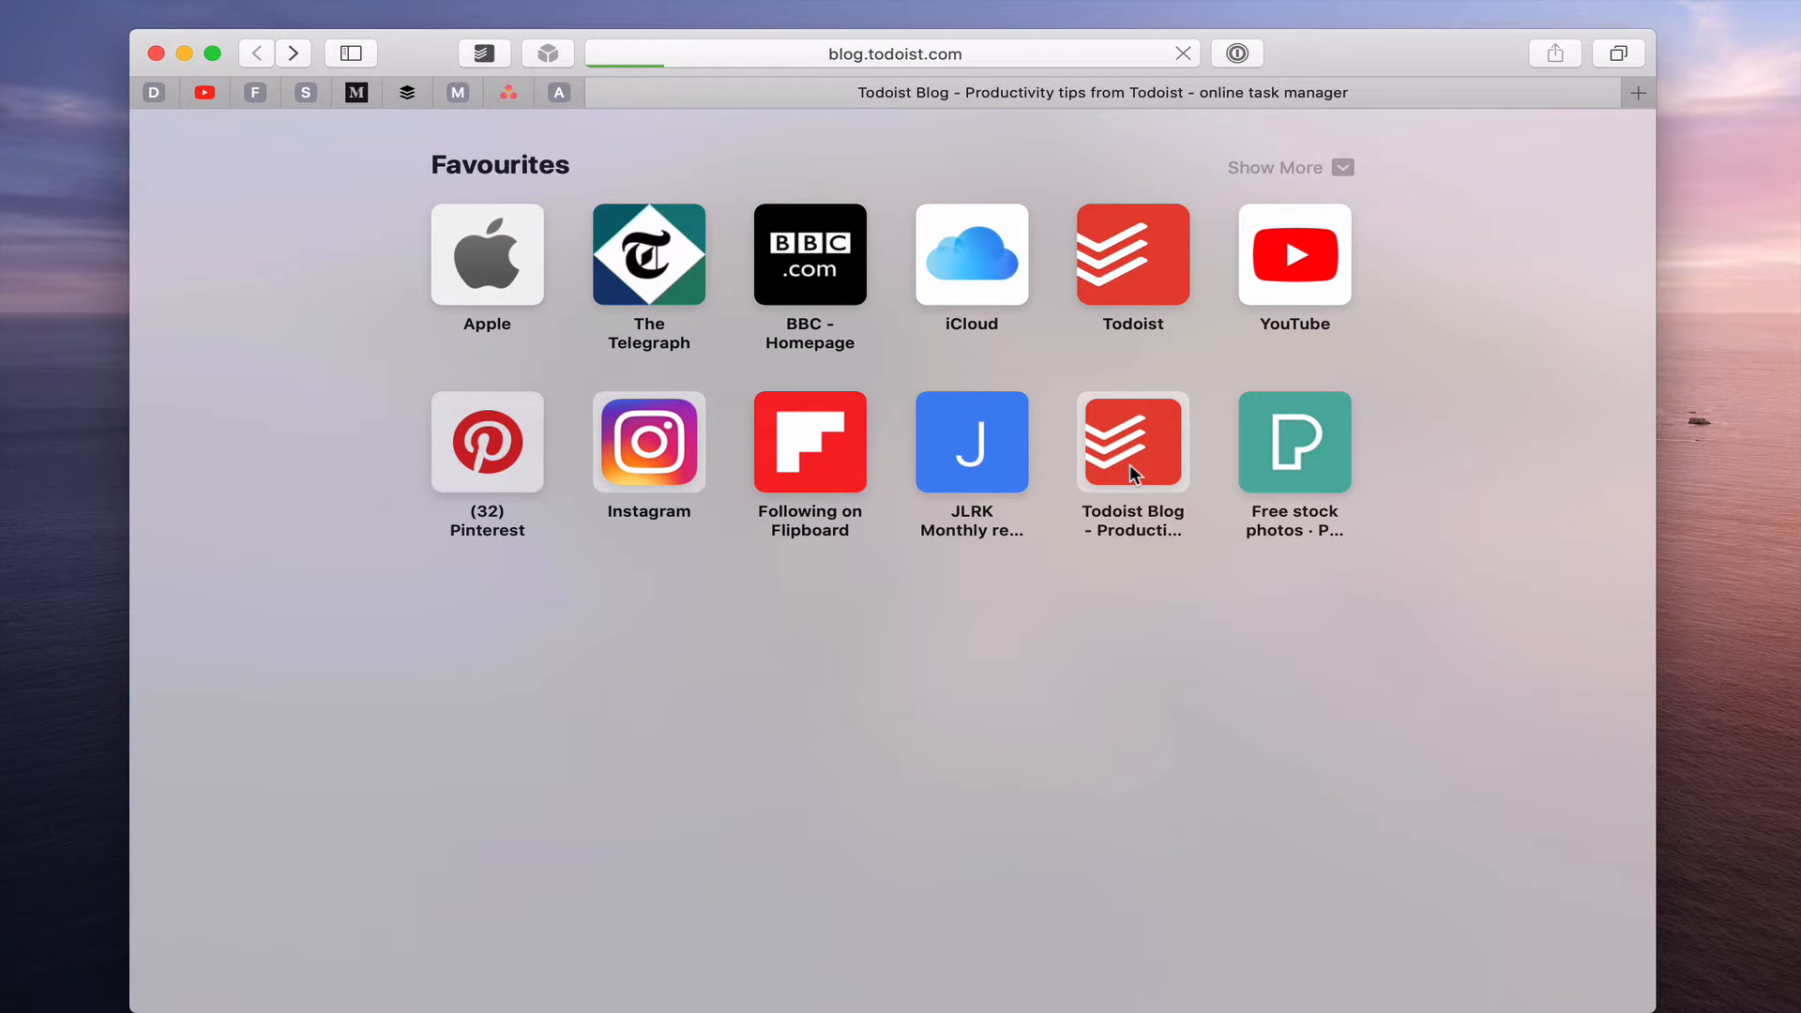
pyautogui.click(1132, 443)
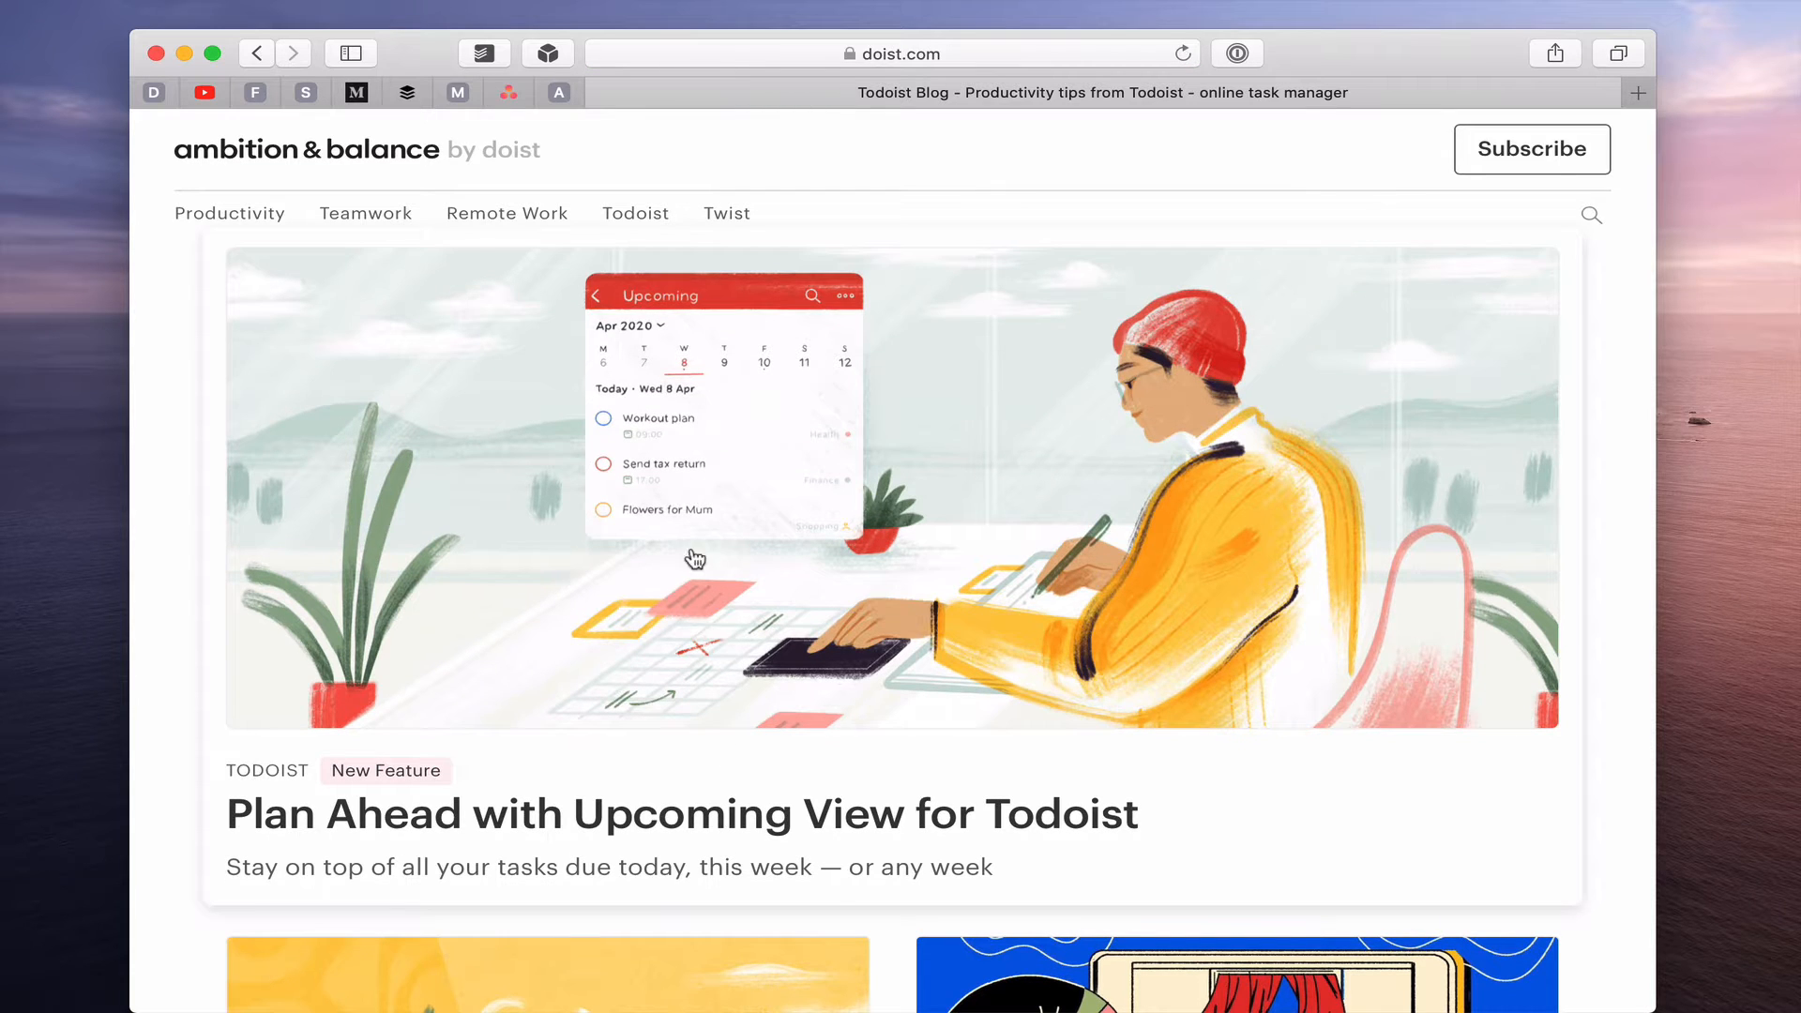
pyautogui.moveTo(1227, 801)
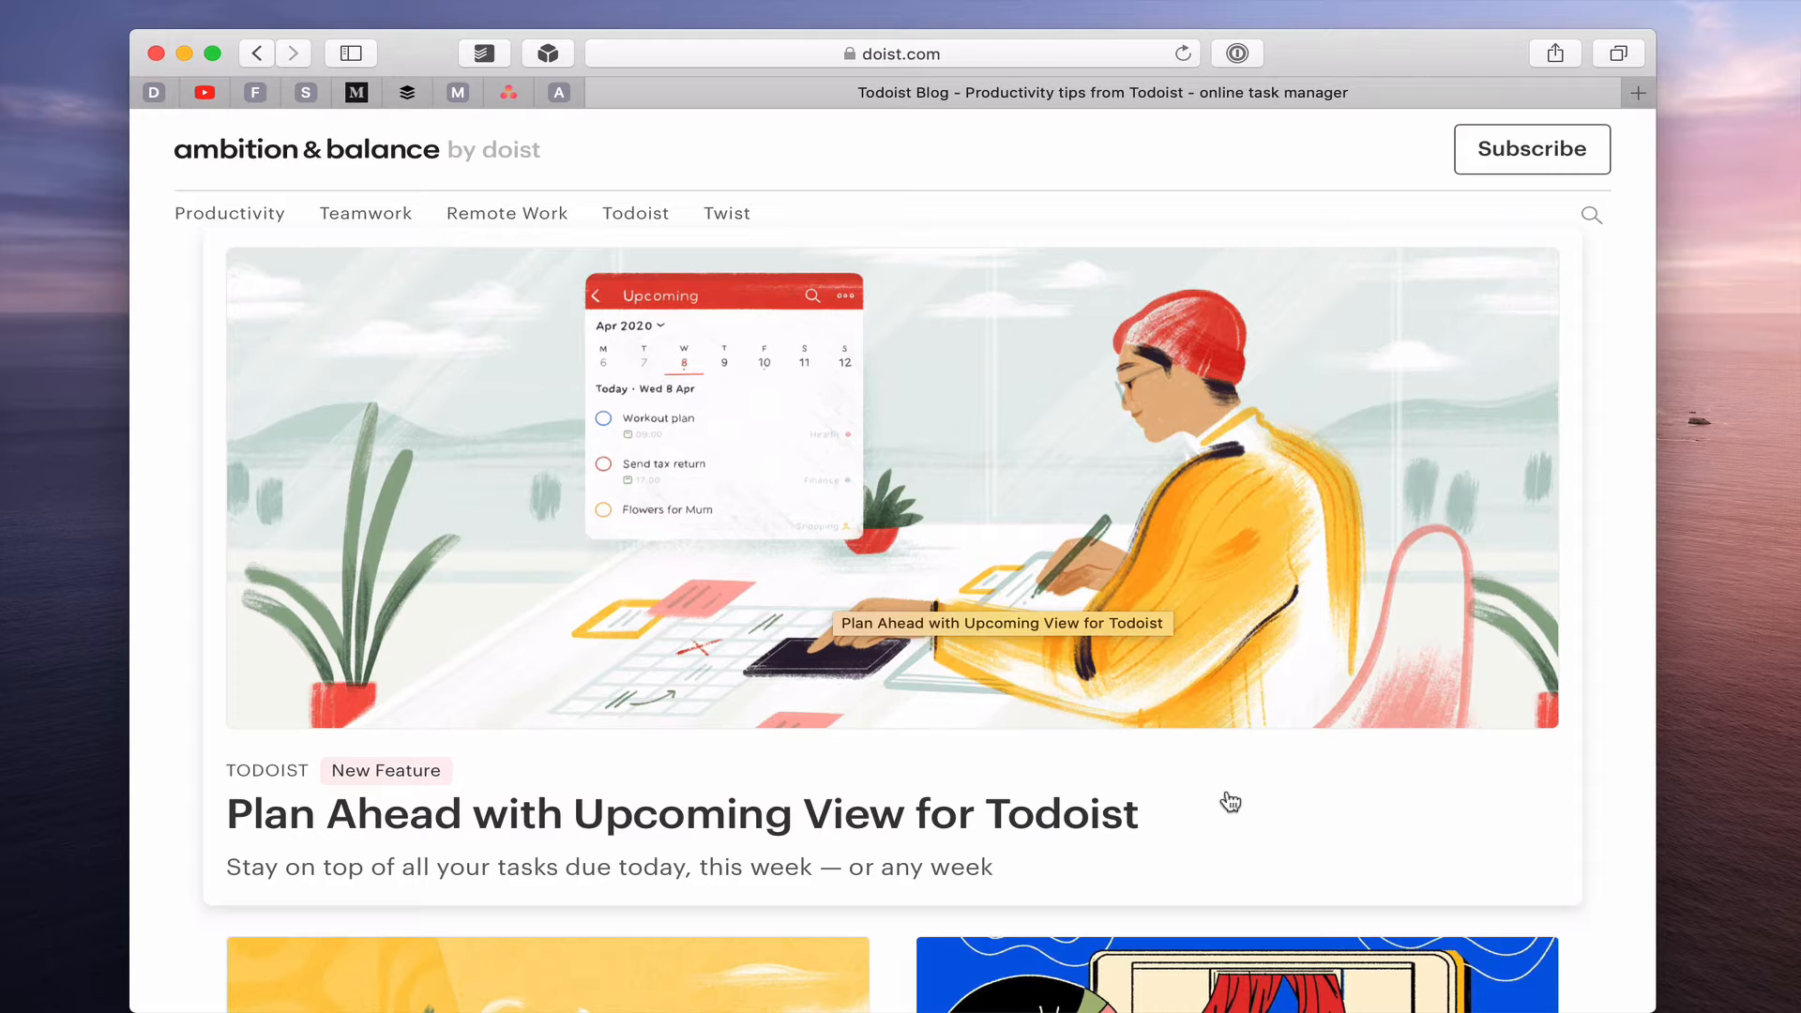
pyautogui.moveTo(714, 820)
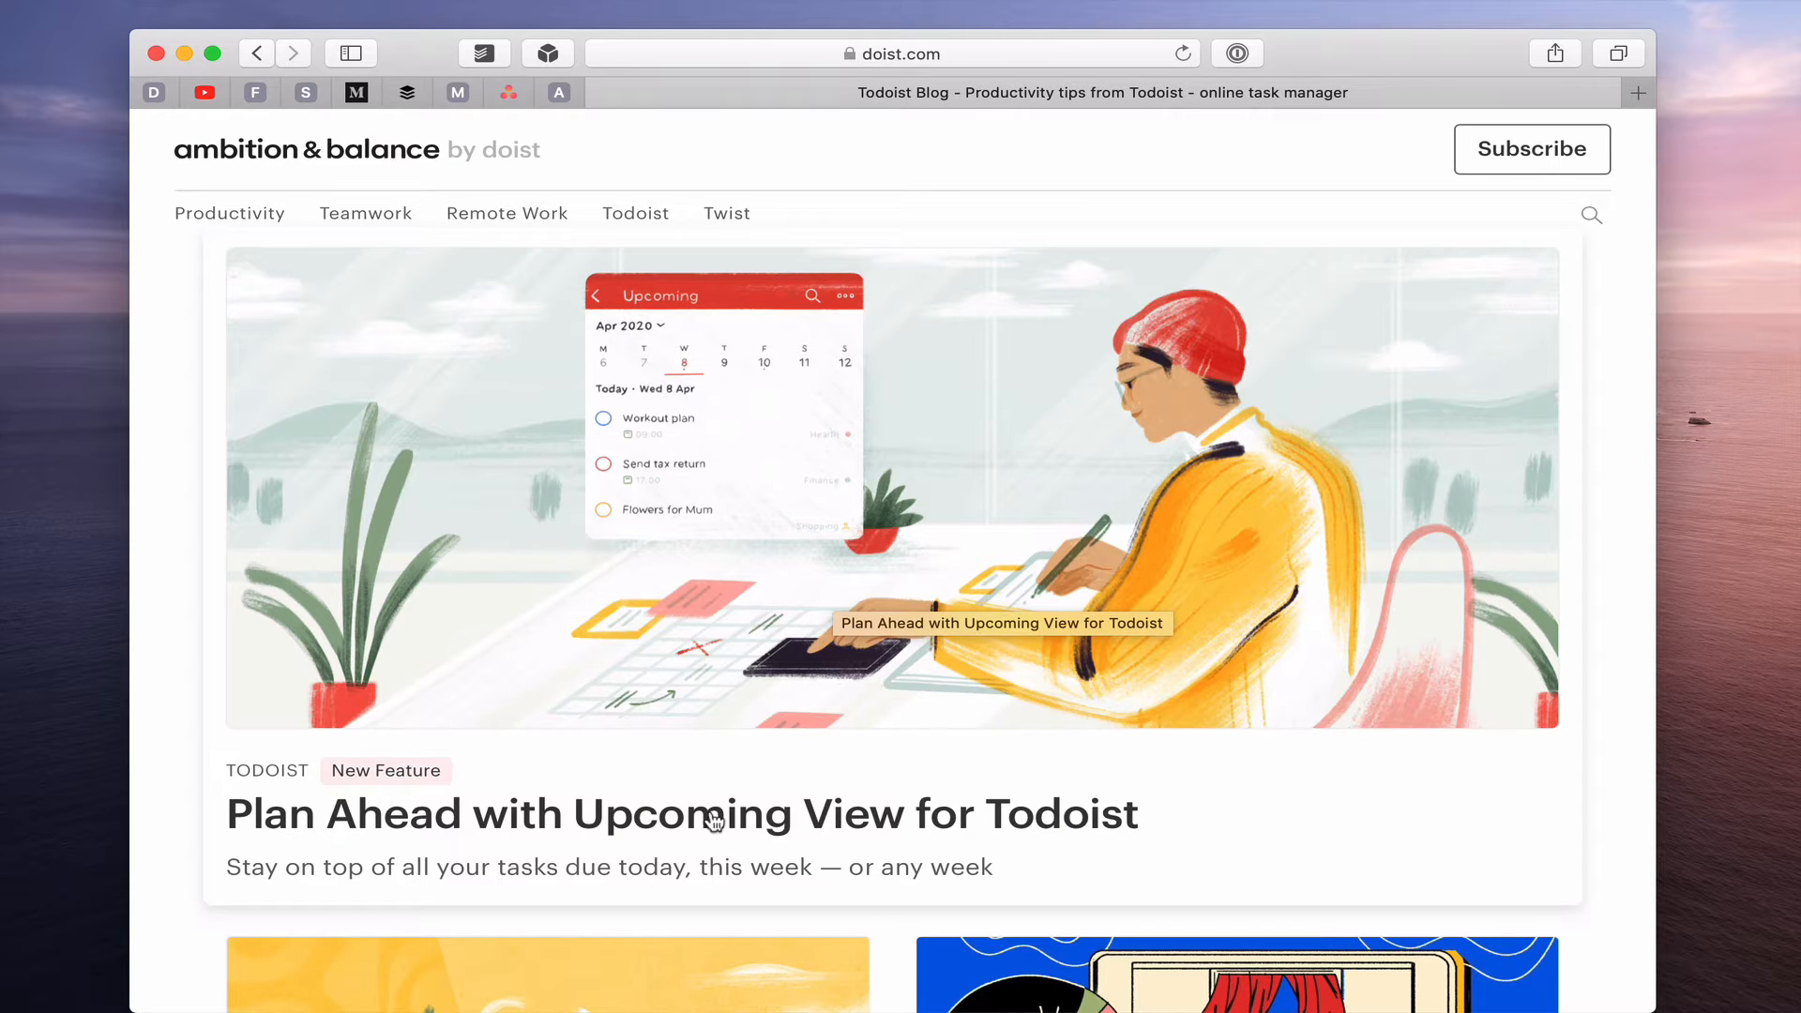
# Read the 'Plan Ahead with Upcoming View for Todoist' article and add it to the Reading List via Share.
pyautogui.click(679, 813)
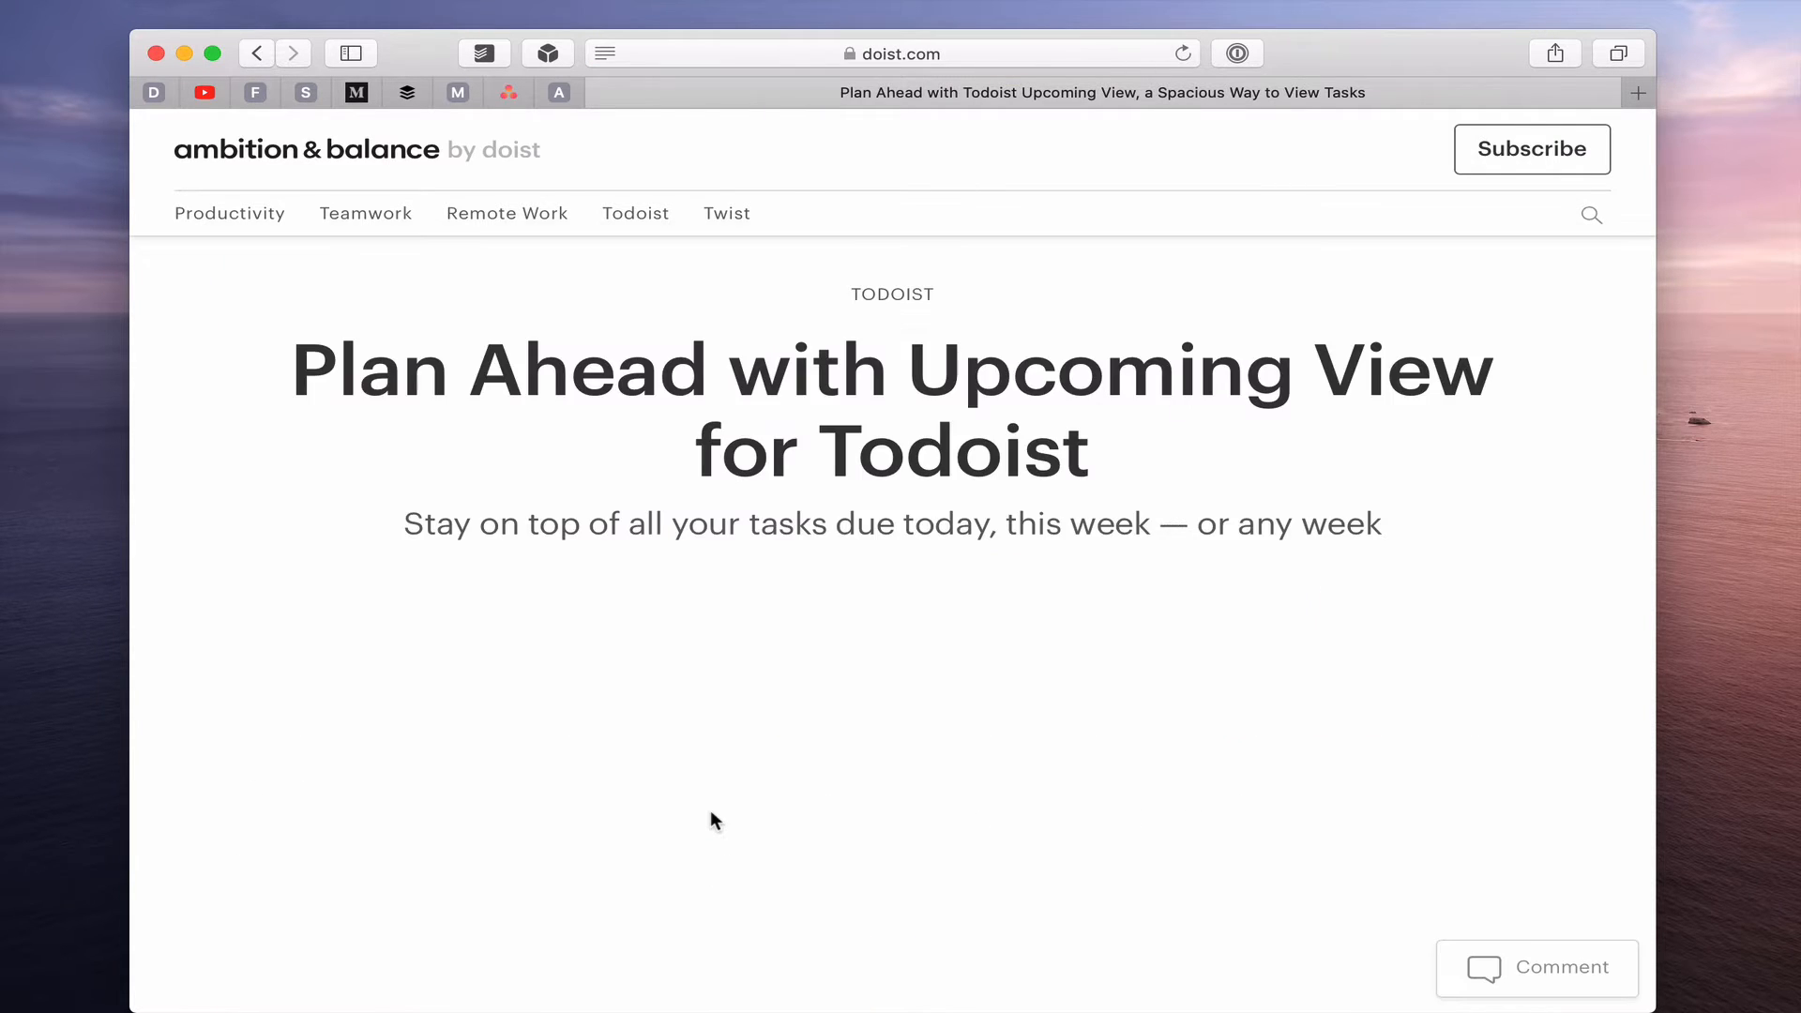
pyautogui.scroll(-3)
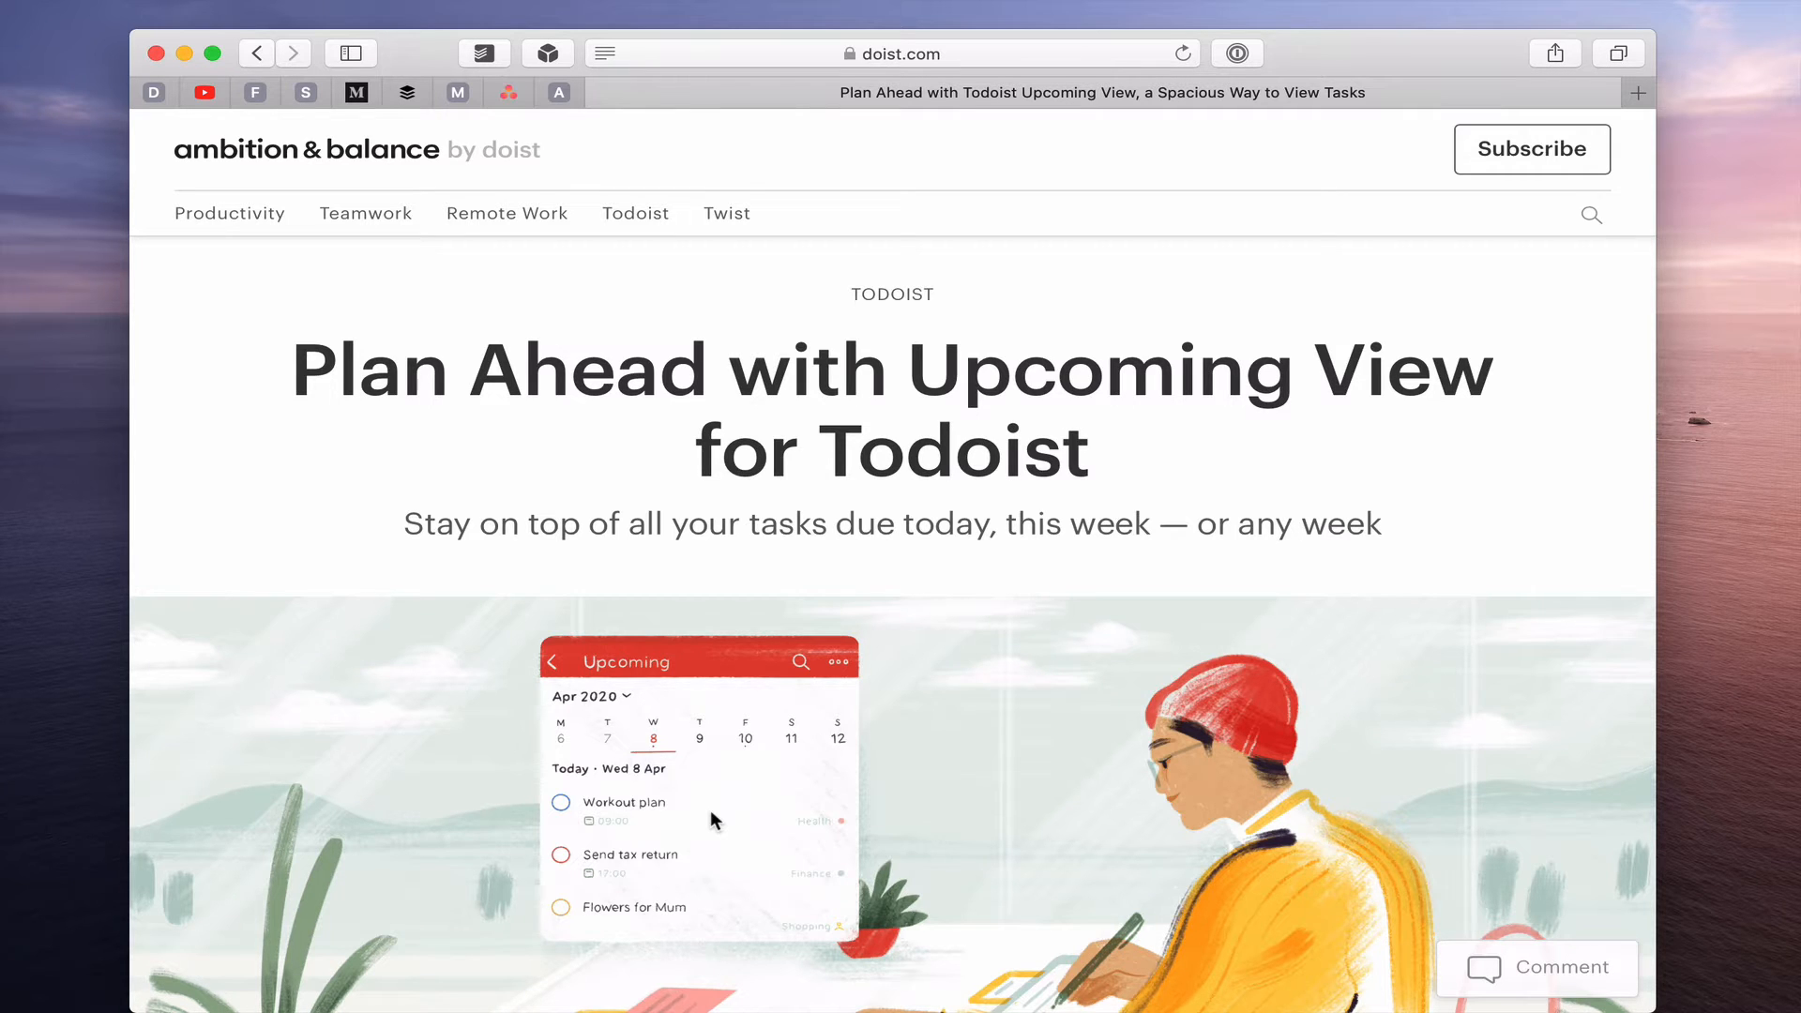
pyautogui.moveTo(1554, 55)
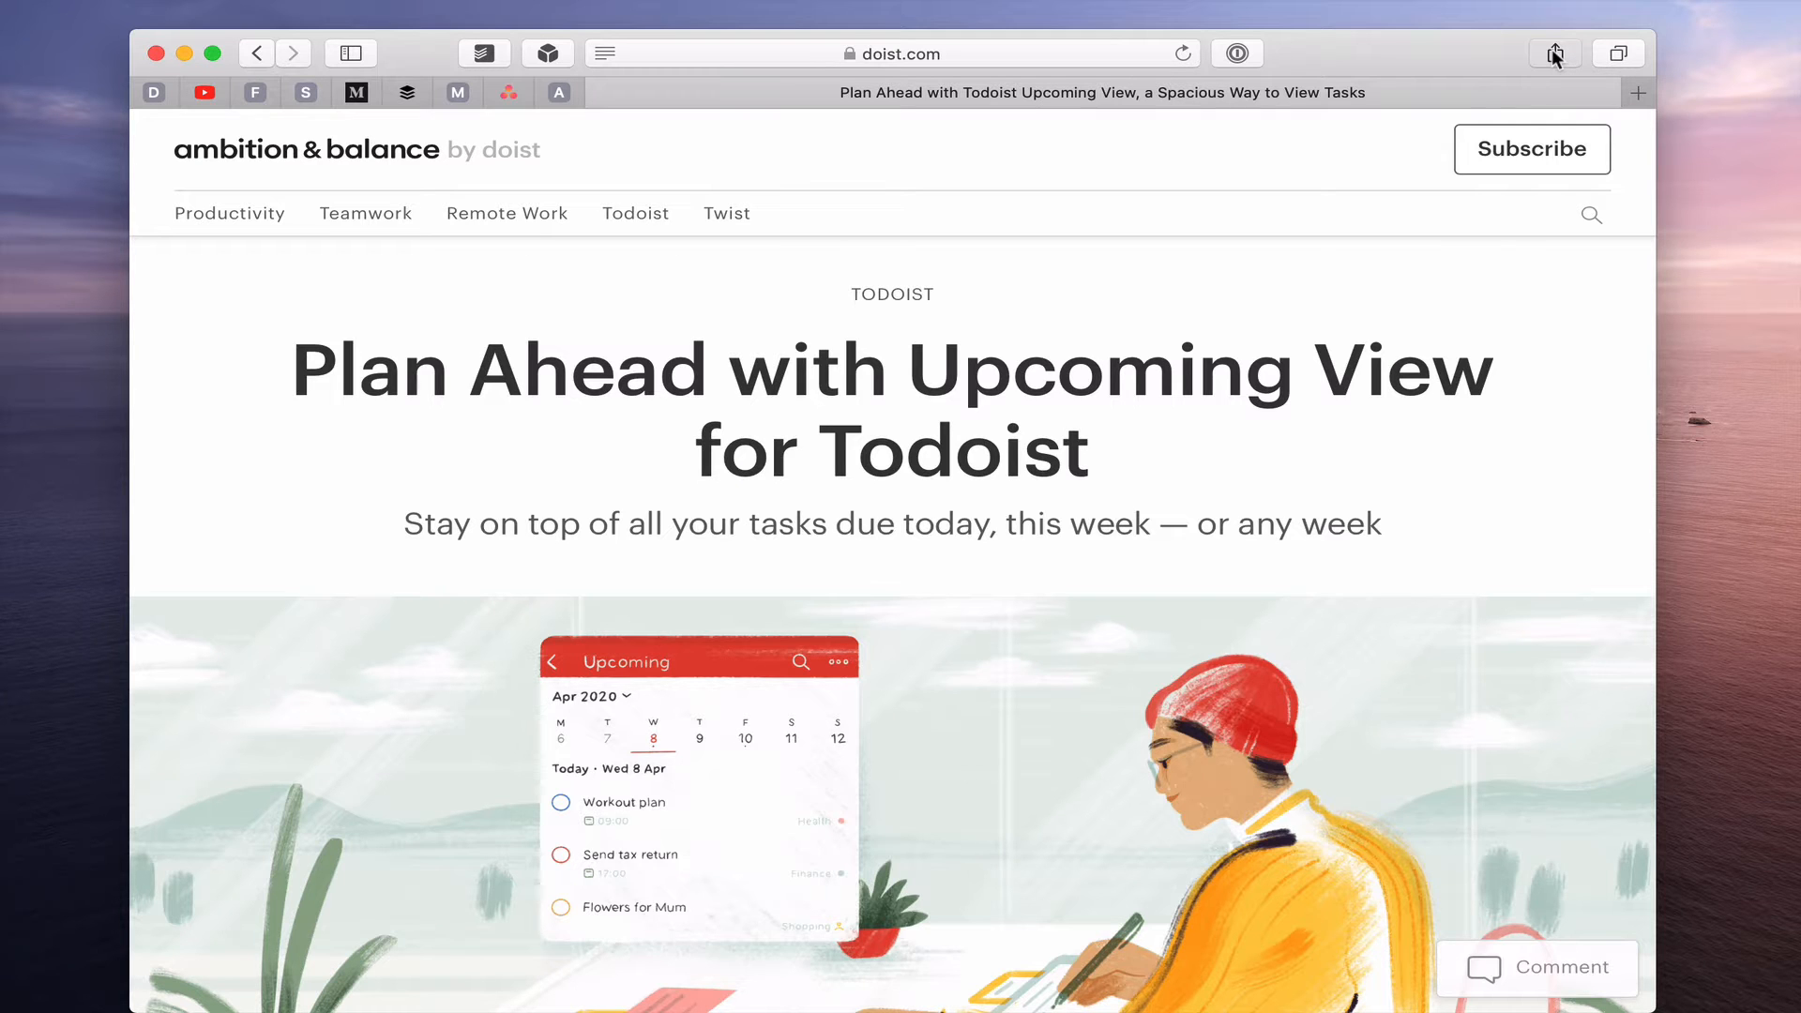
pyautogui.click(1554, 52)
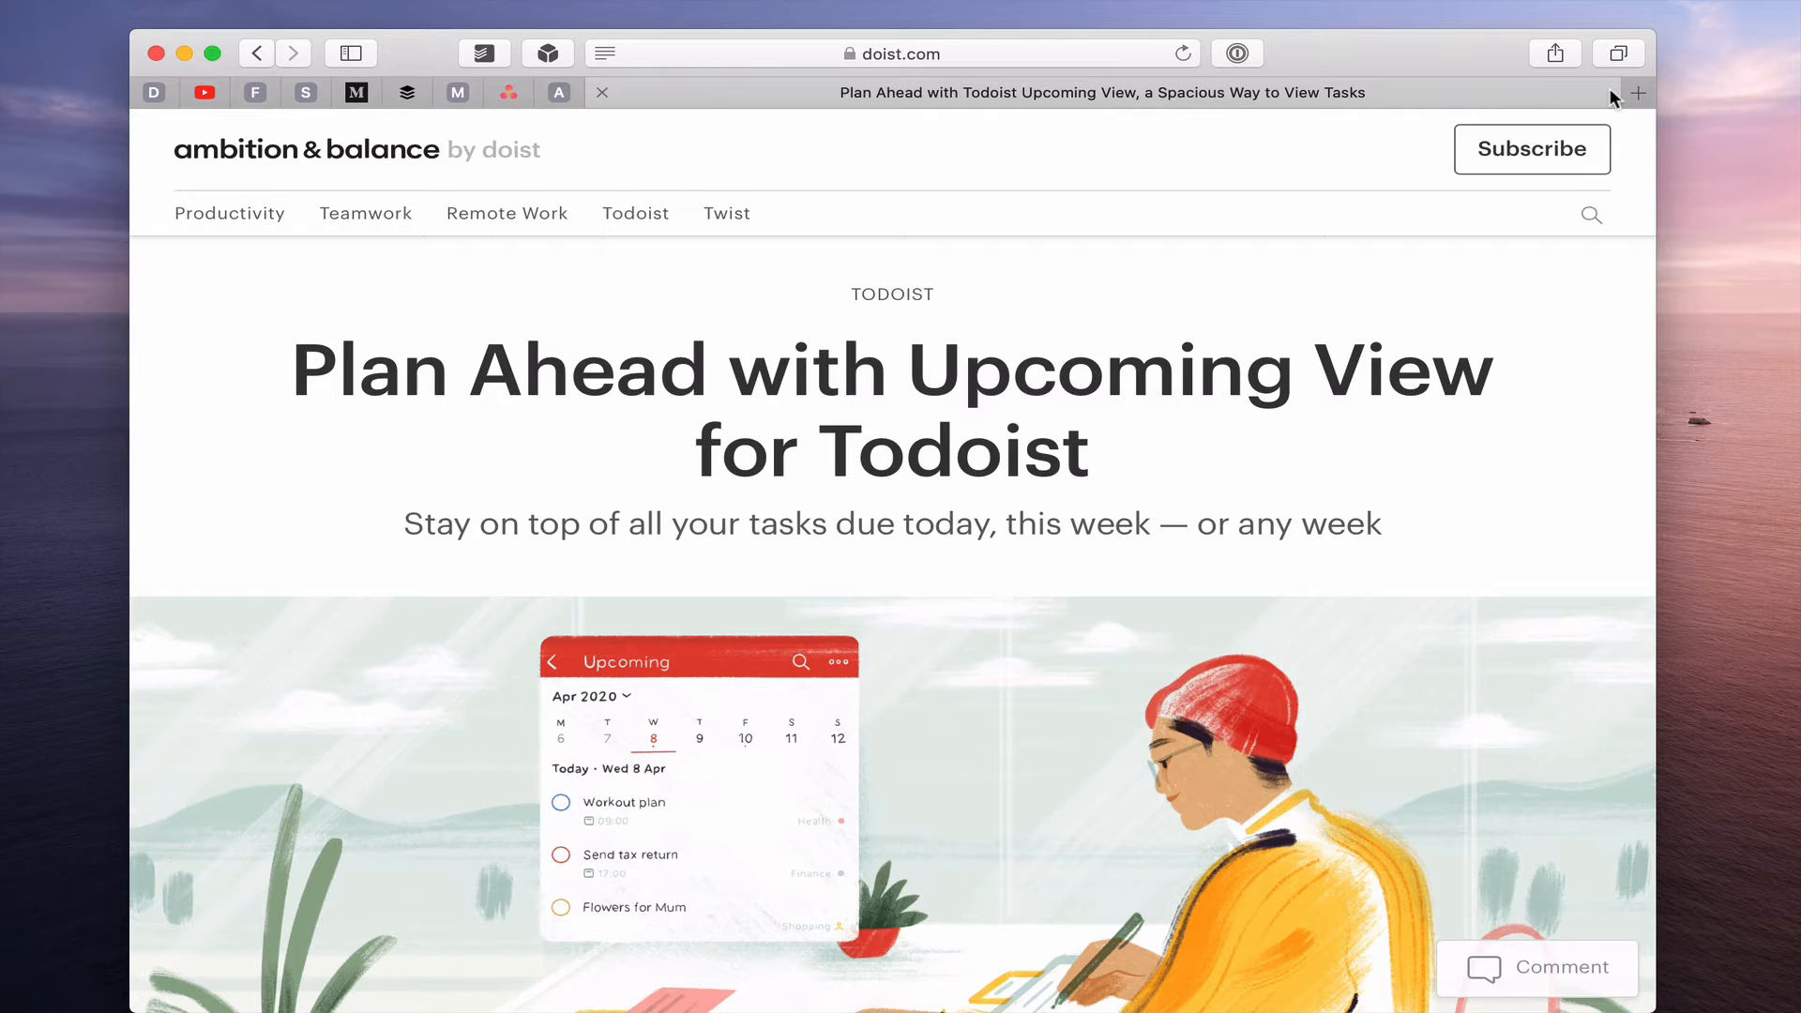
pyautogui.moveTo(1613, 96)
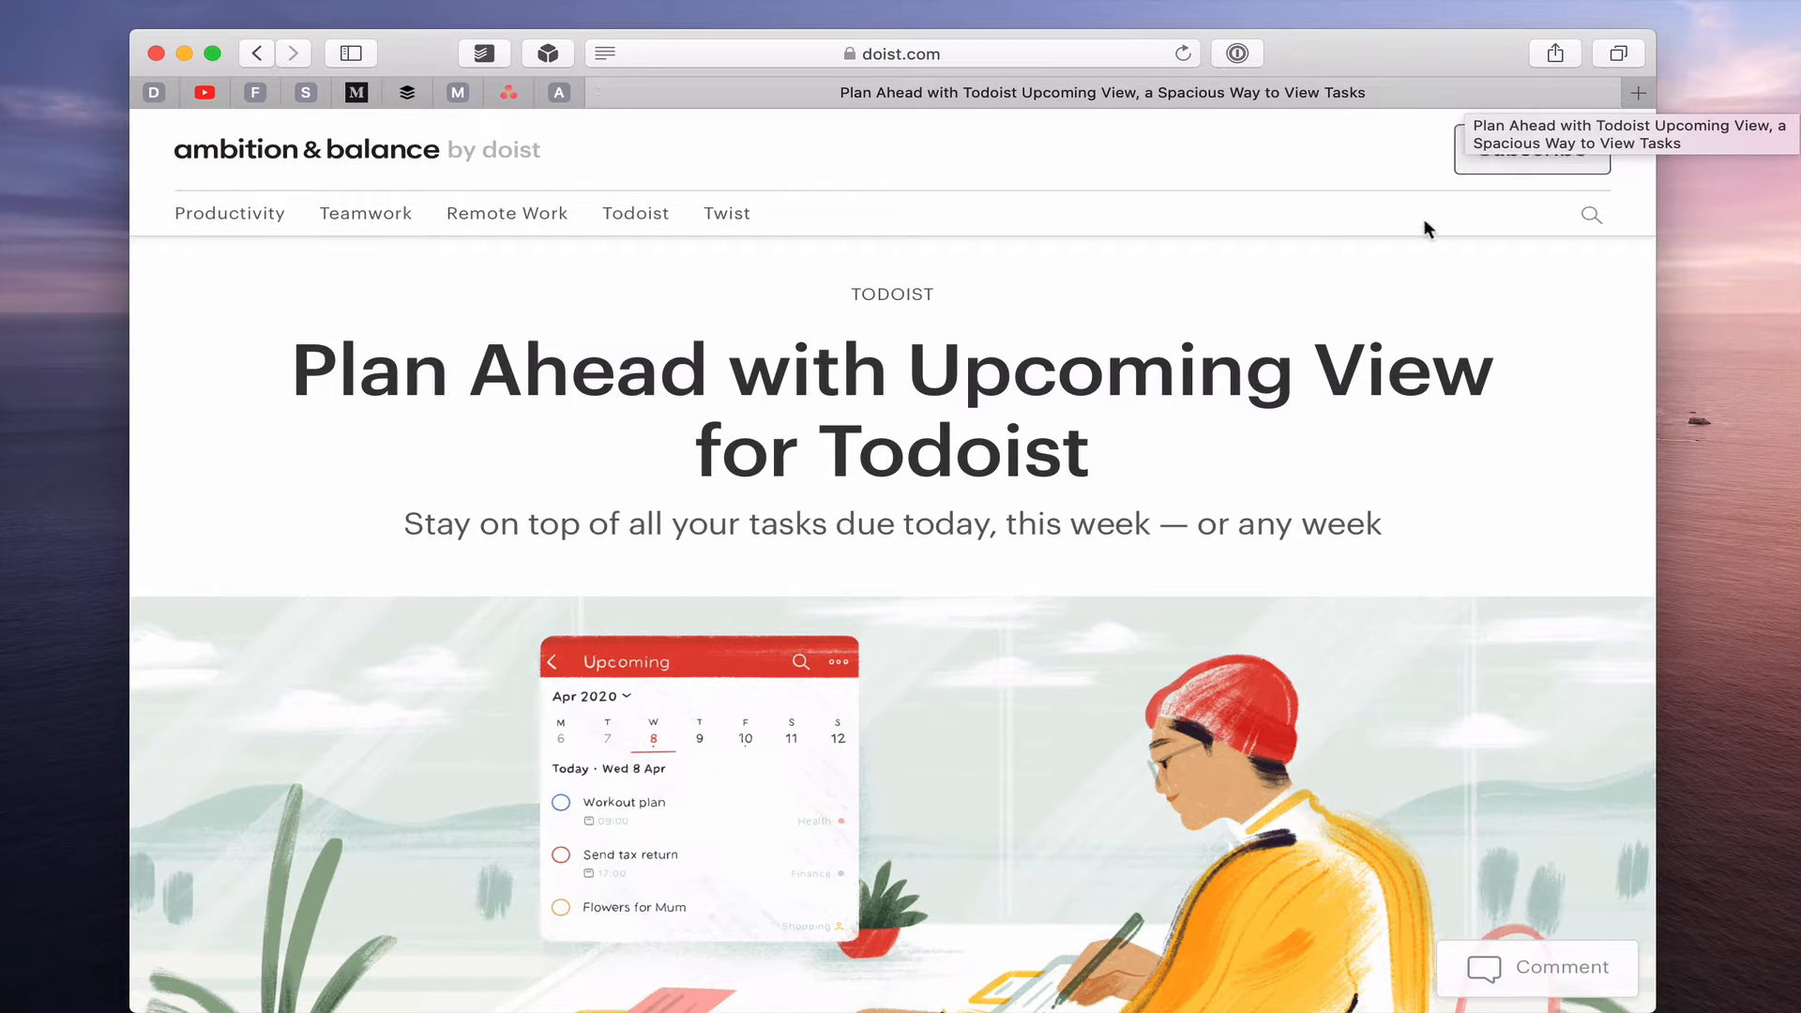
pyautogui.moveTo(1263, 242)
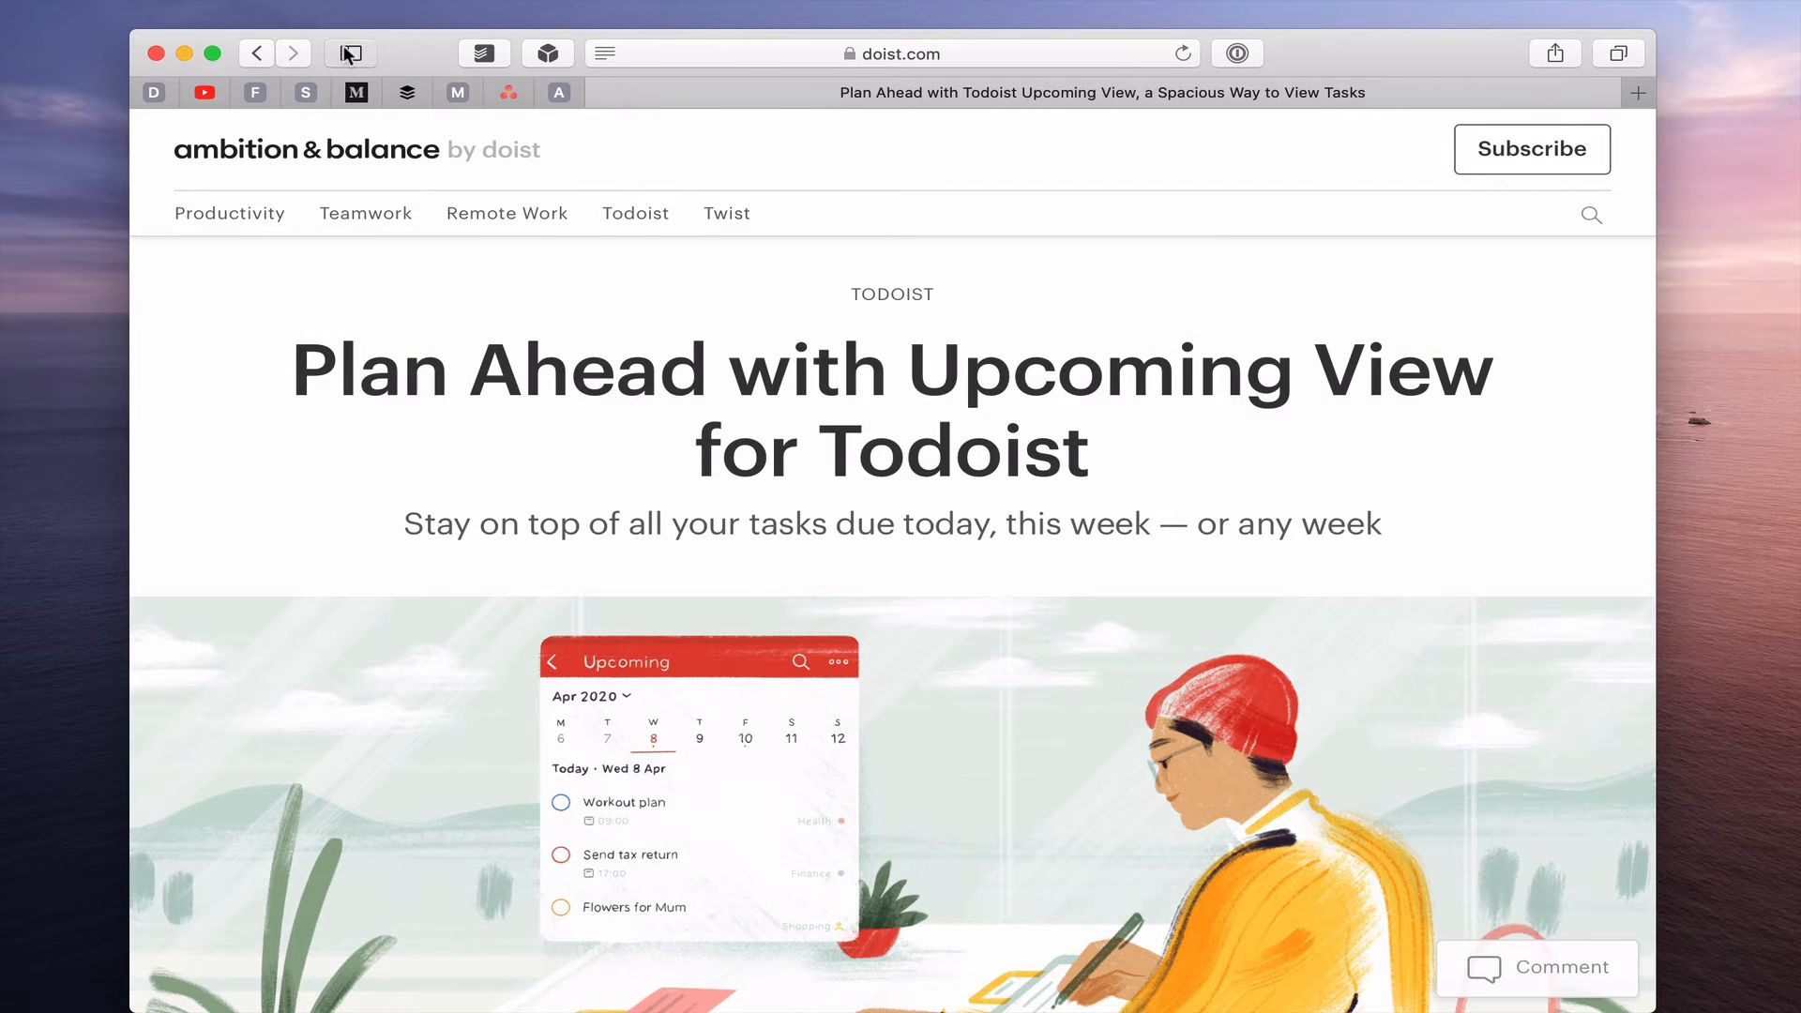
# Show the Reading List in the sidebar and filter it to the unread Upcoming View article only.
pyautogui.click(349, 53)
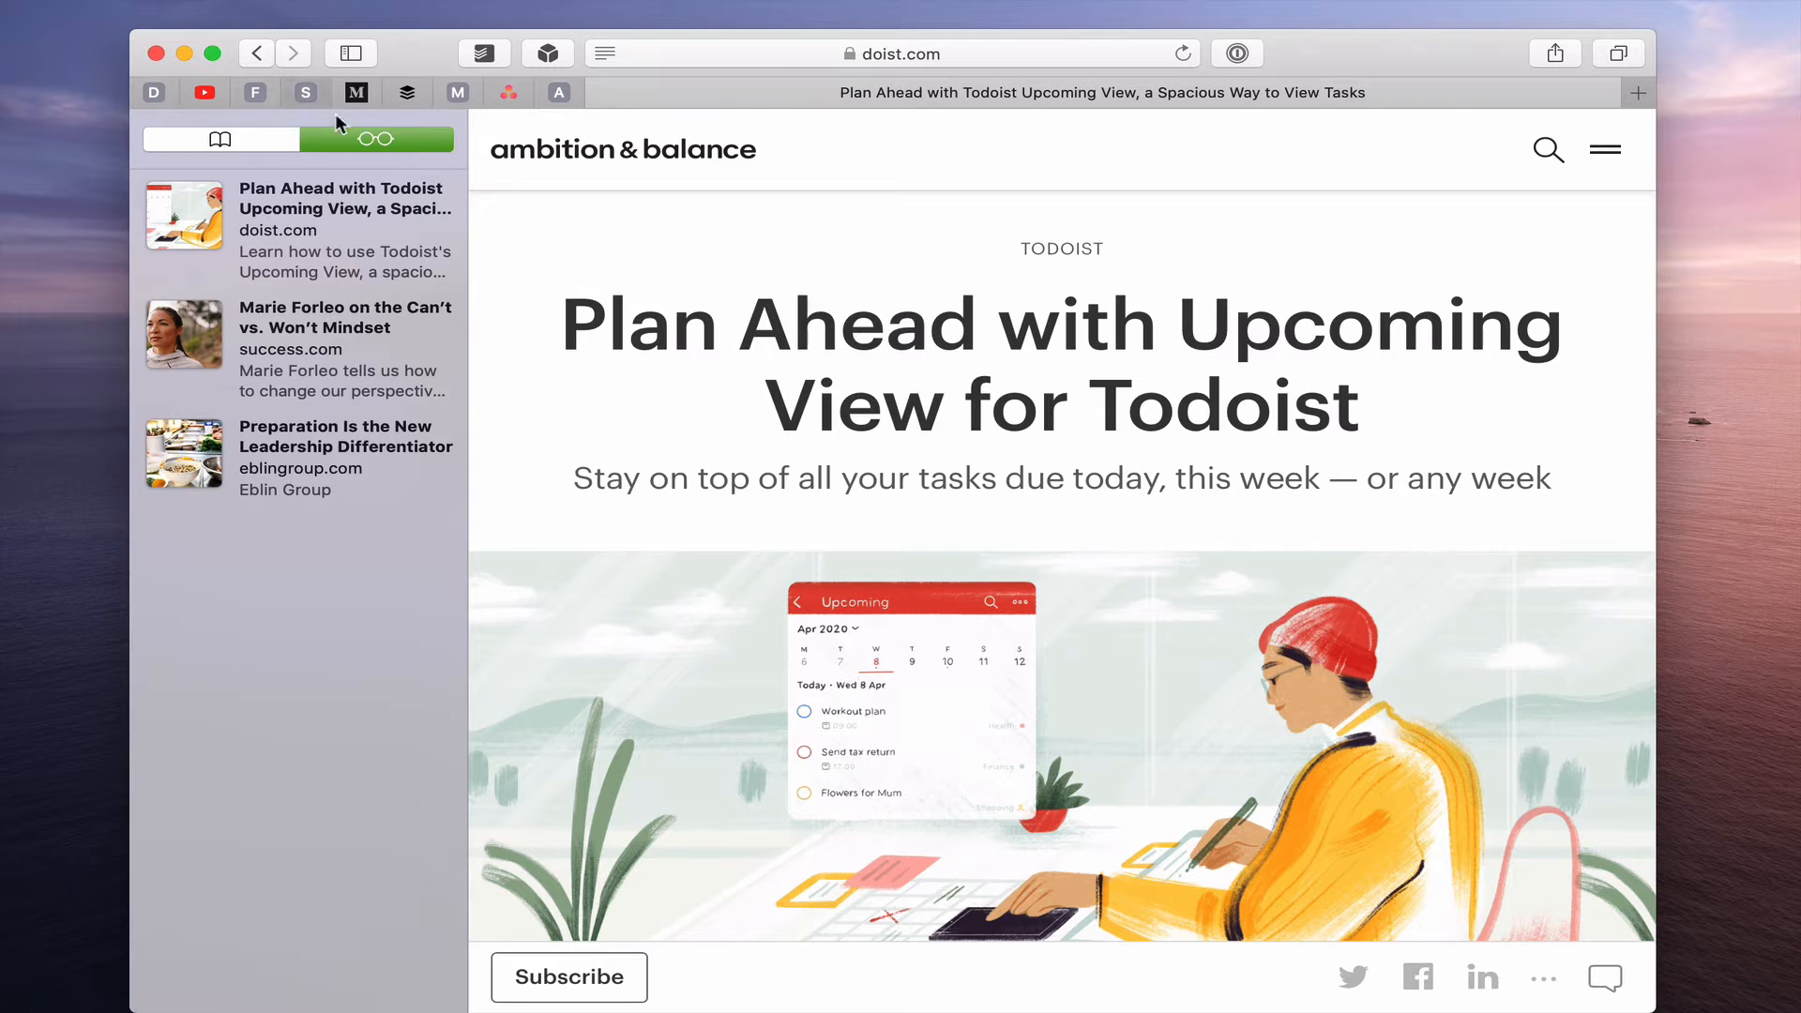
pyautogui.moveTo(476, 335)
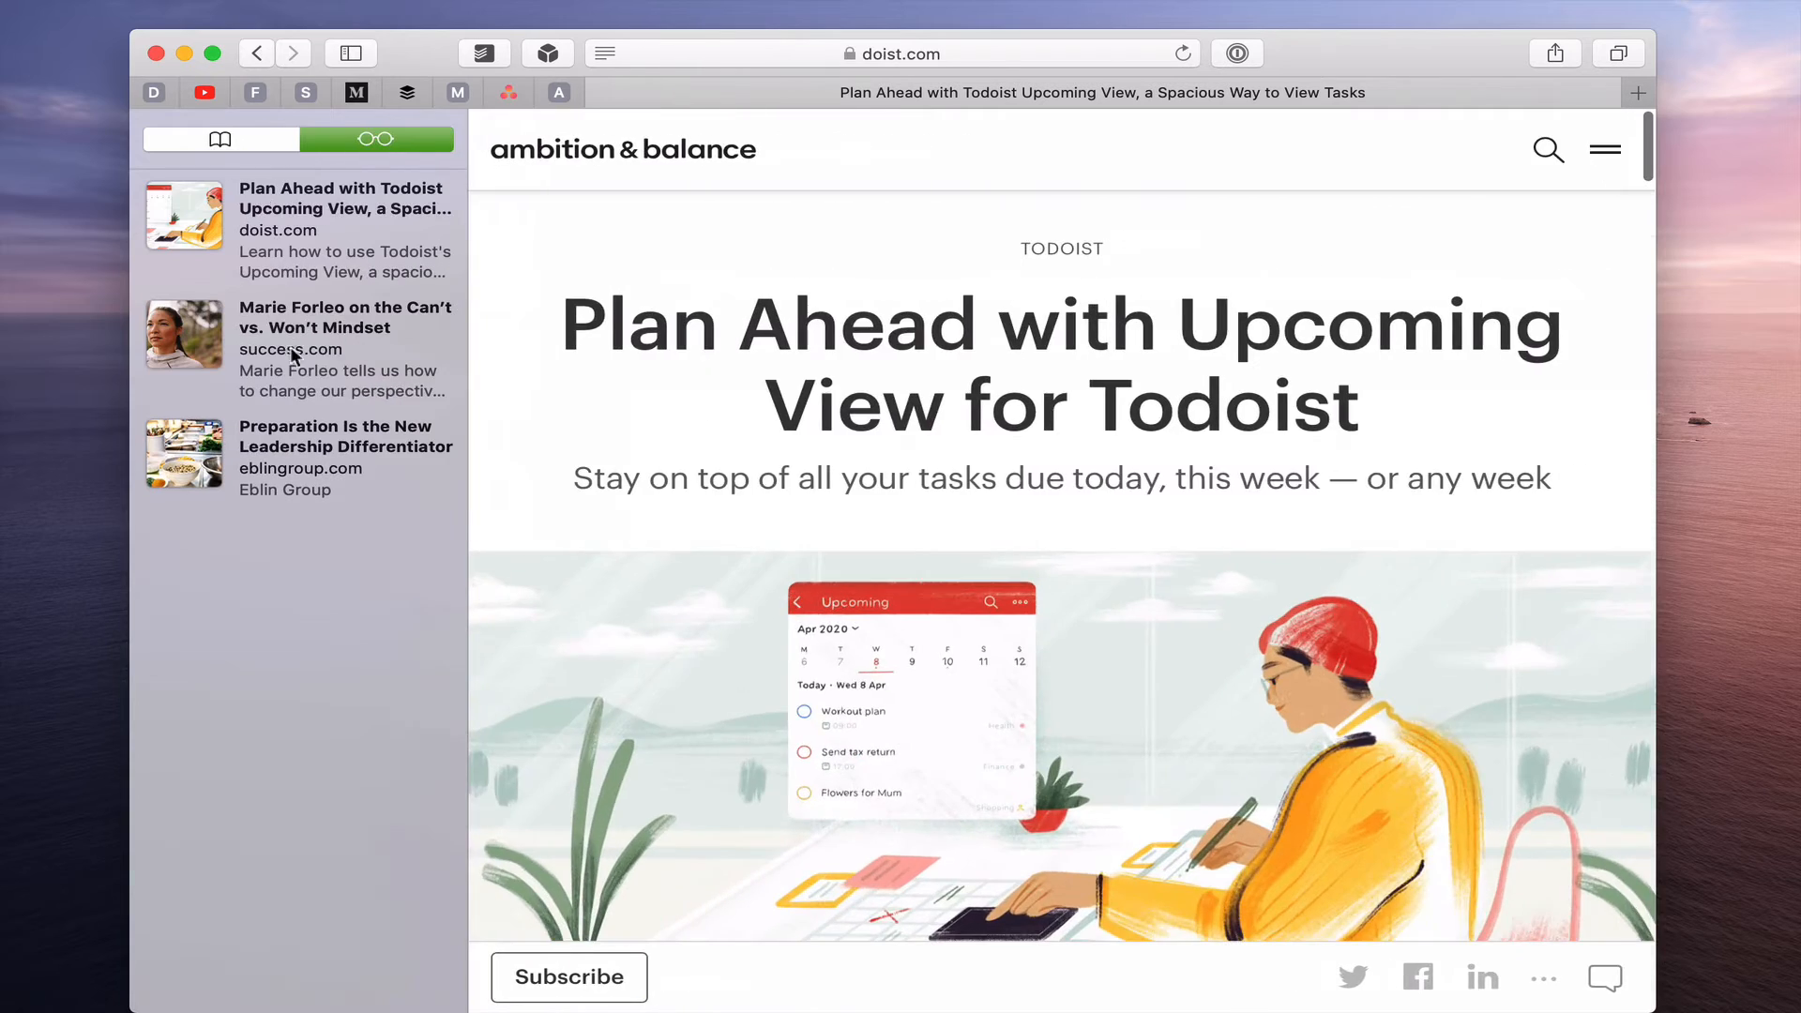
pyautogui.click(411, 137)
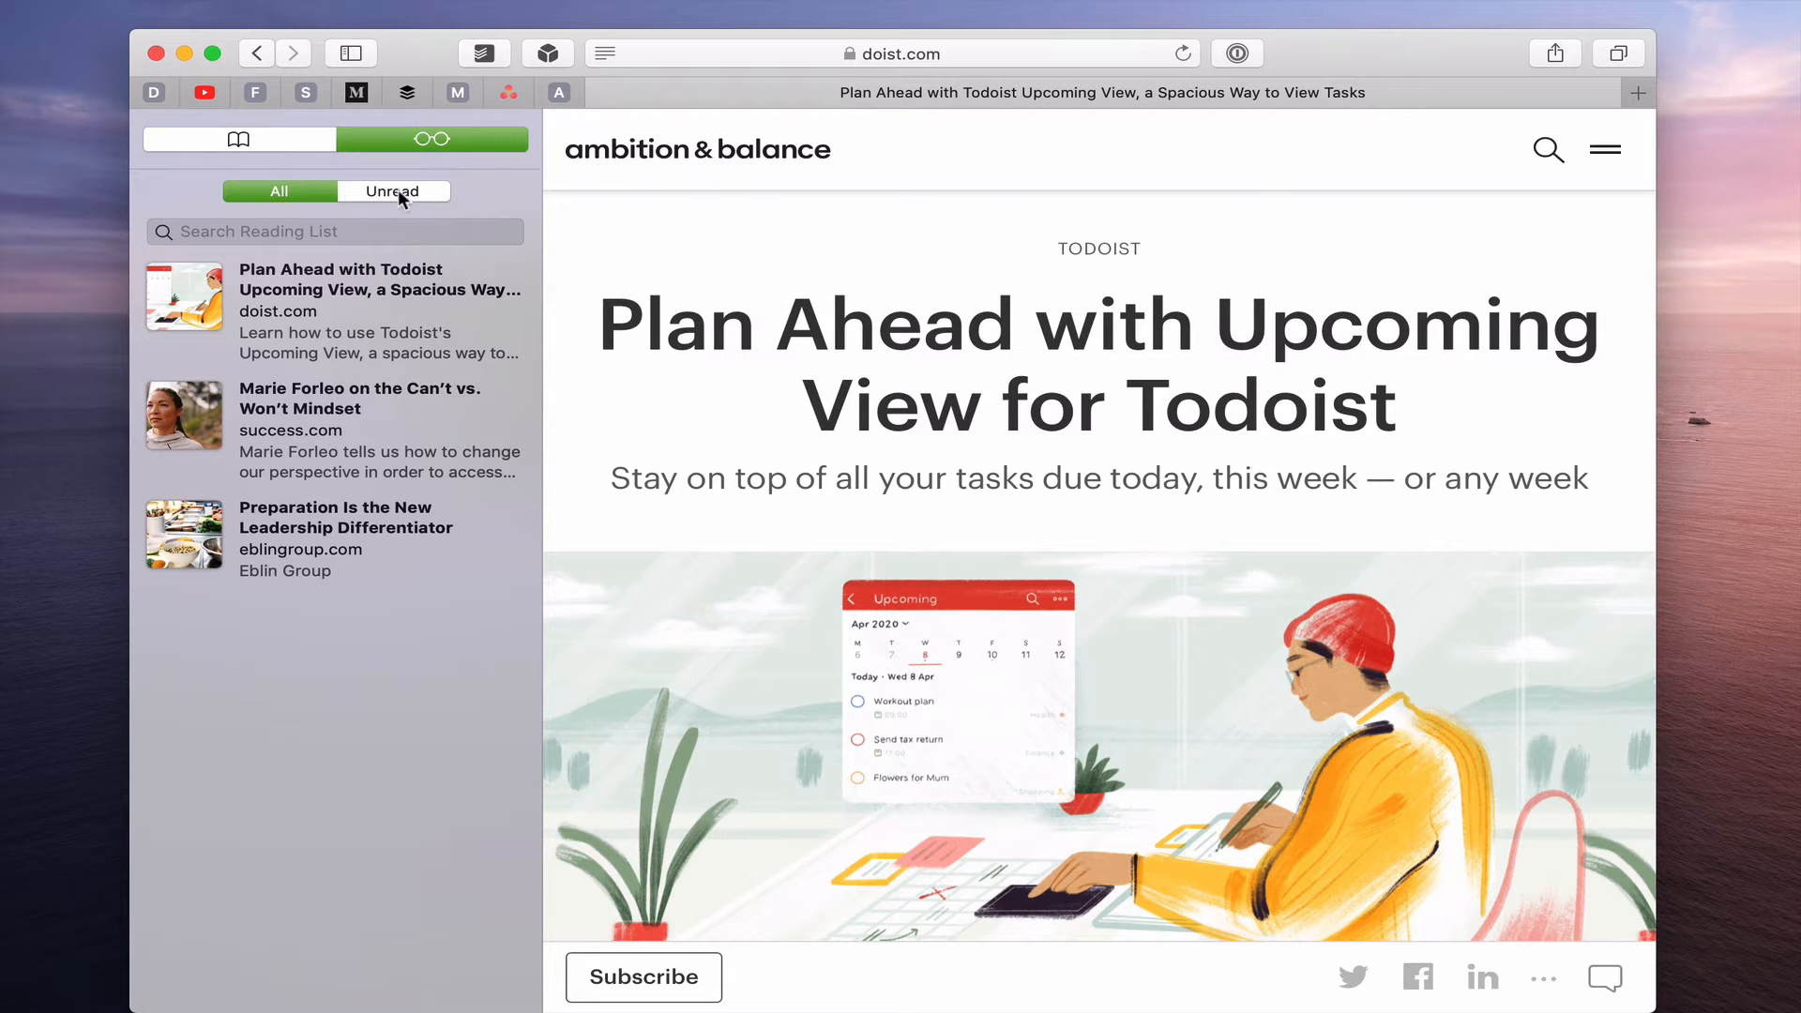
pyautogui.click(392, 192)
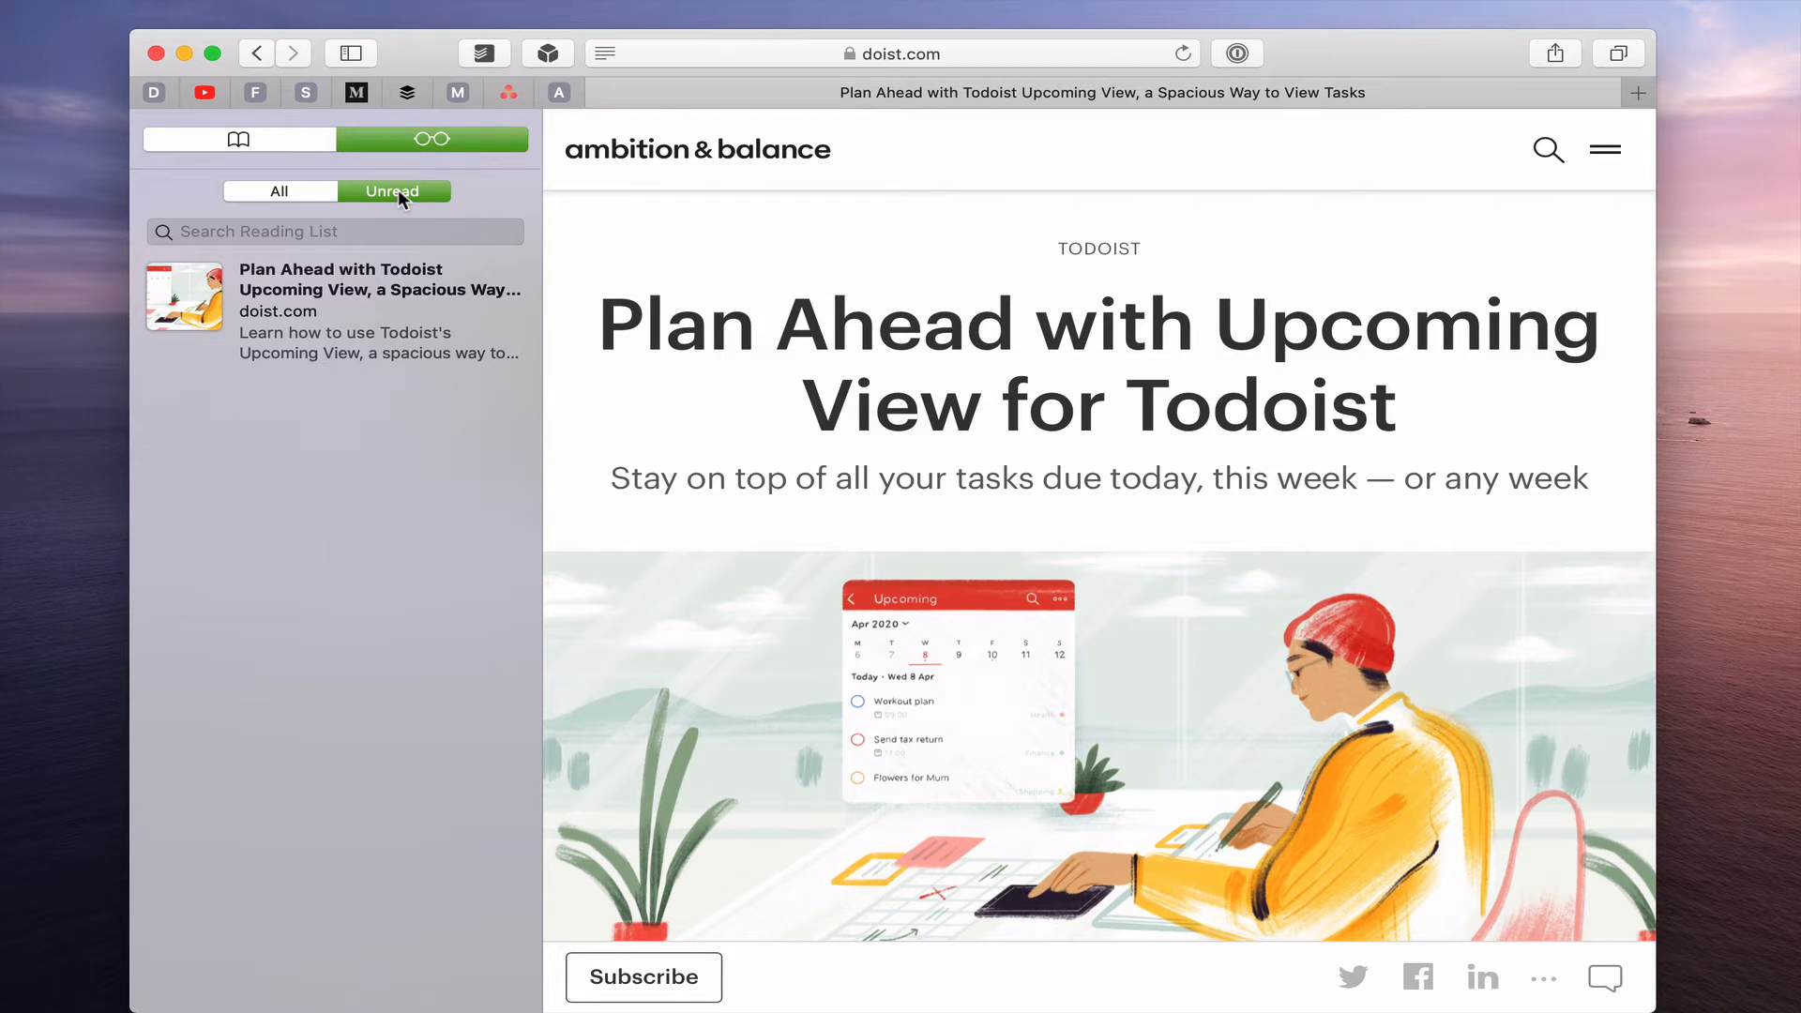
pyautogui.click(279, 192)
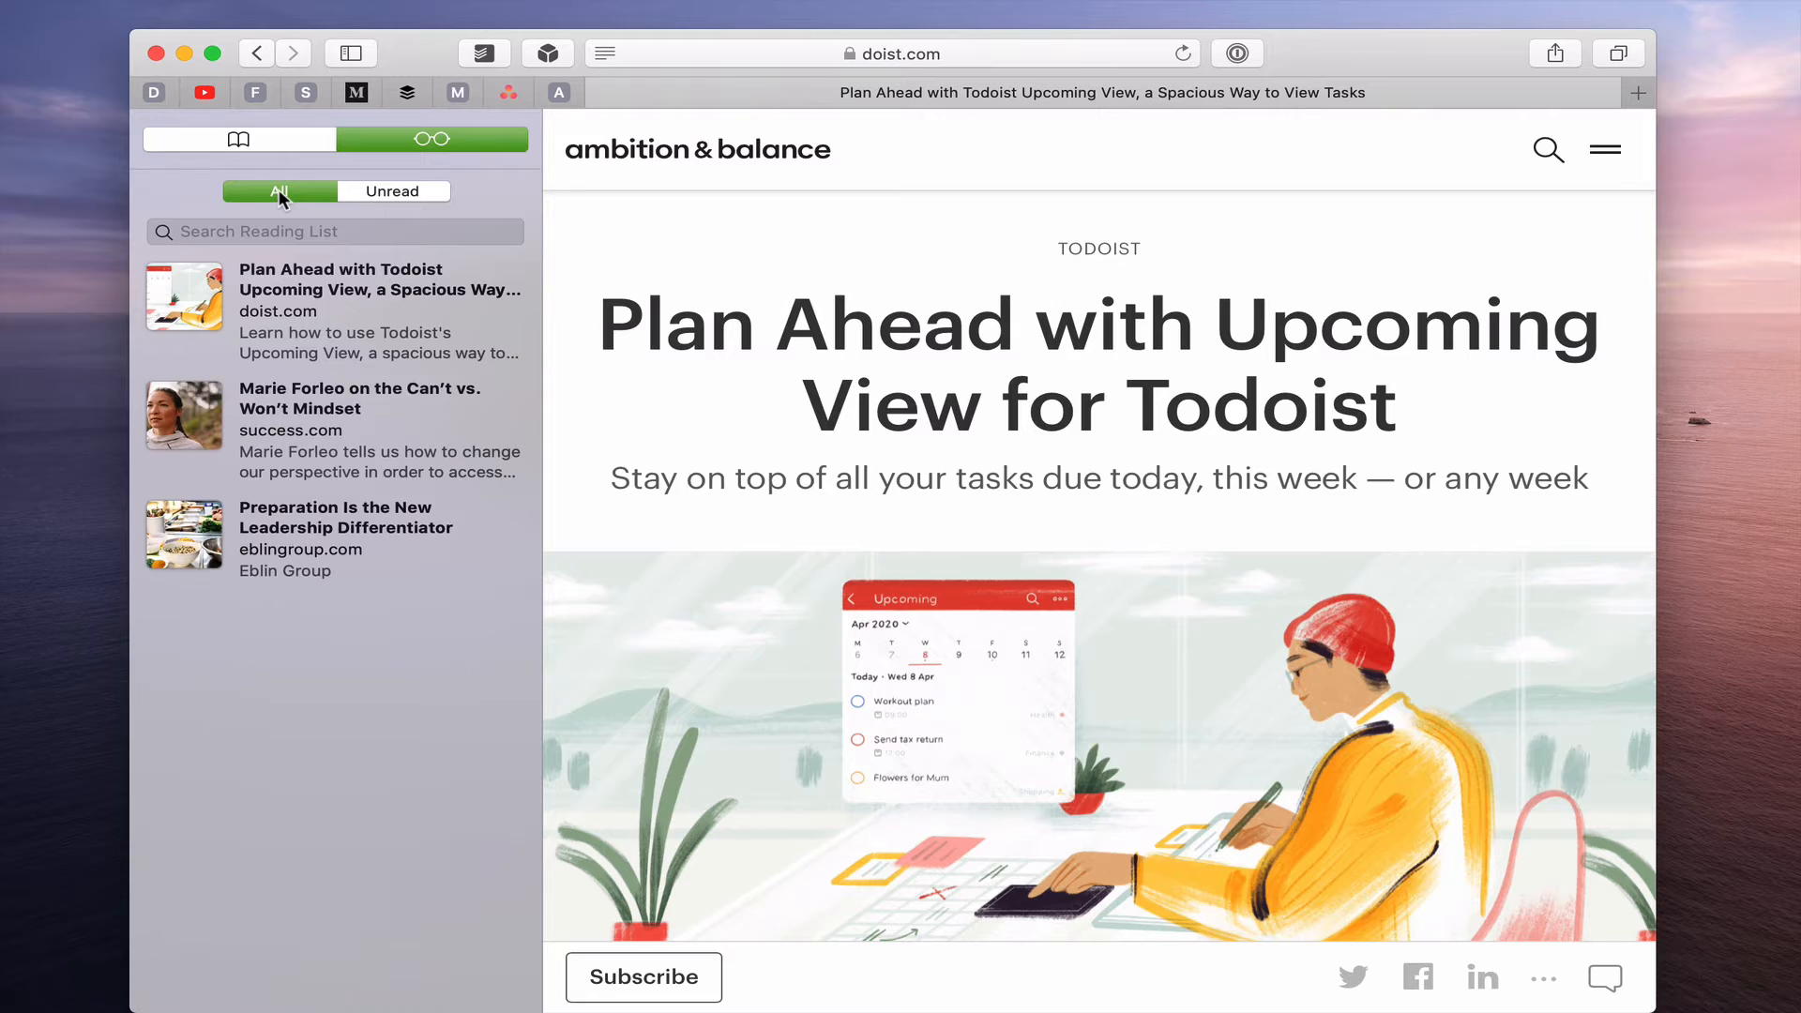
pyautogui.moveTo(284, 286)
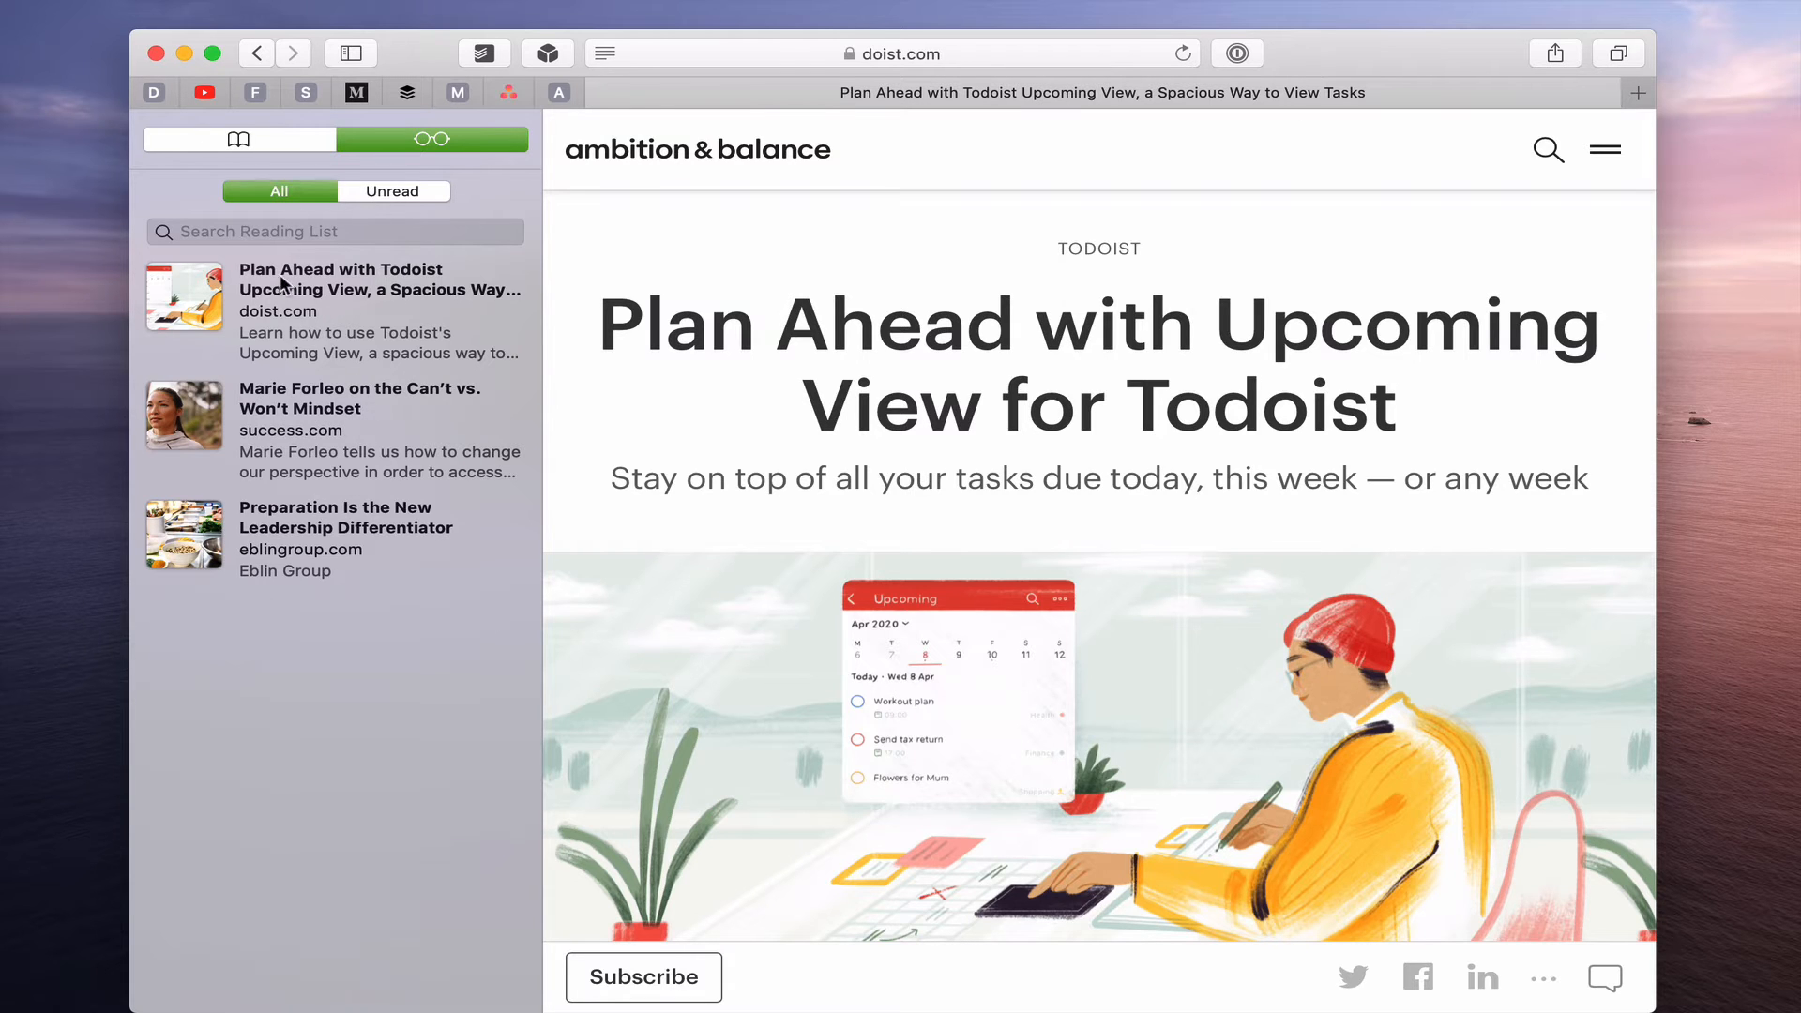
pyautogui.click(393, 191)
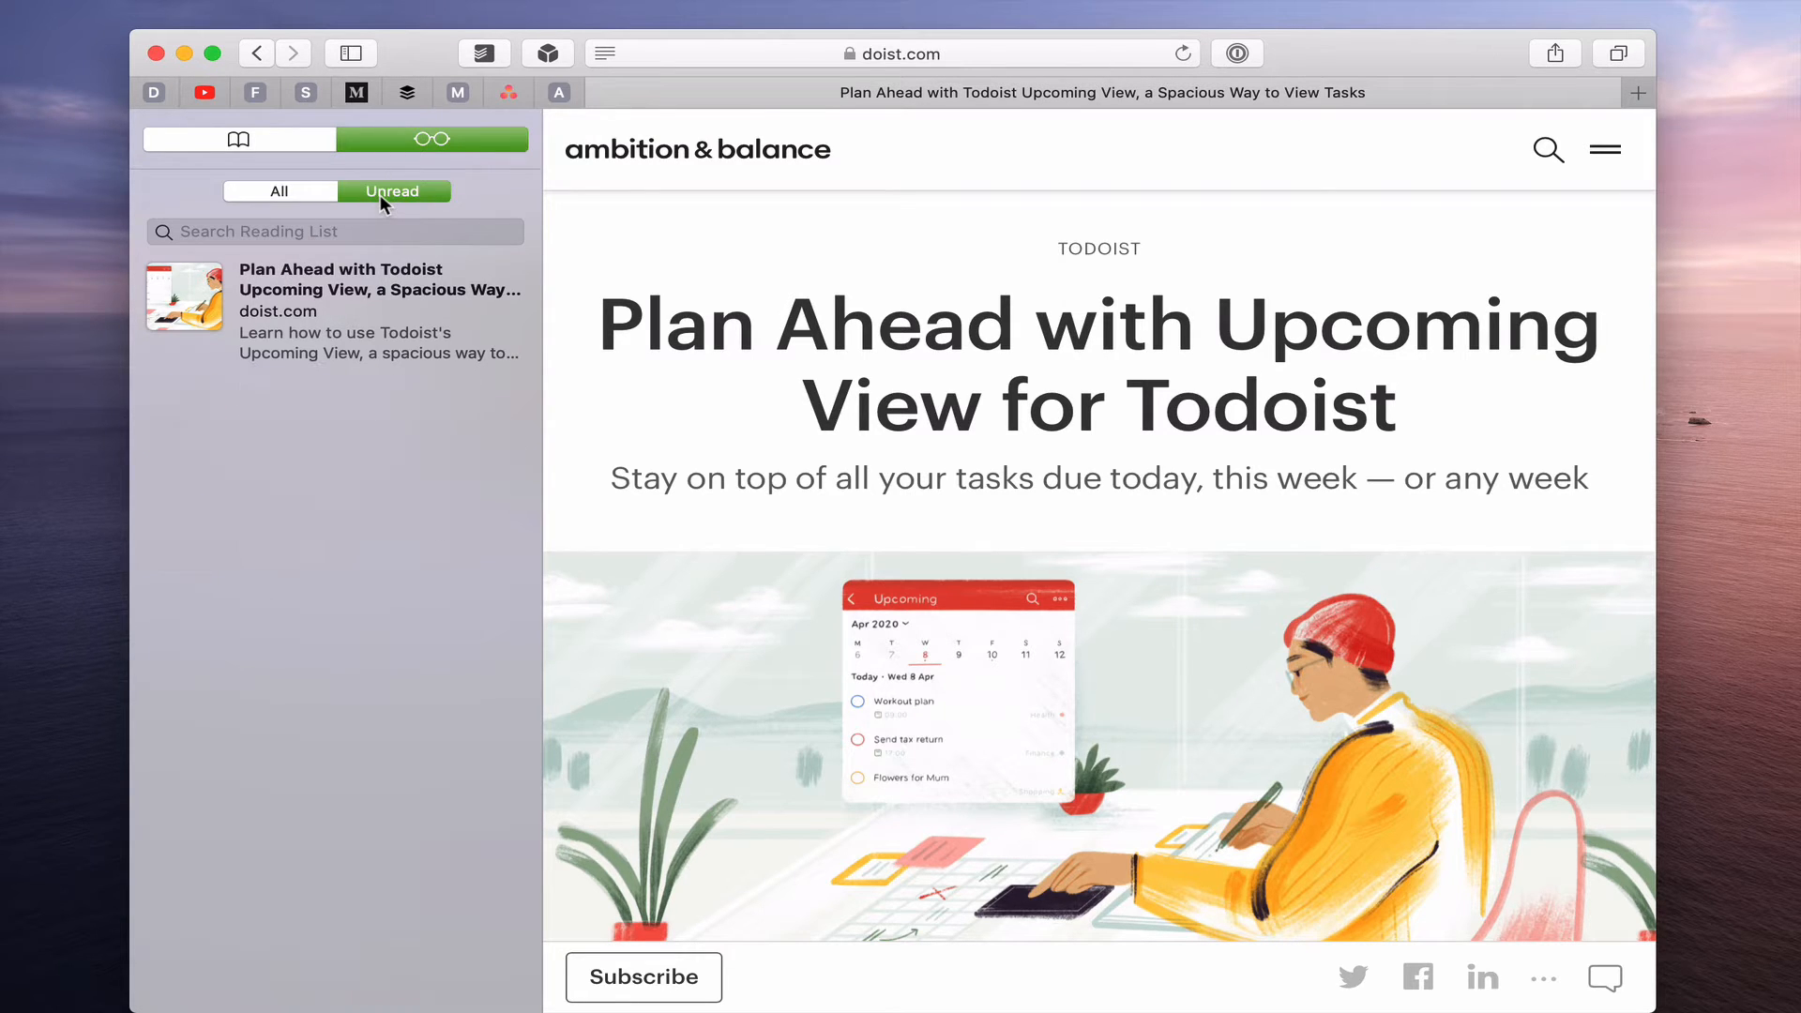
pyautogui.moveTo(296, 342)
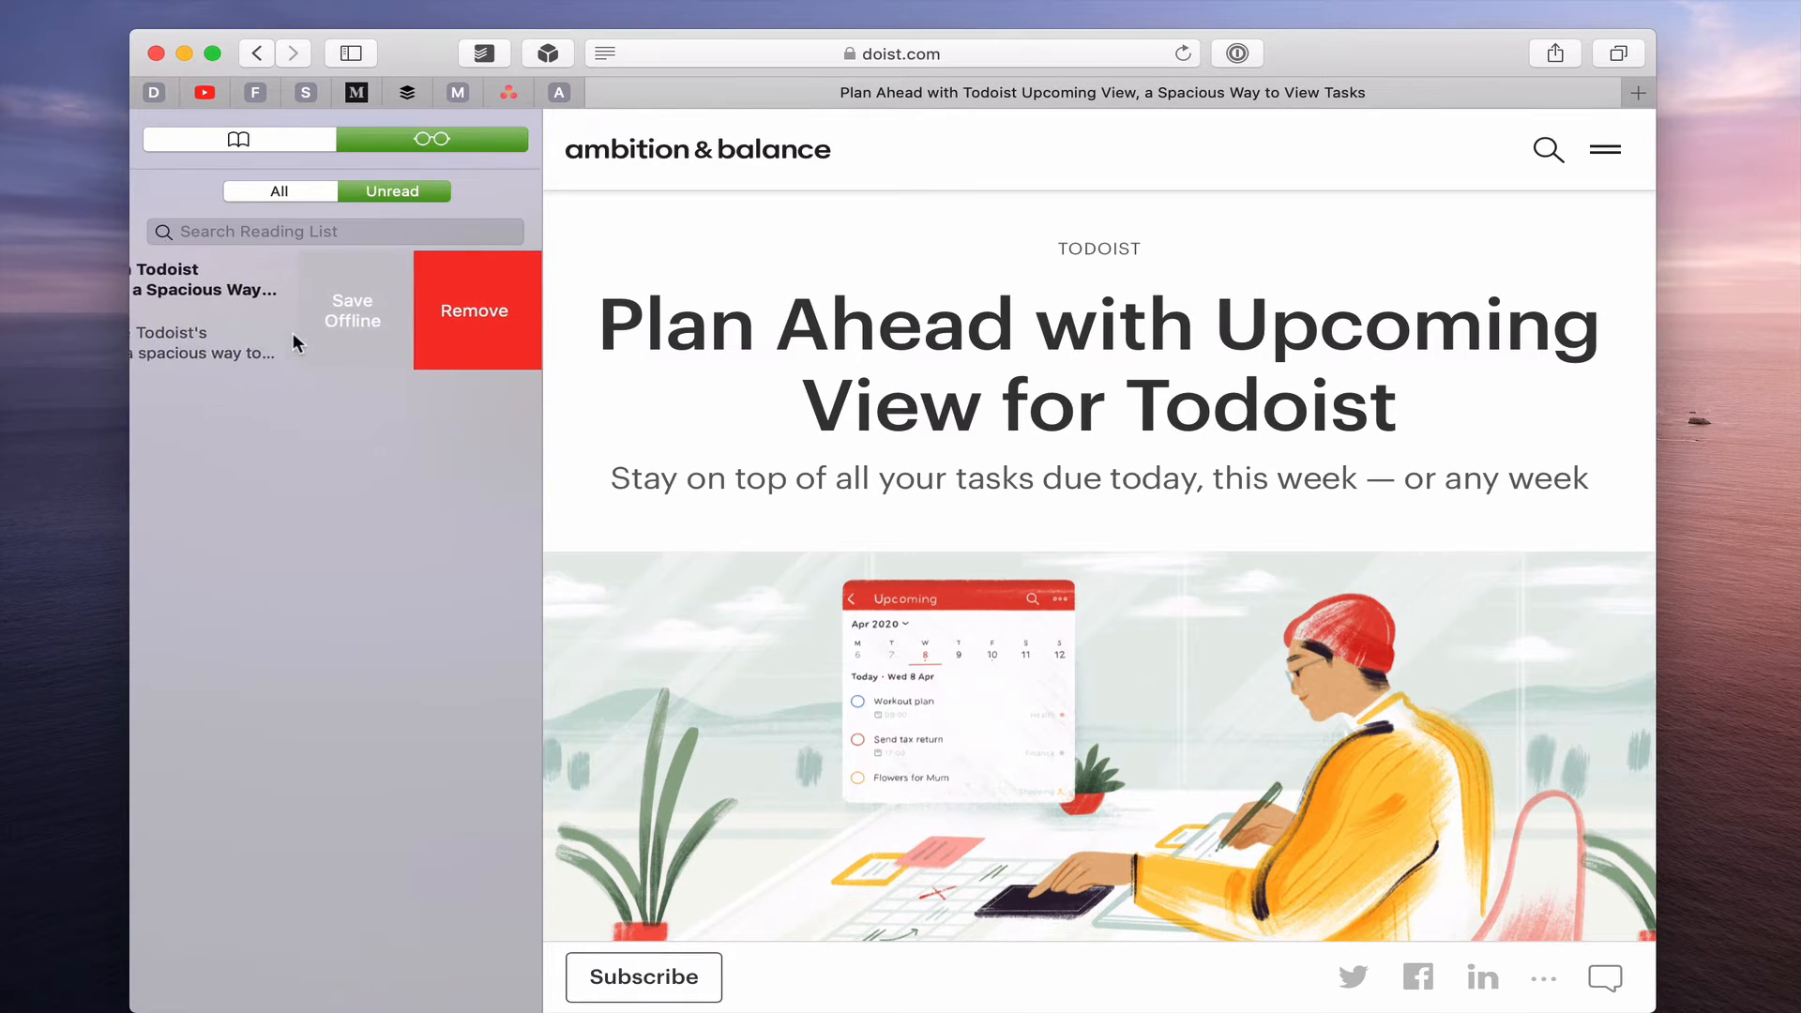
# Save the Upcoming View article offline and activate the Reading List search field.
pyautogui.click(351, 310)
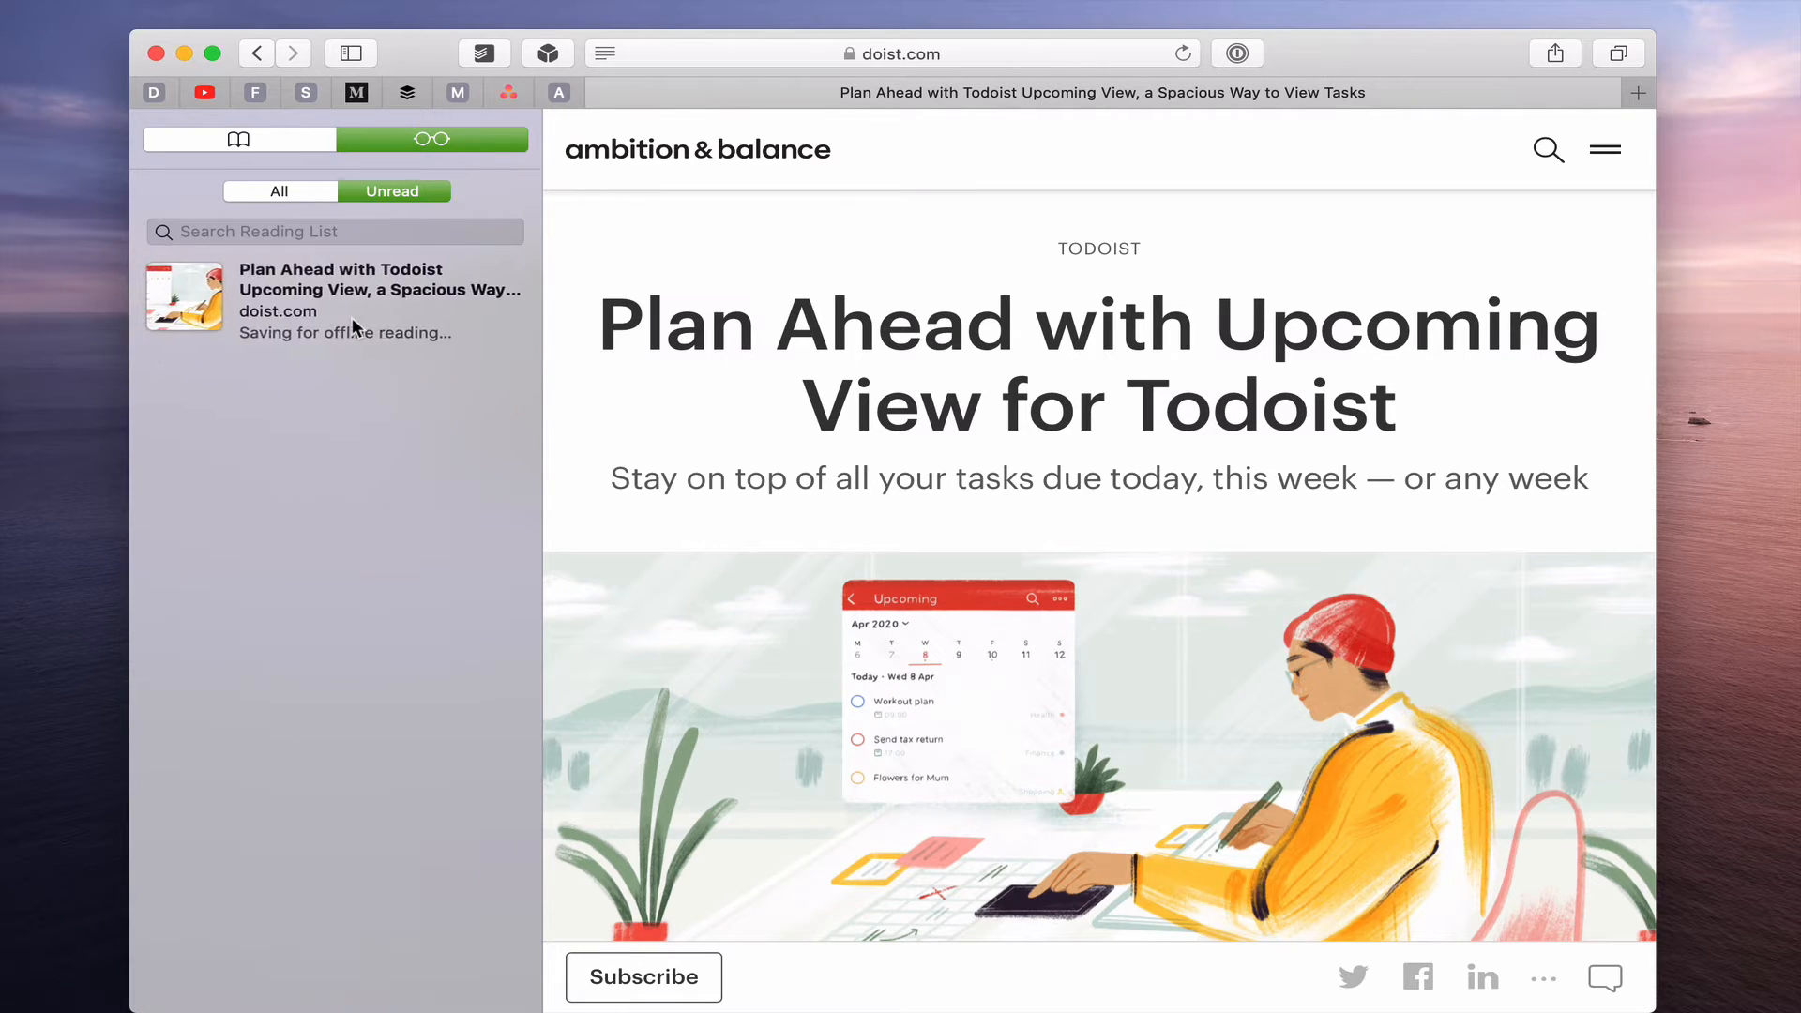
pyautogui.moveTo(394, 430)
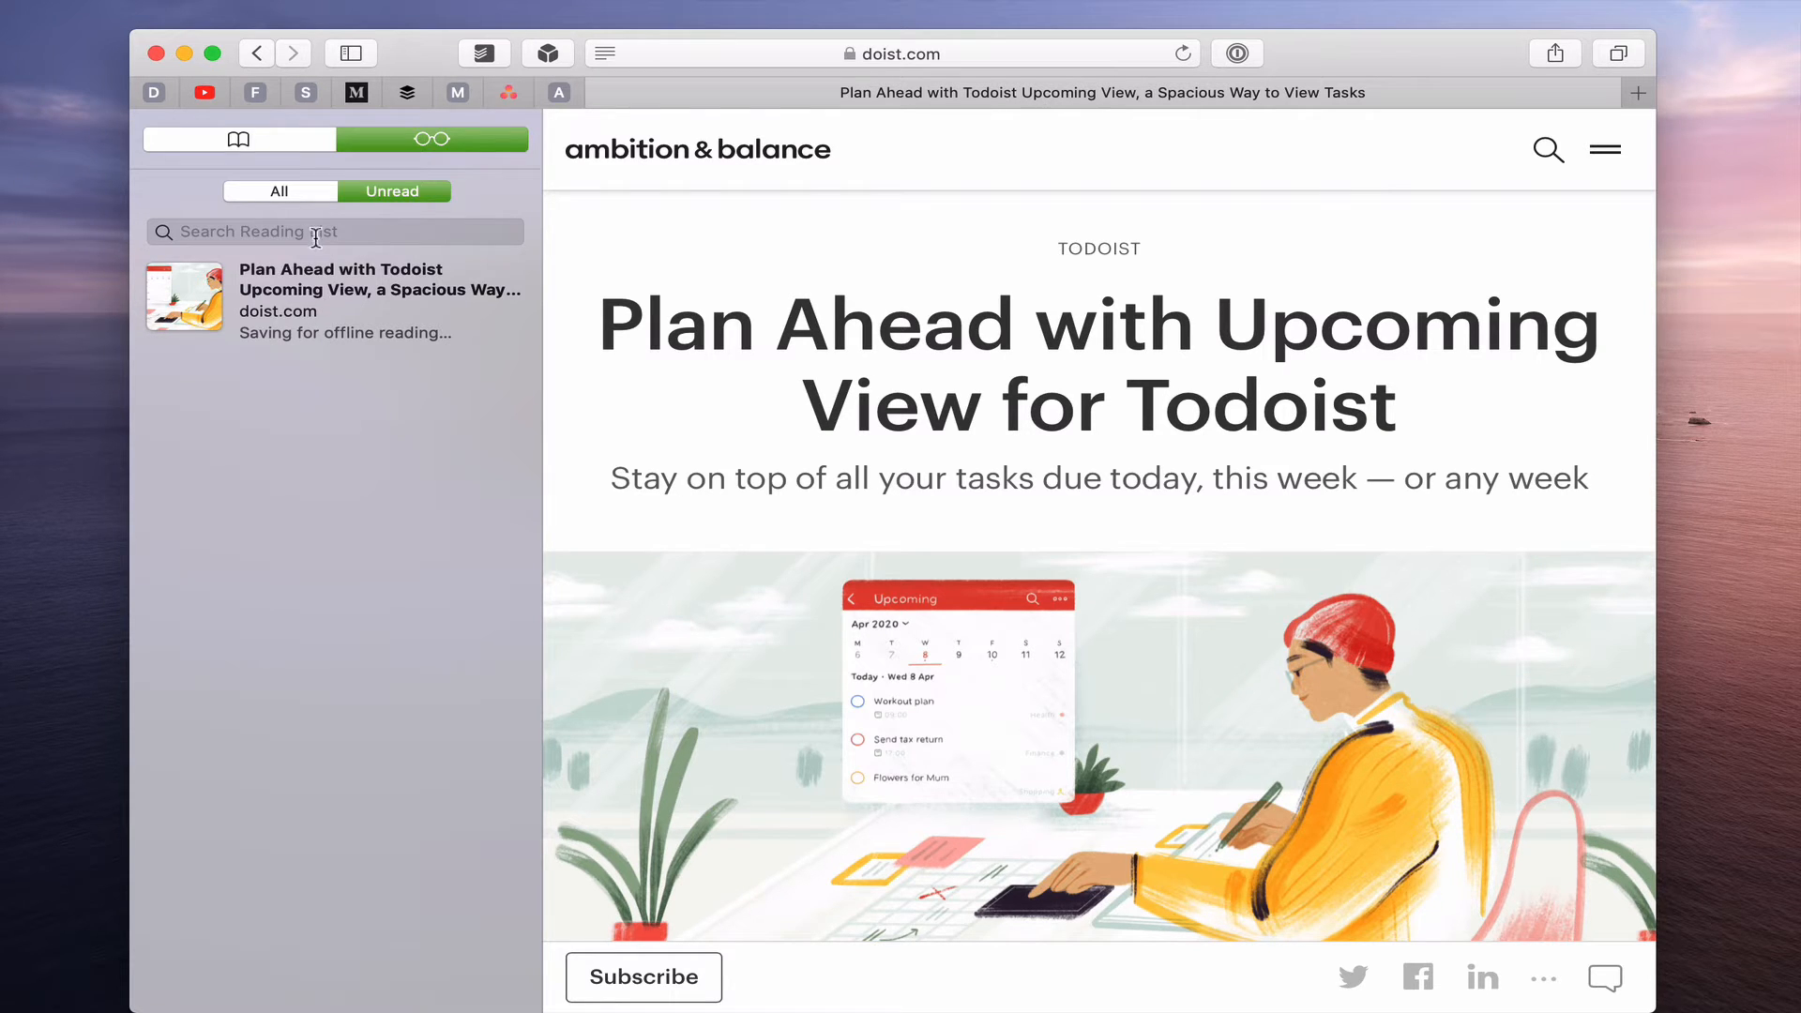
pyautogui.click(334, 230)
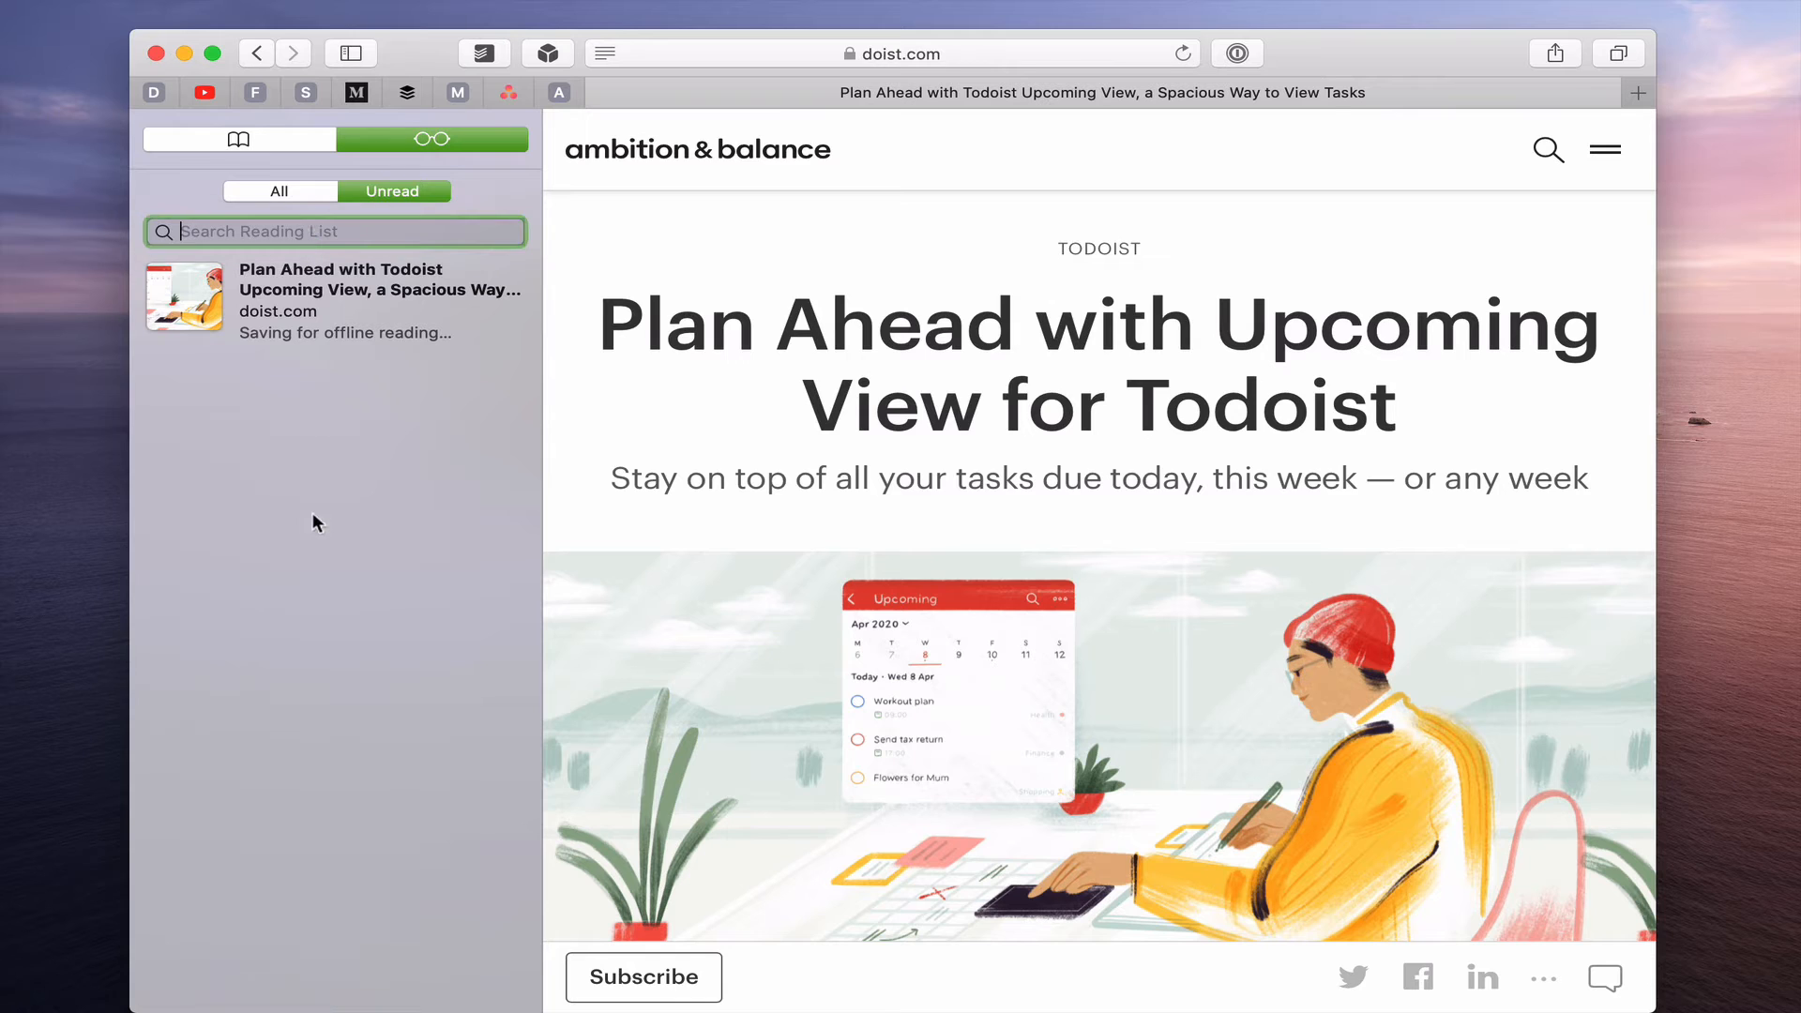
pyautogui.moveTo(340, 288)
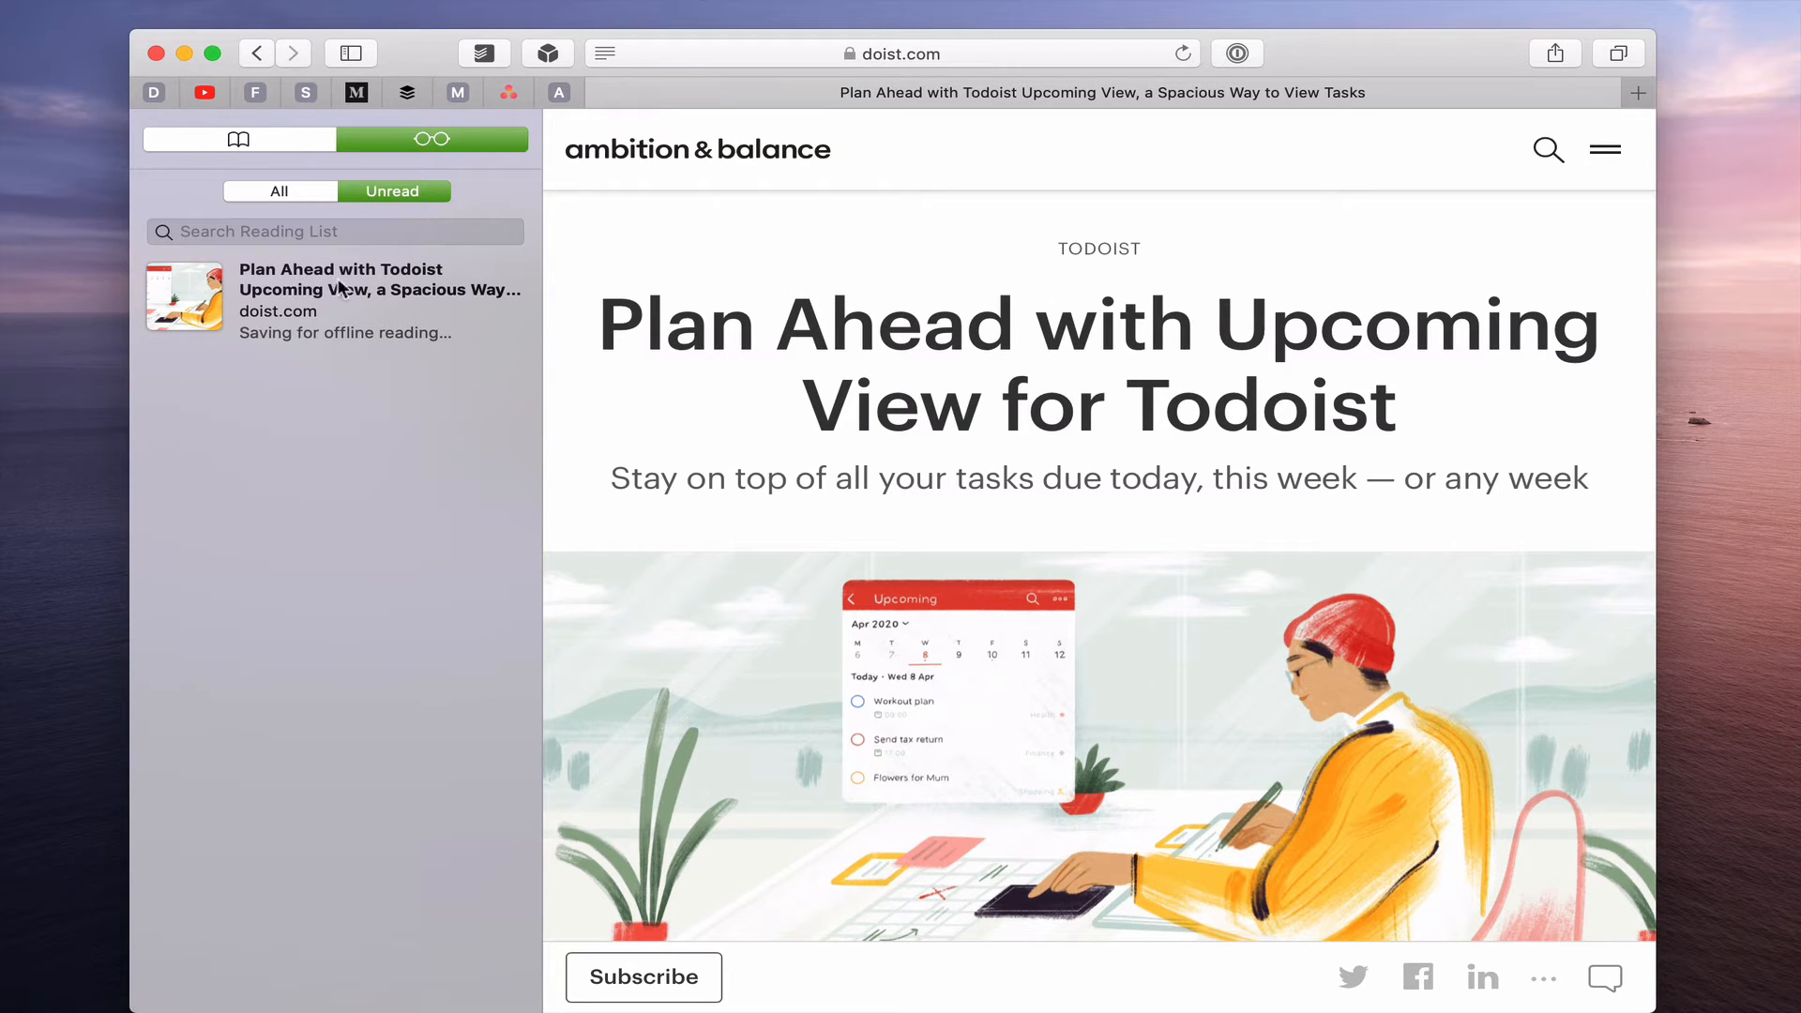
pyautogui.moveTo(395, 319)
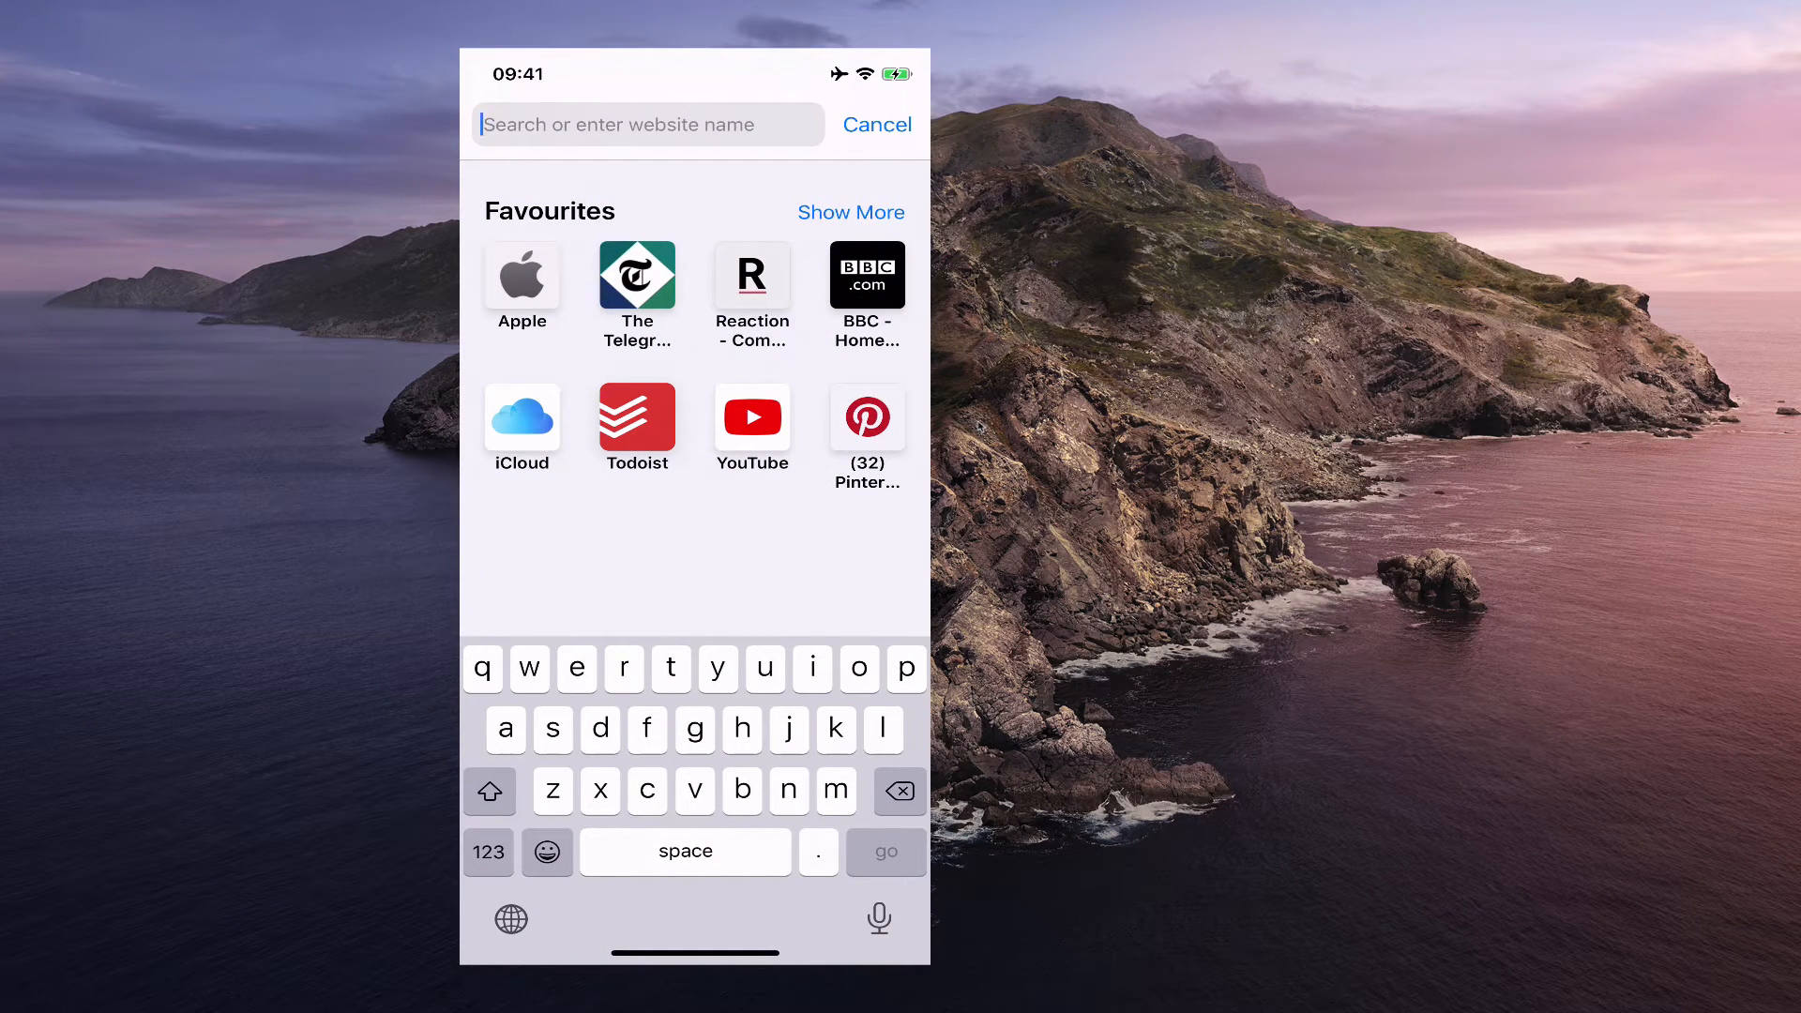
# From the Todoist Blog favourite, load the 'How to Easily Make the Switch from Wunderlist to Todoist' post.
pyautogui.click(850, 212)
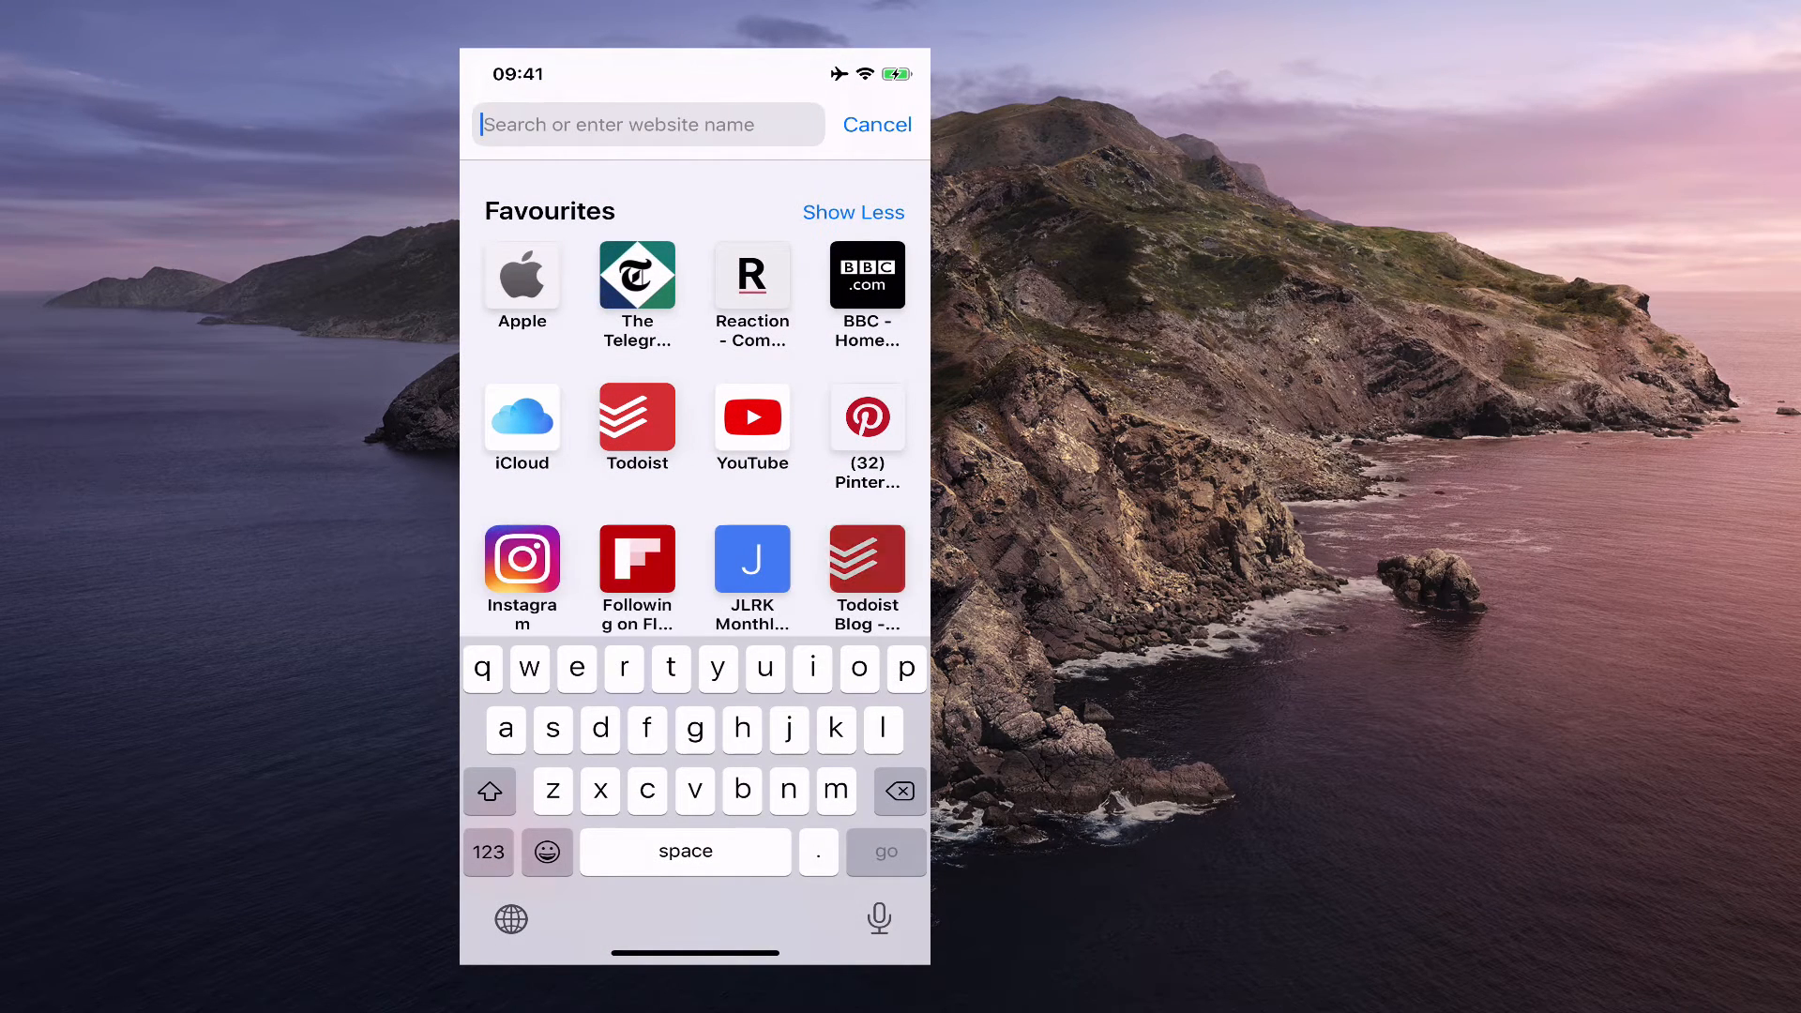
pyautogui.click(867, 559)
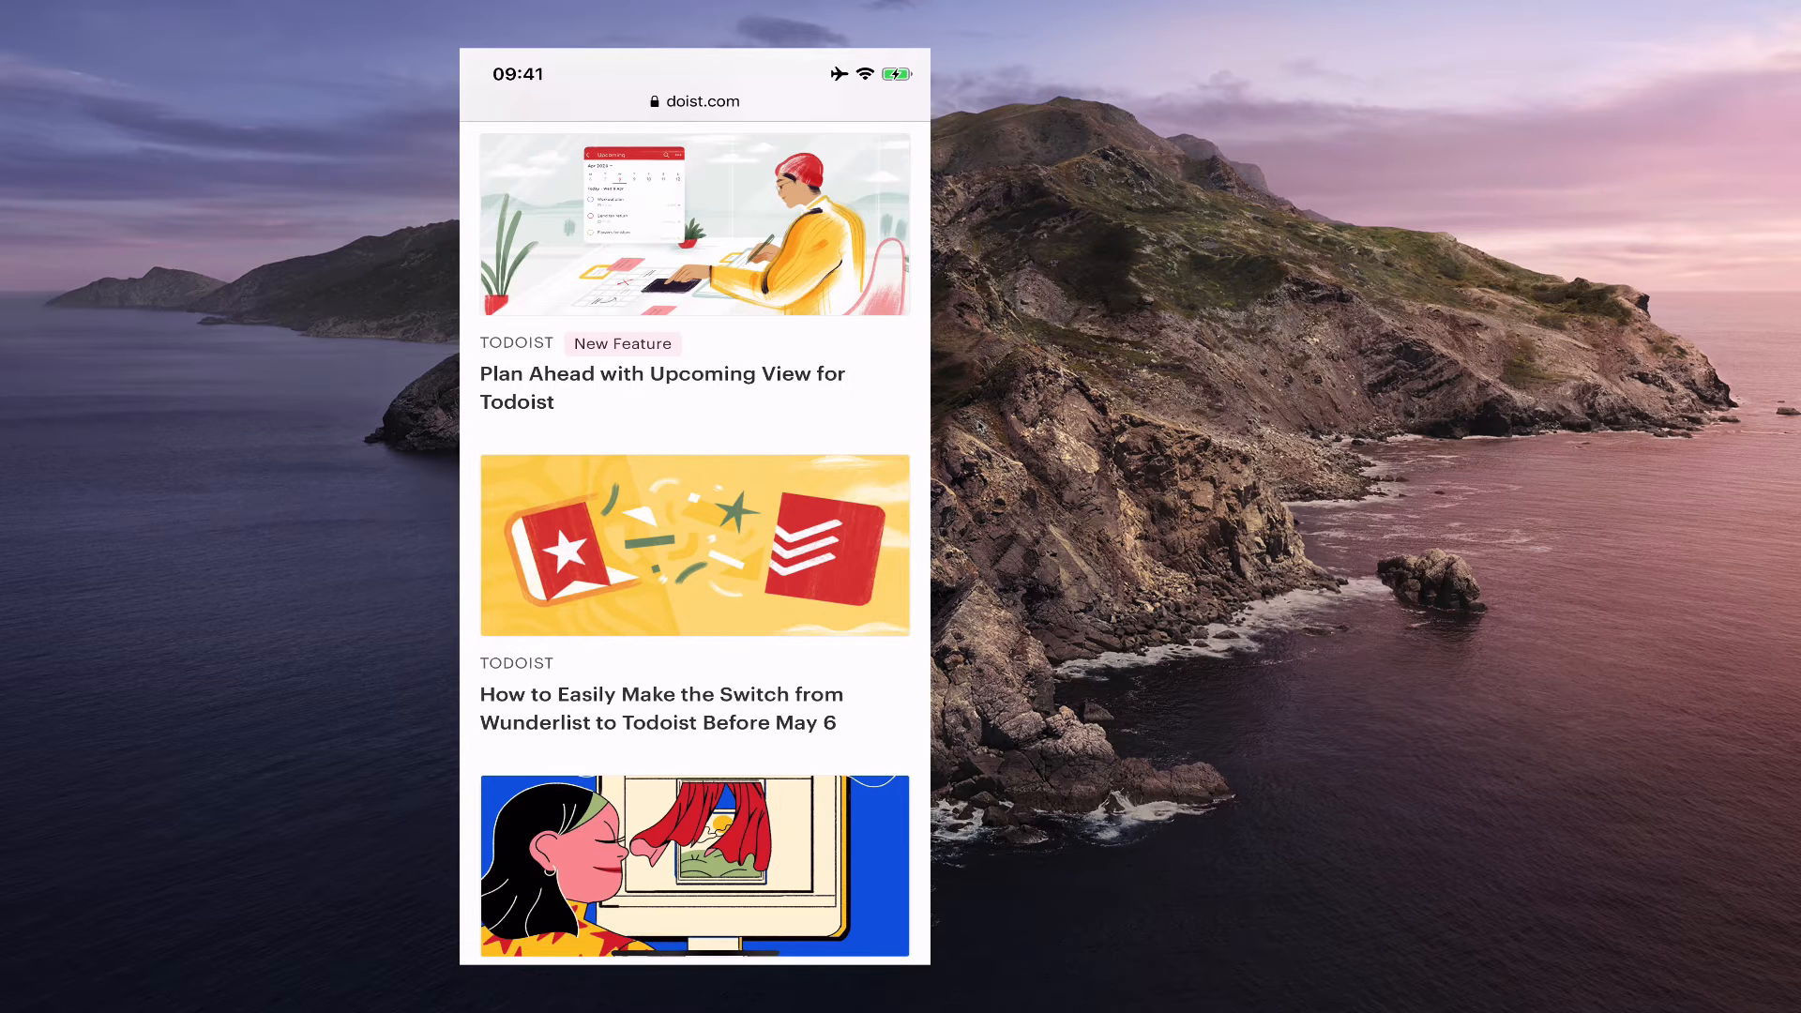
pyautogui.click(695, 695)
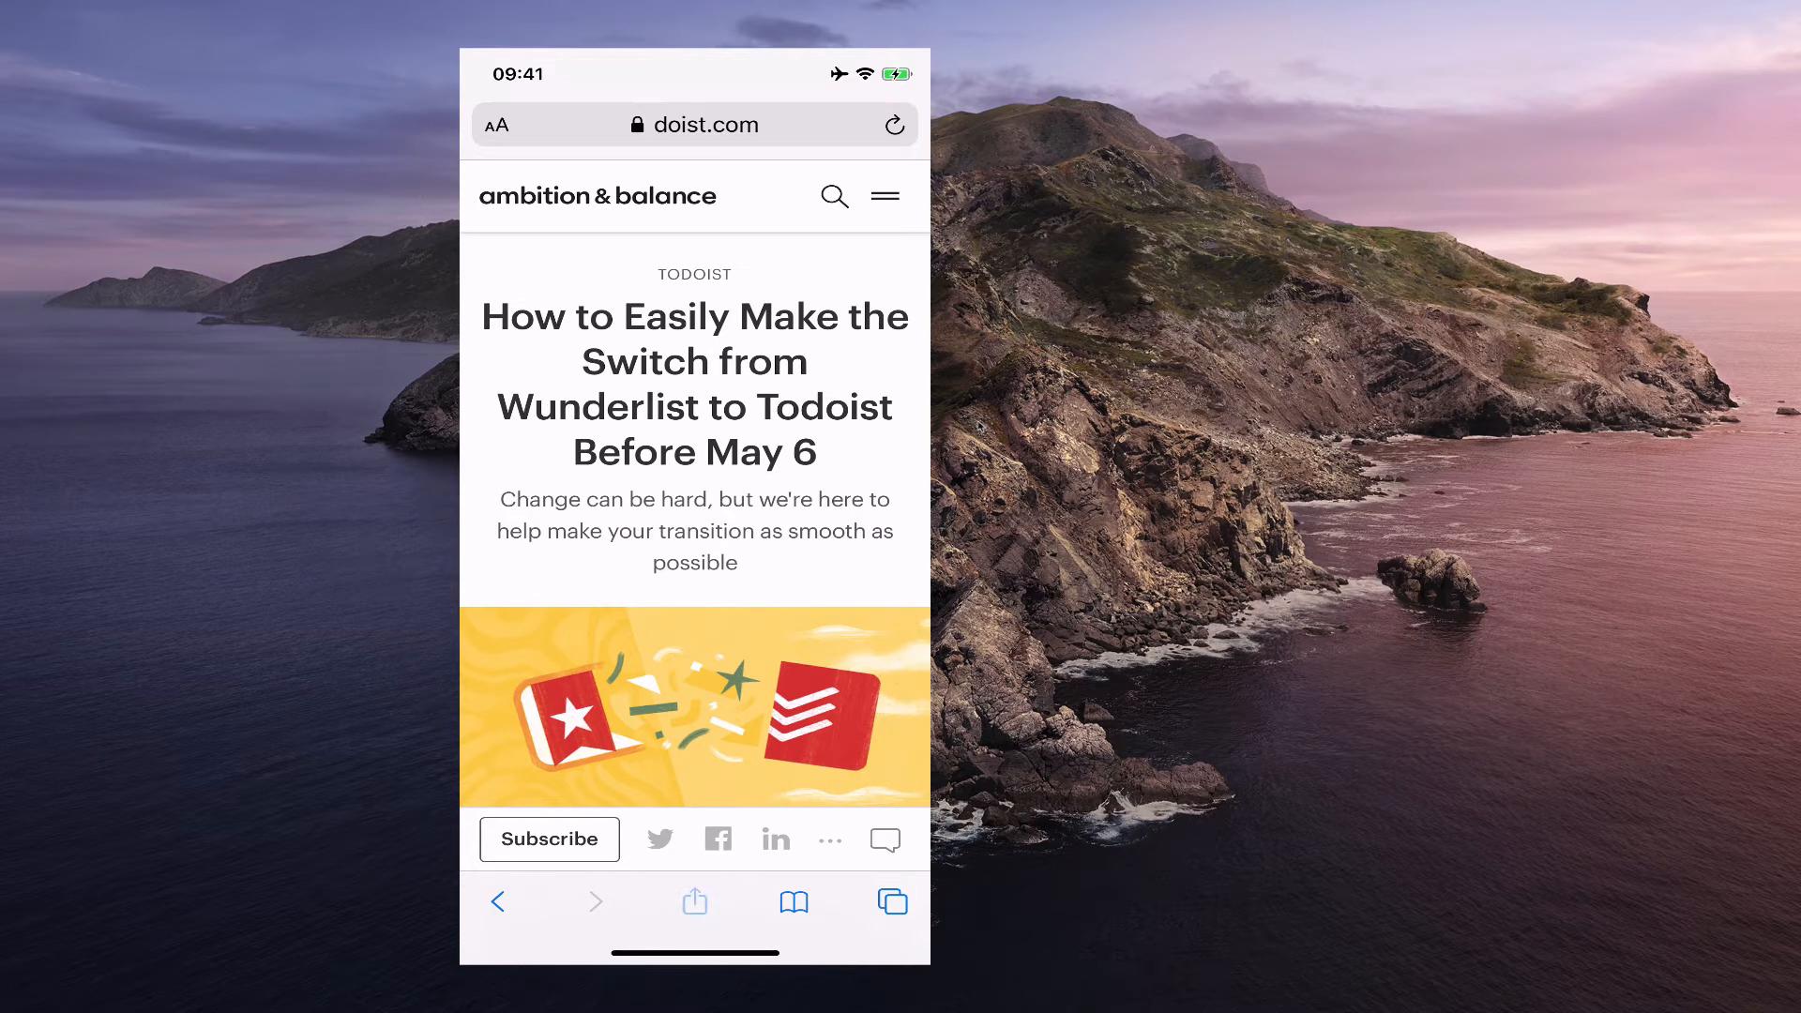
# Share the Wunderlist-to-Todoist article into the Reading List.
pyautogui.click(694, 902)
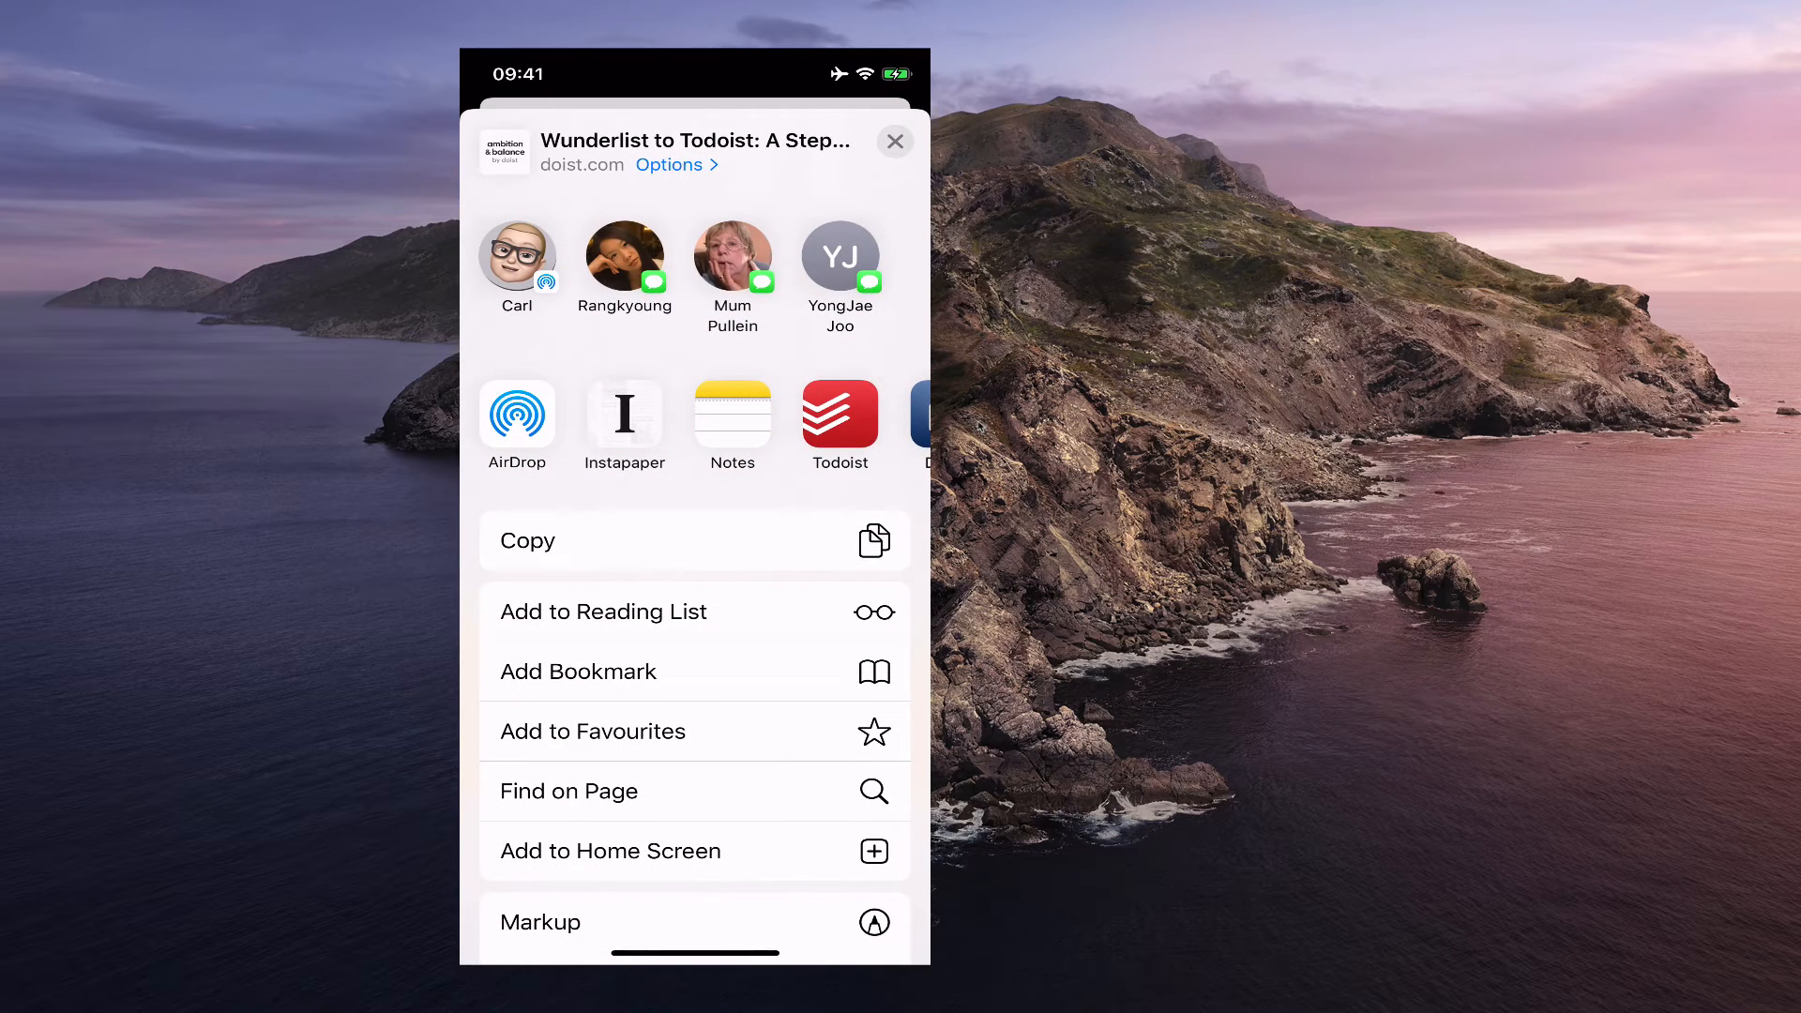
pyautogui.click(895, 140)
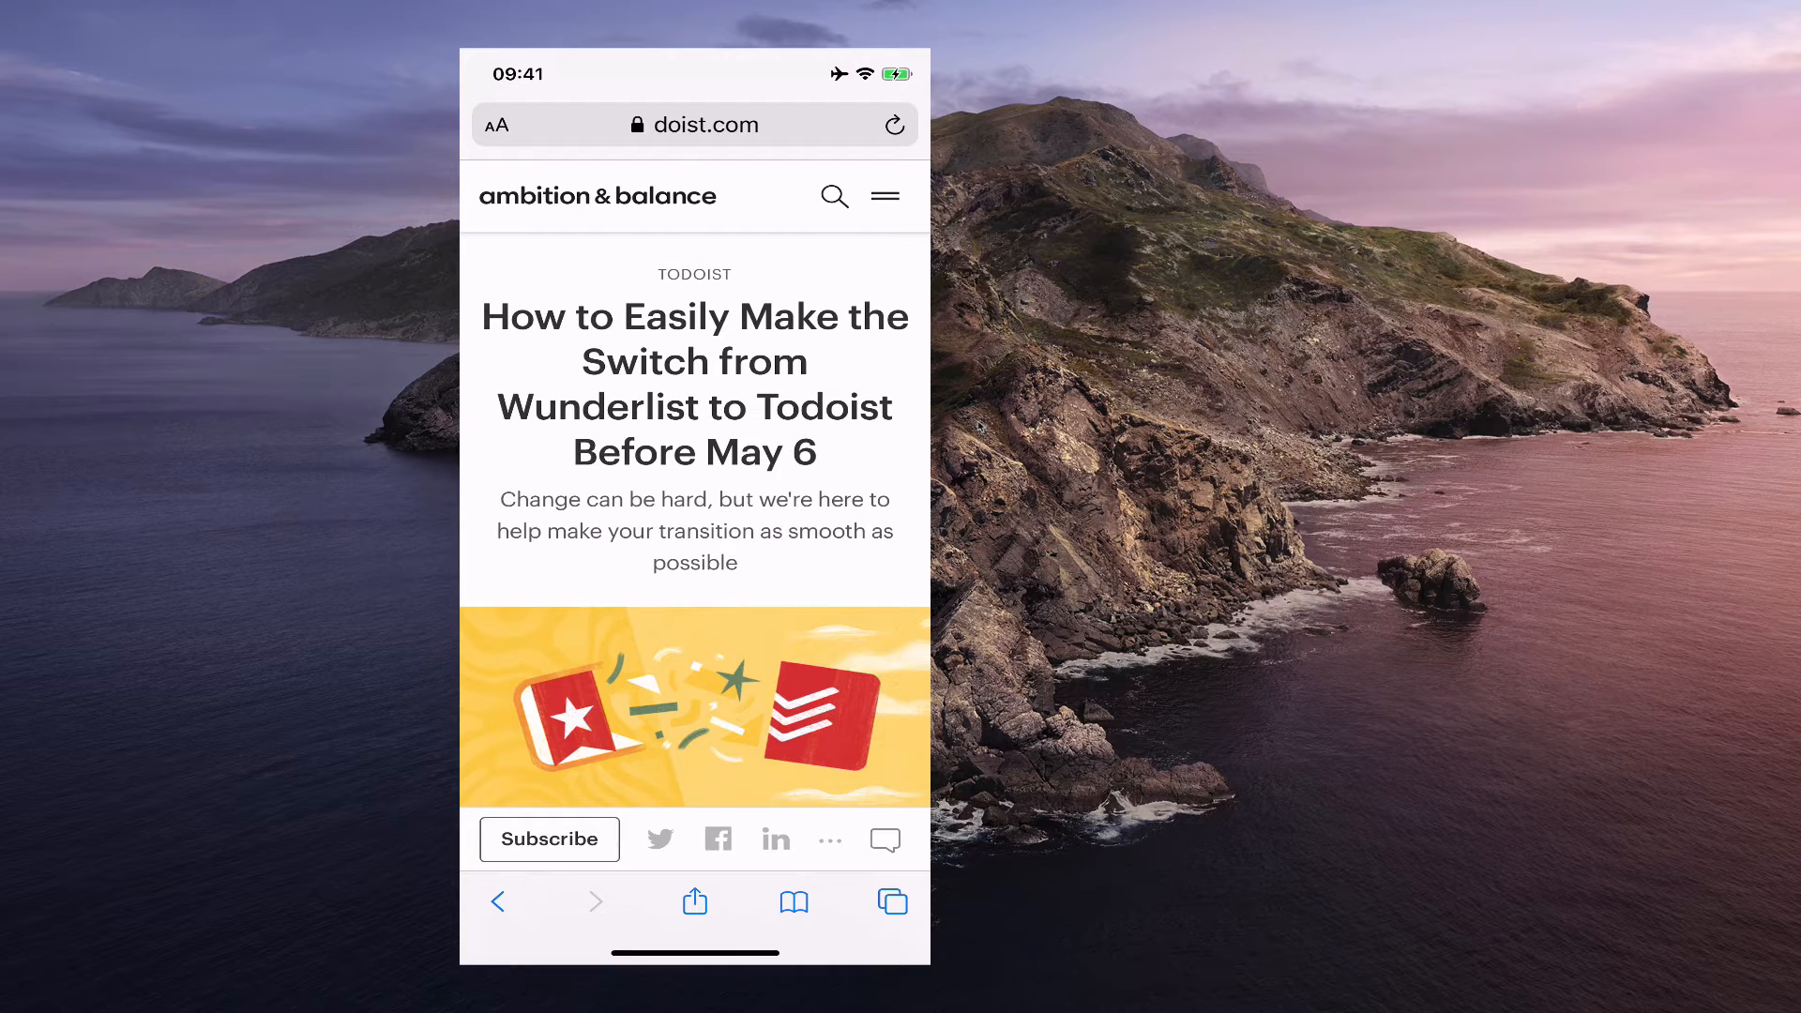
# View the Reading List's unread and all items, then reopen the Plan Ahead article before moving to Settings.
pyautogui.click(792, 900)
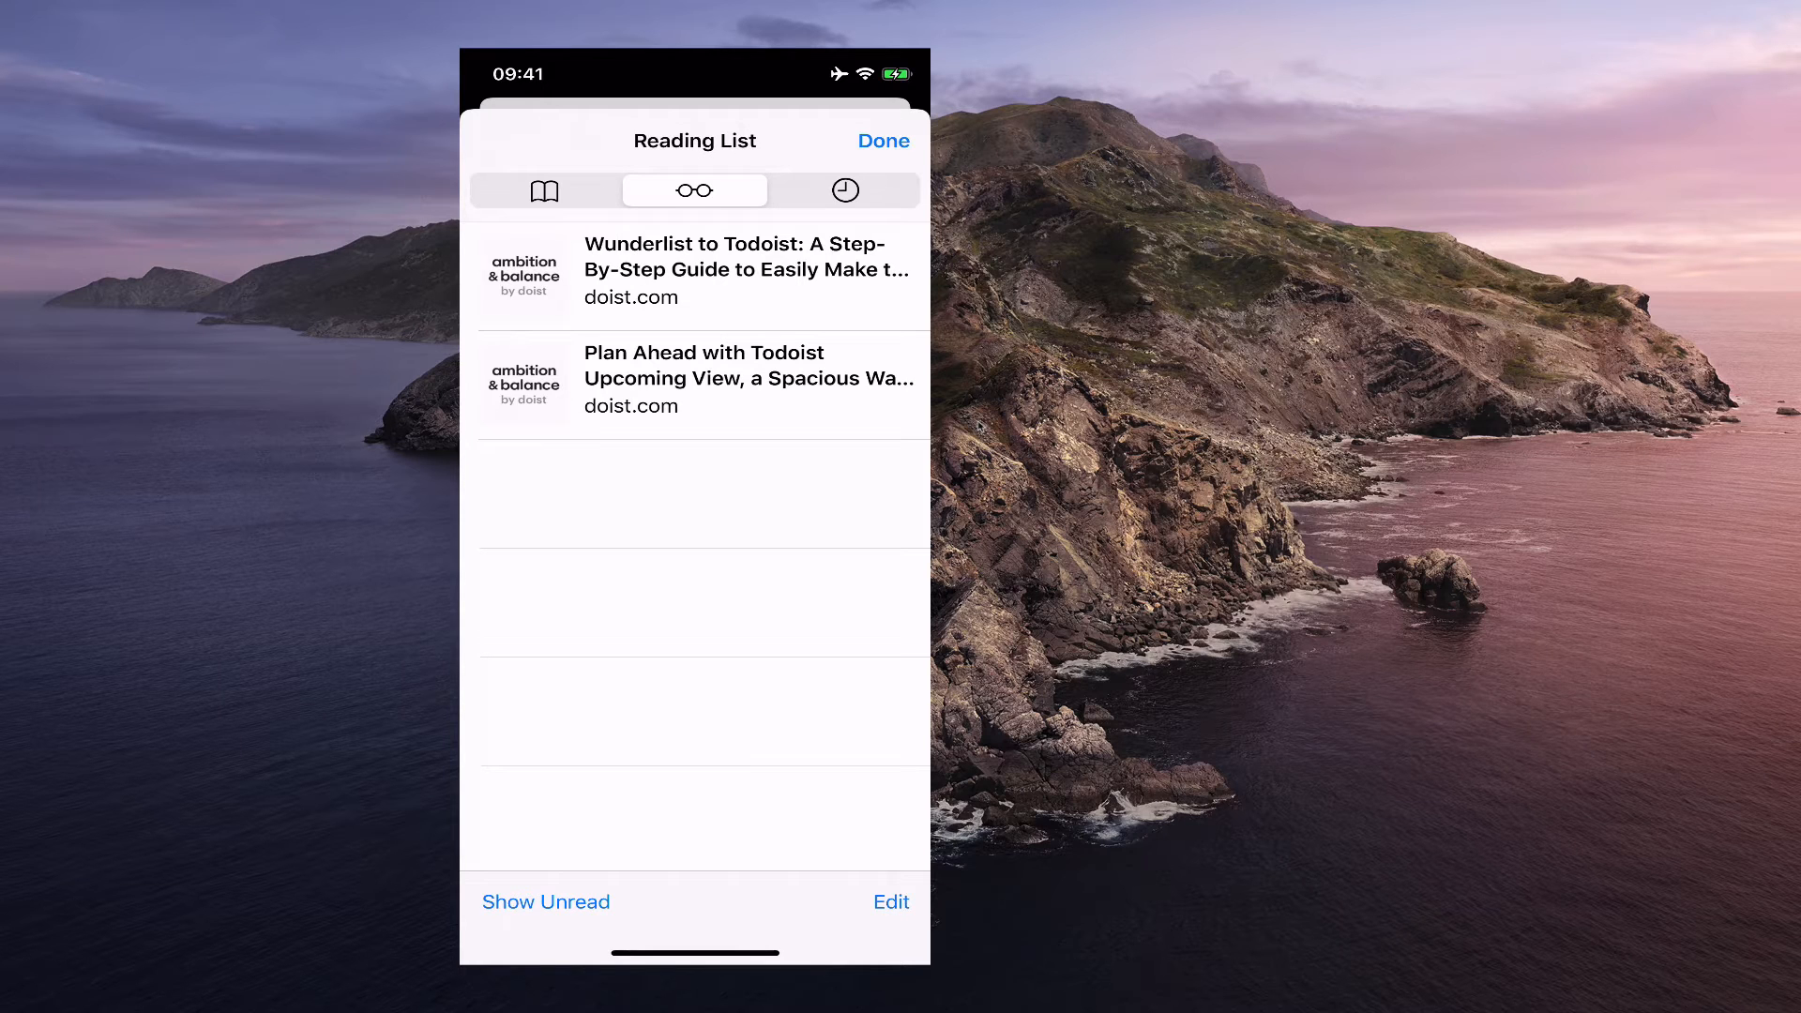
pyautogui.click(546, 902)
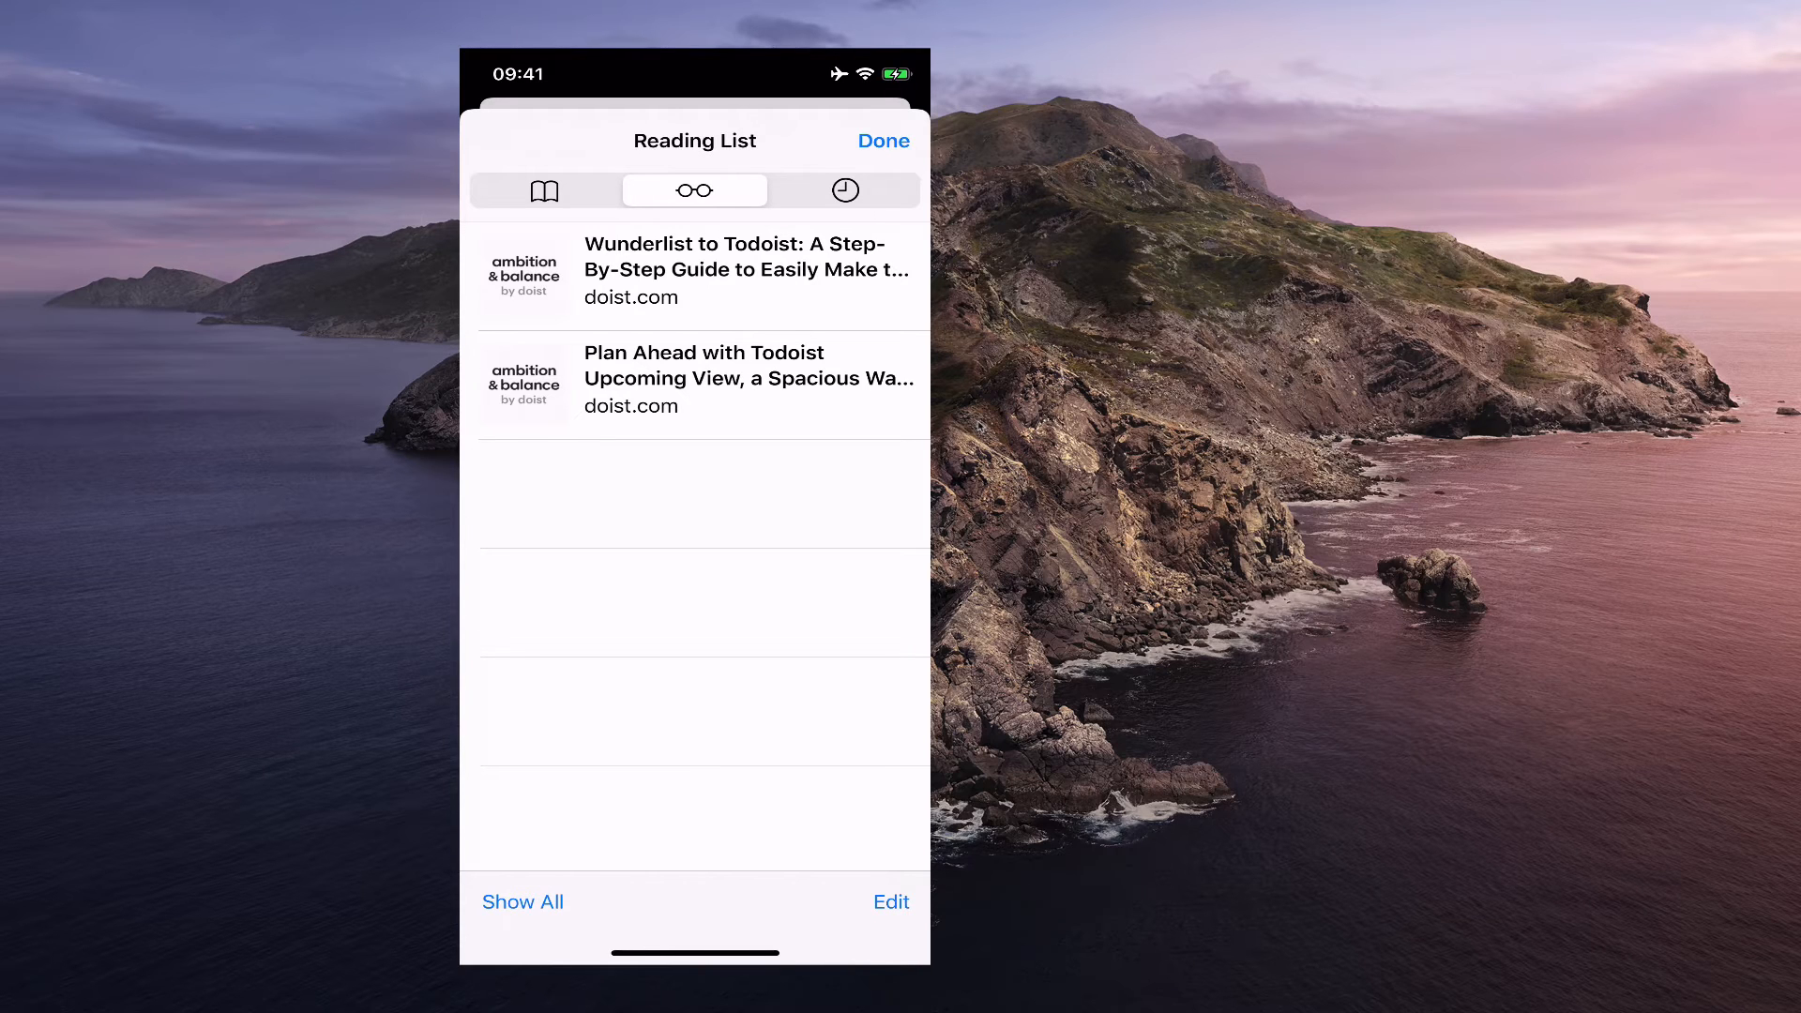
pyautogui.click(522, 902)
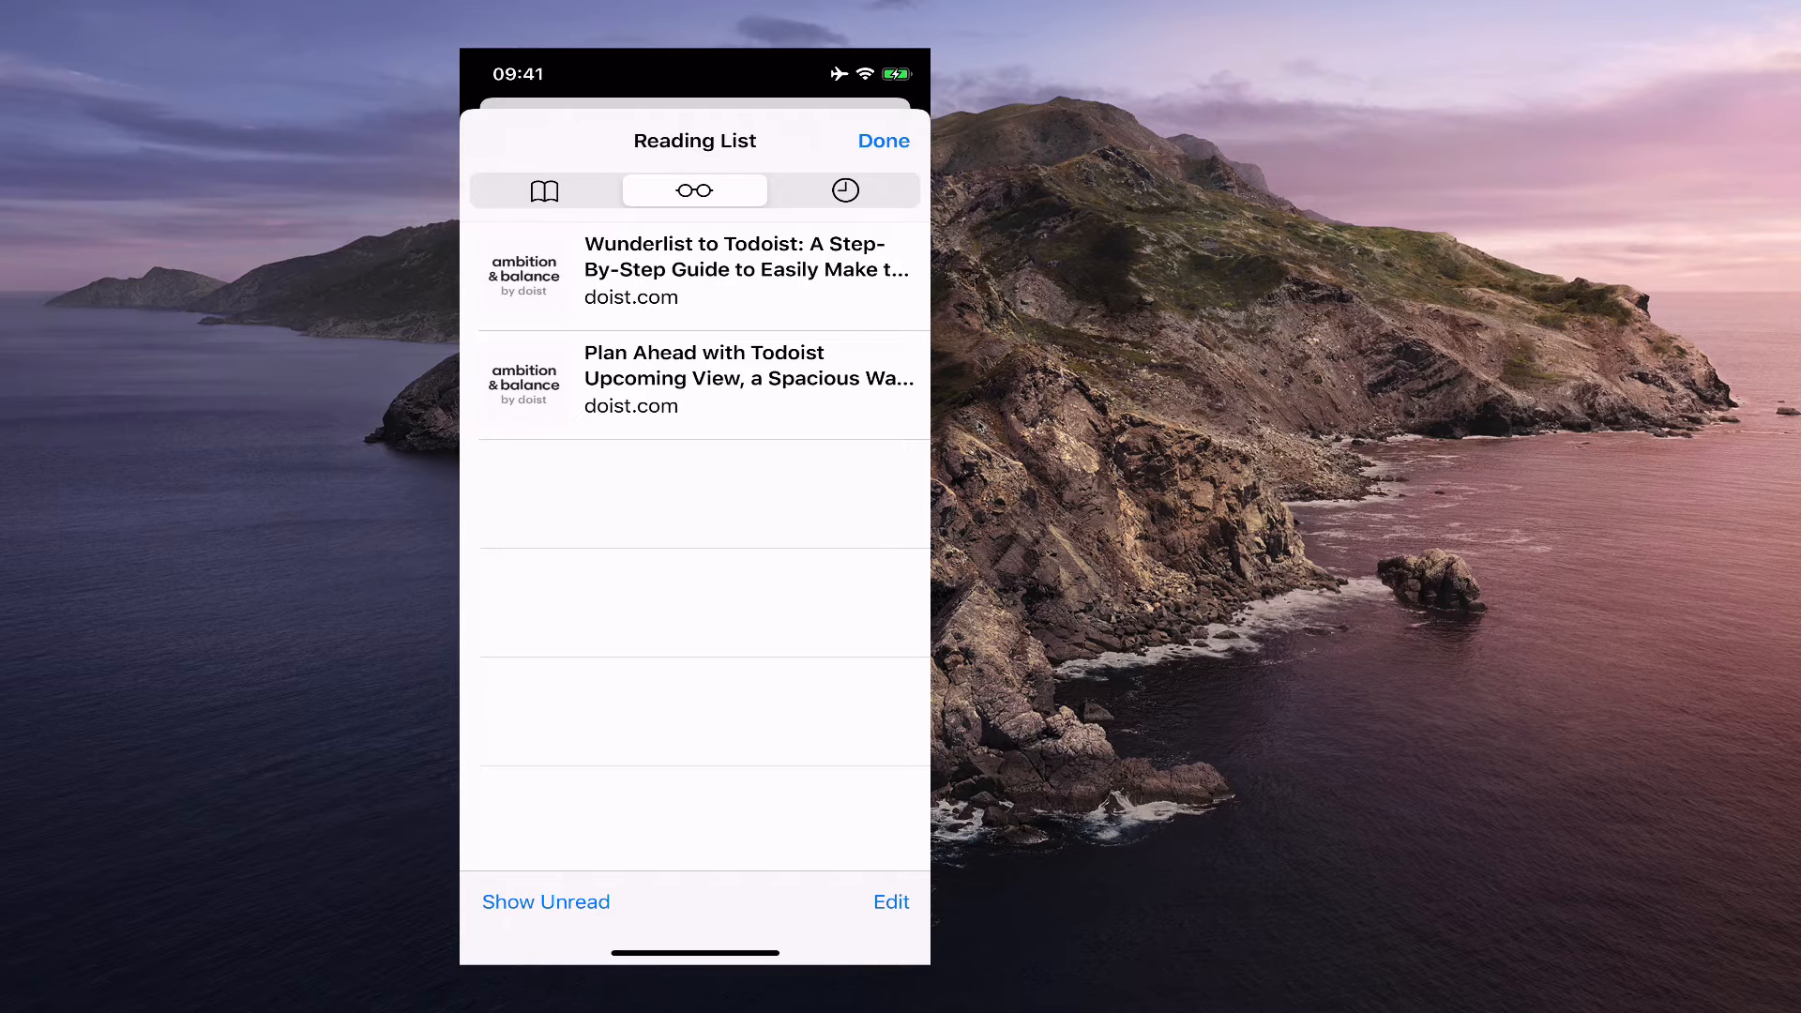
pyautogui.click(700, 379)
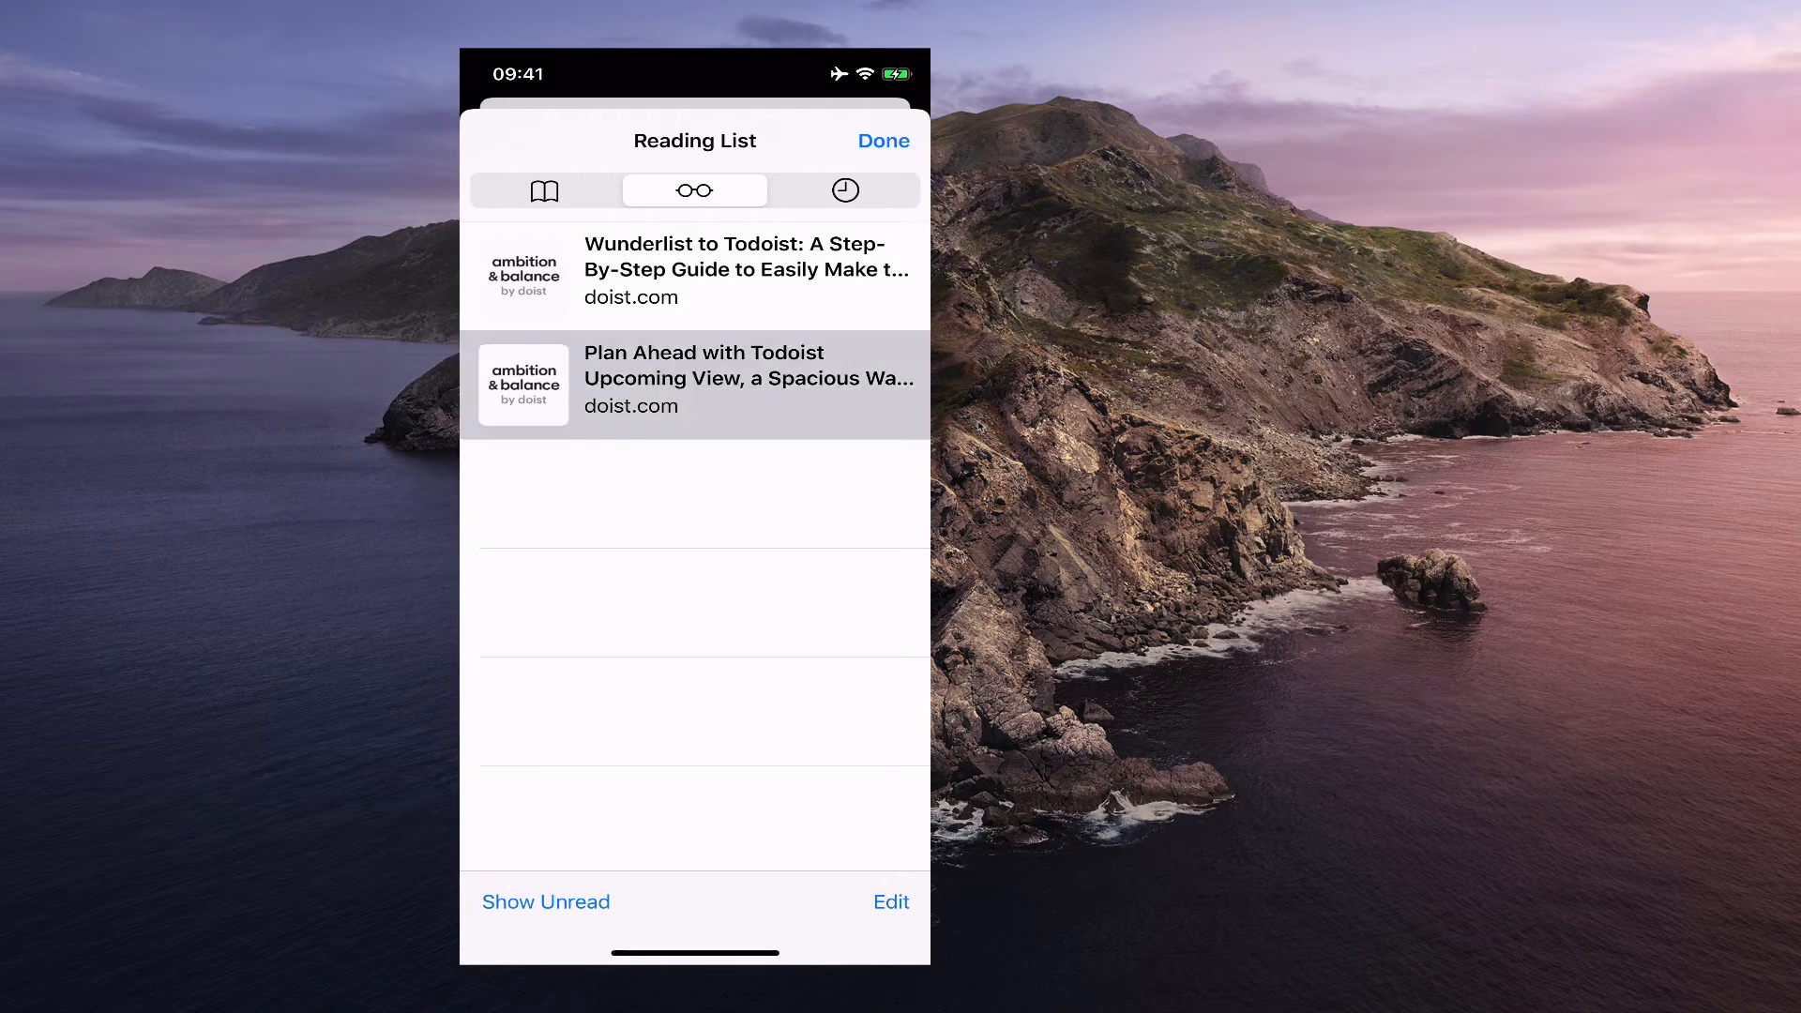
pyautogui.click(747, 383)
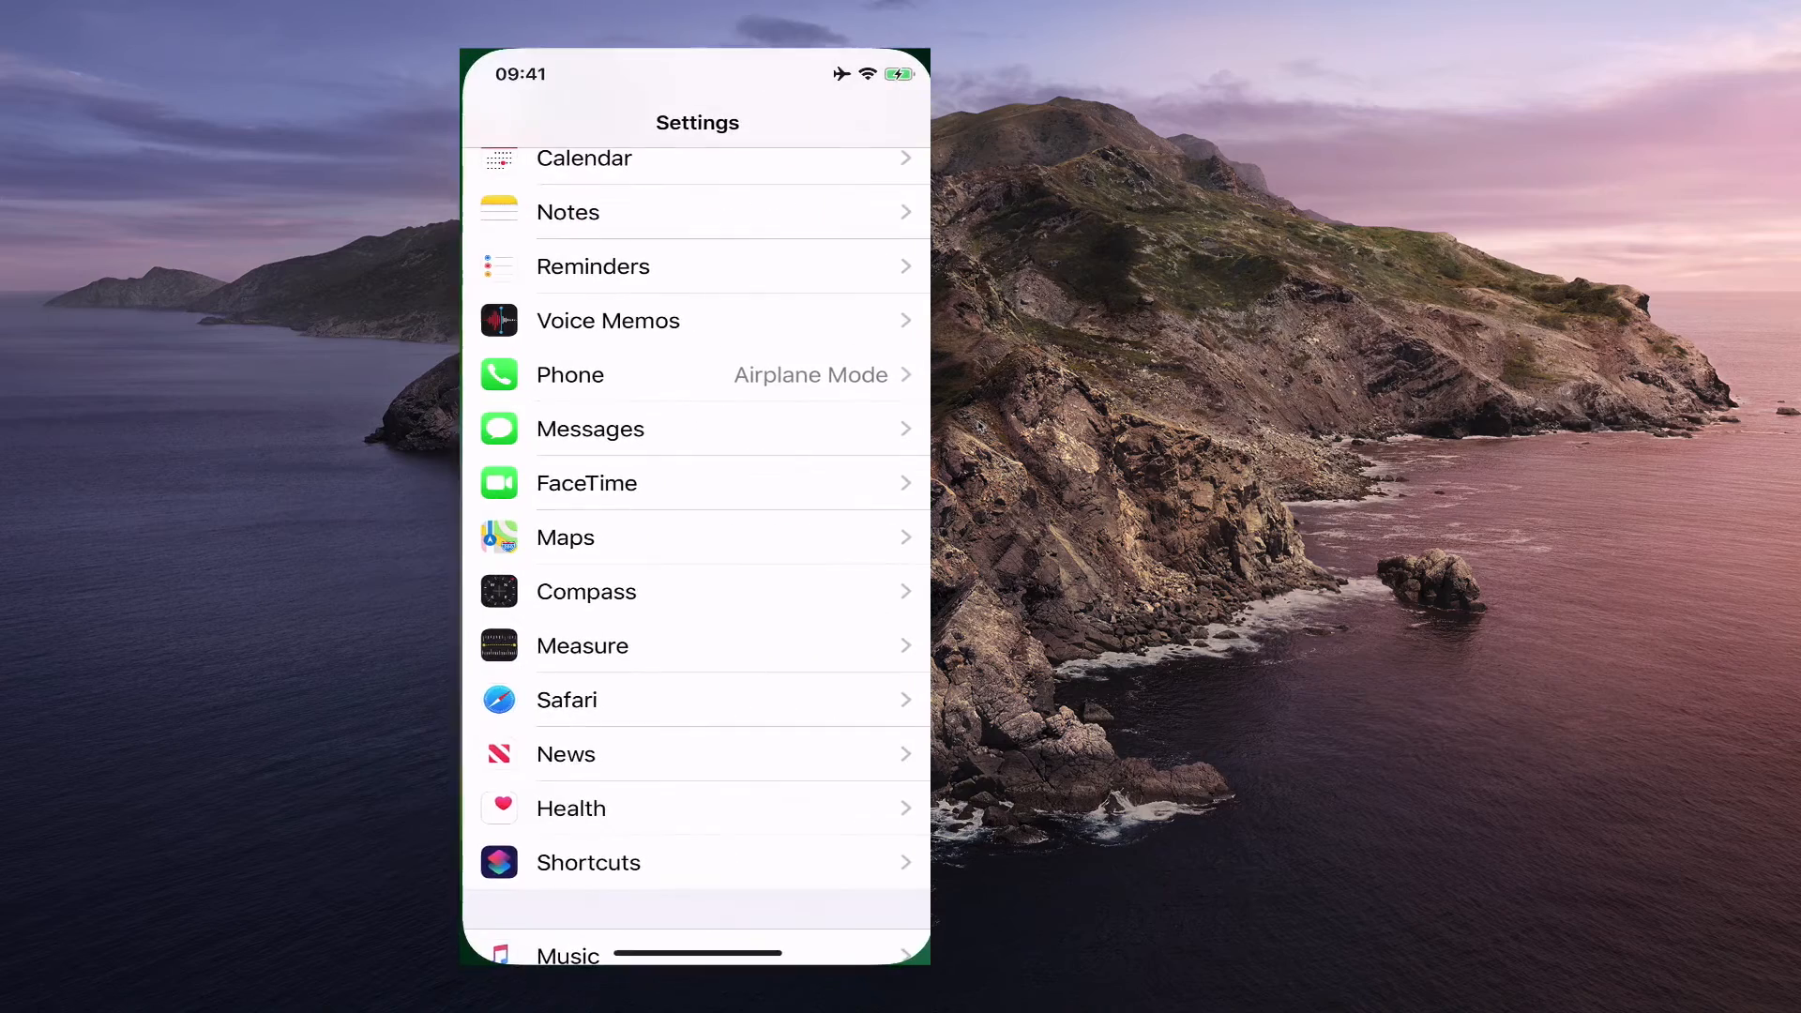
pyautogui.scroll(-3)
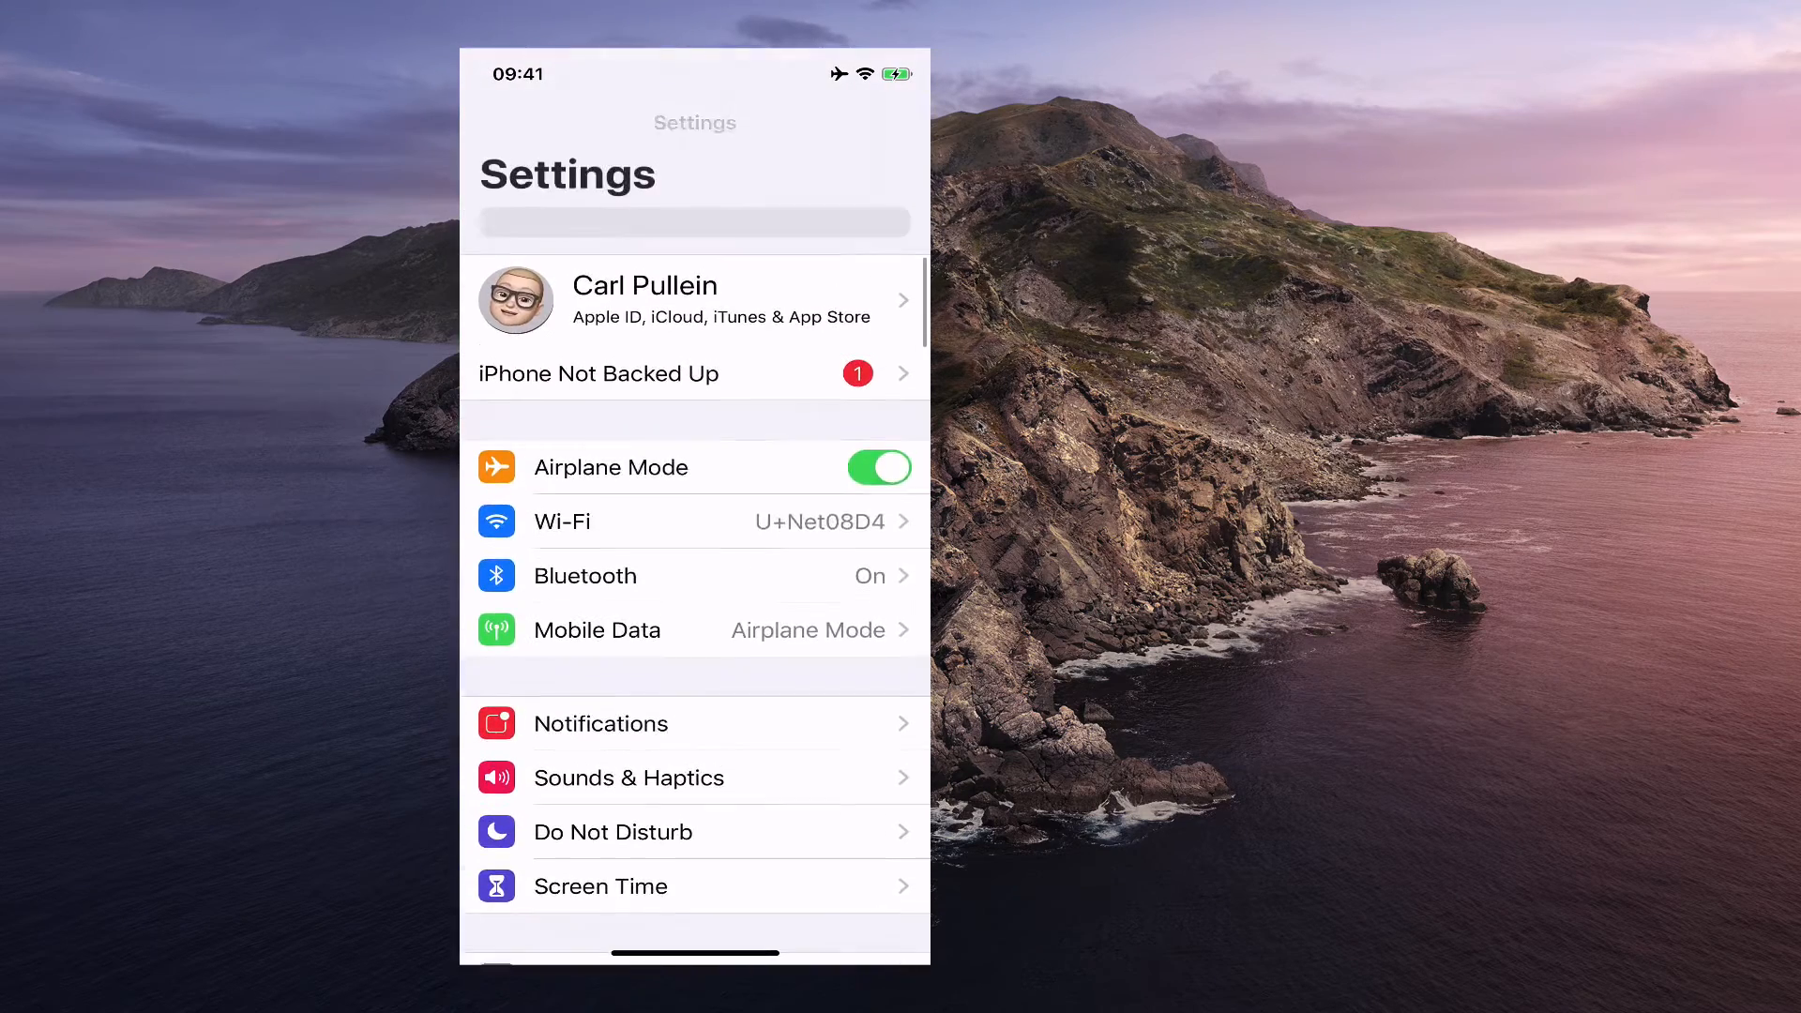
pyautogui.scroll(-3)
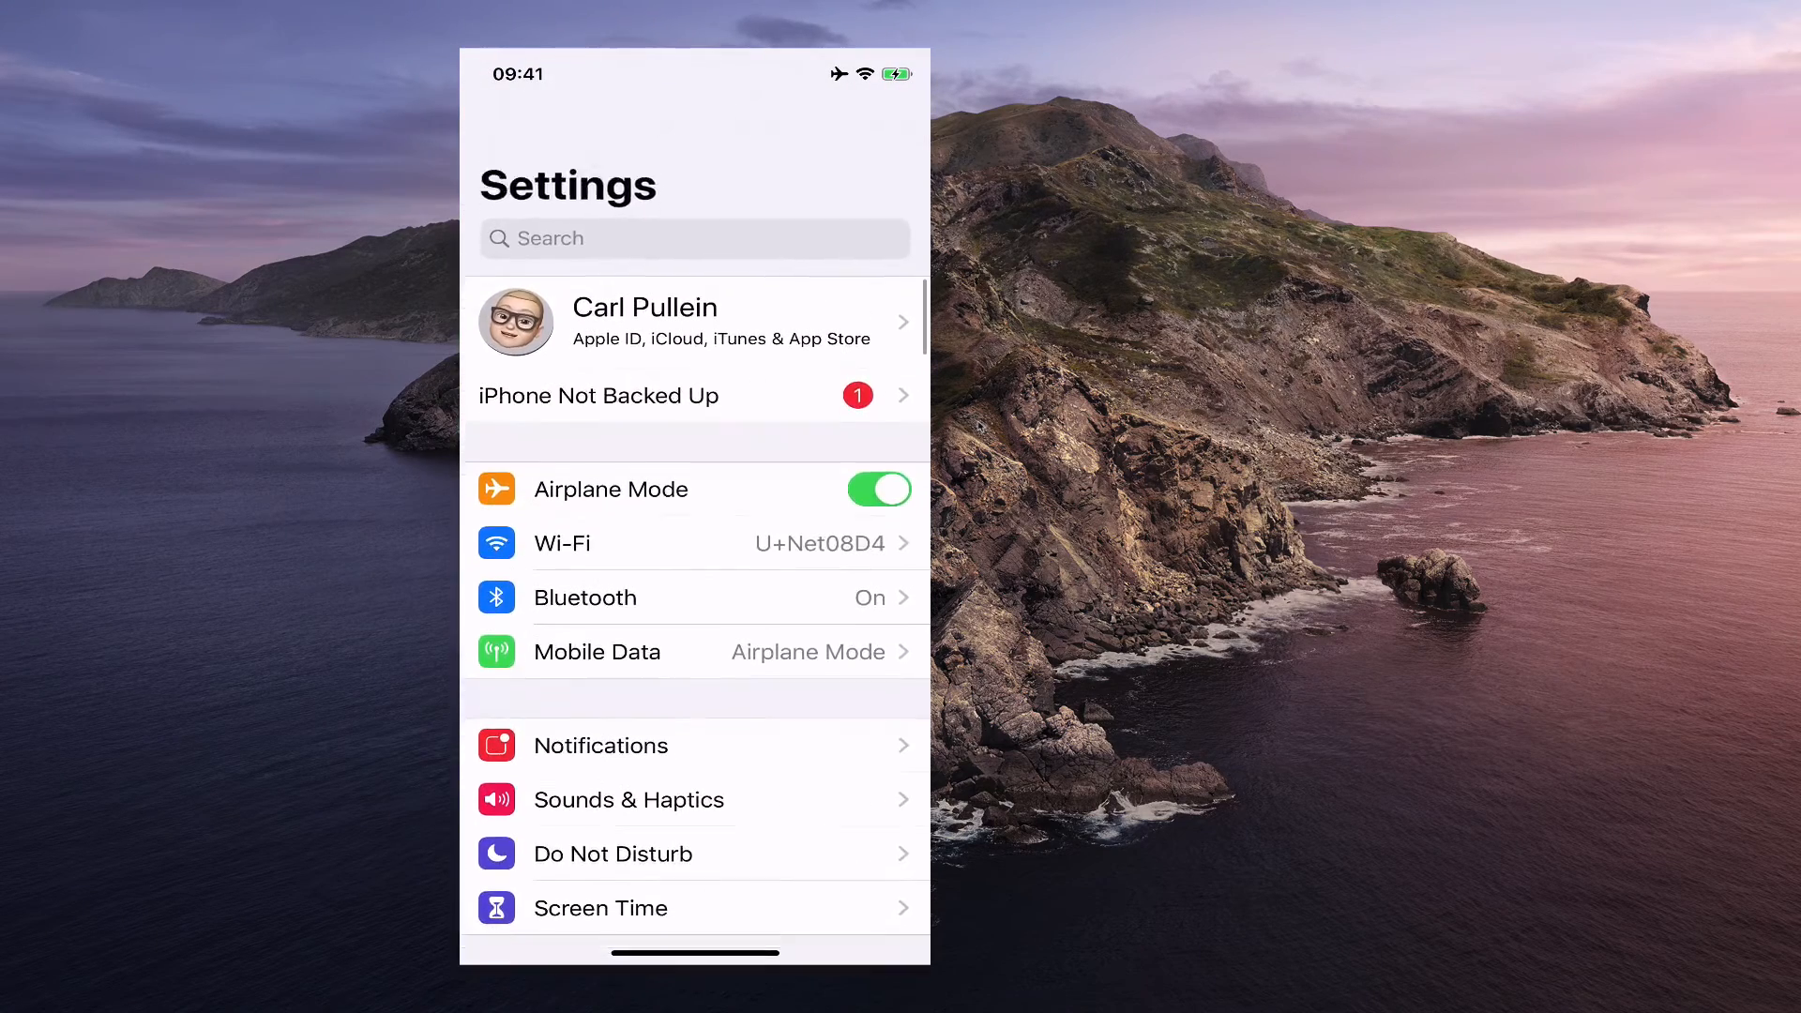
pyautogui.scroll(-3)
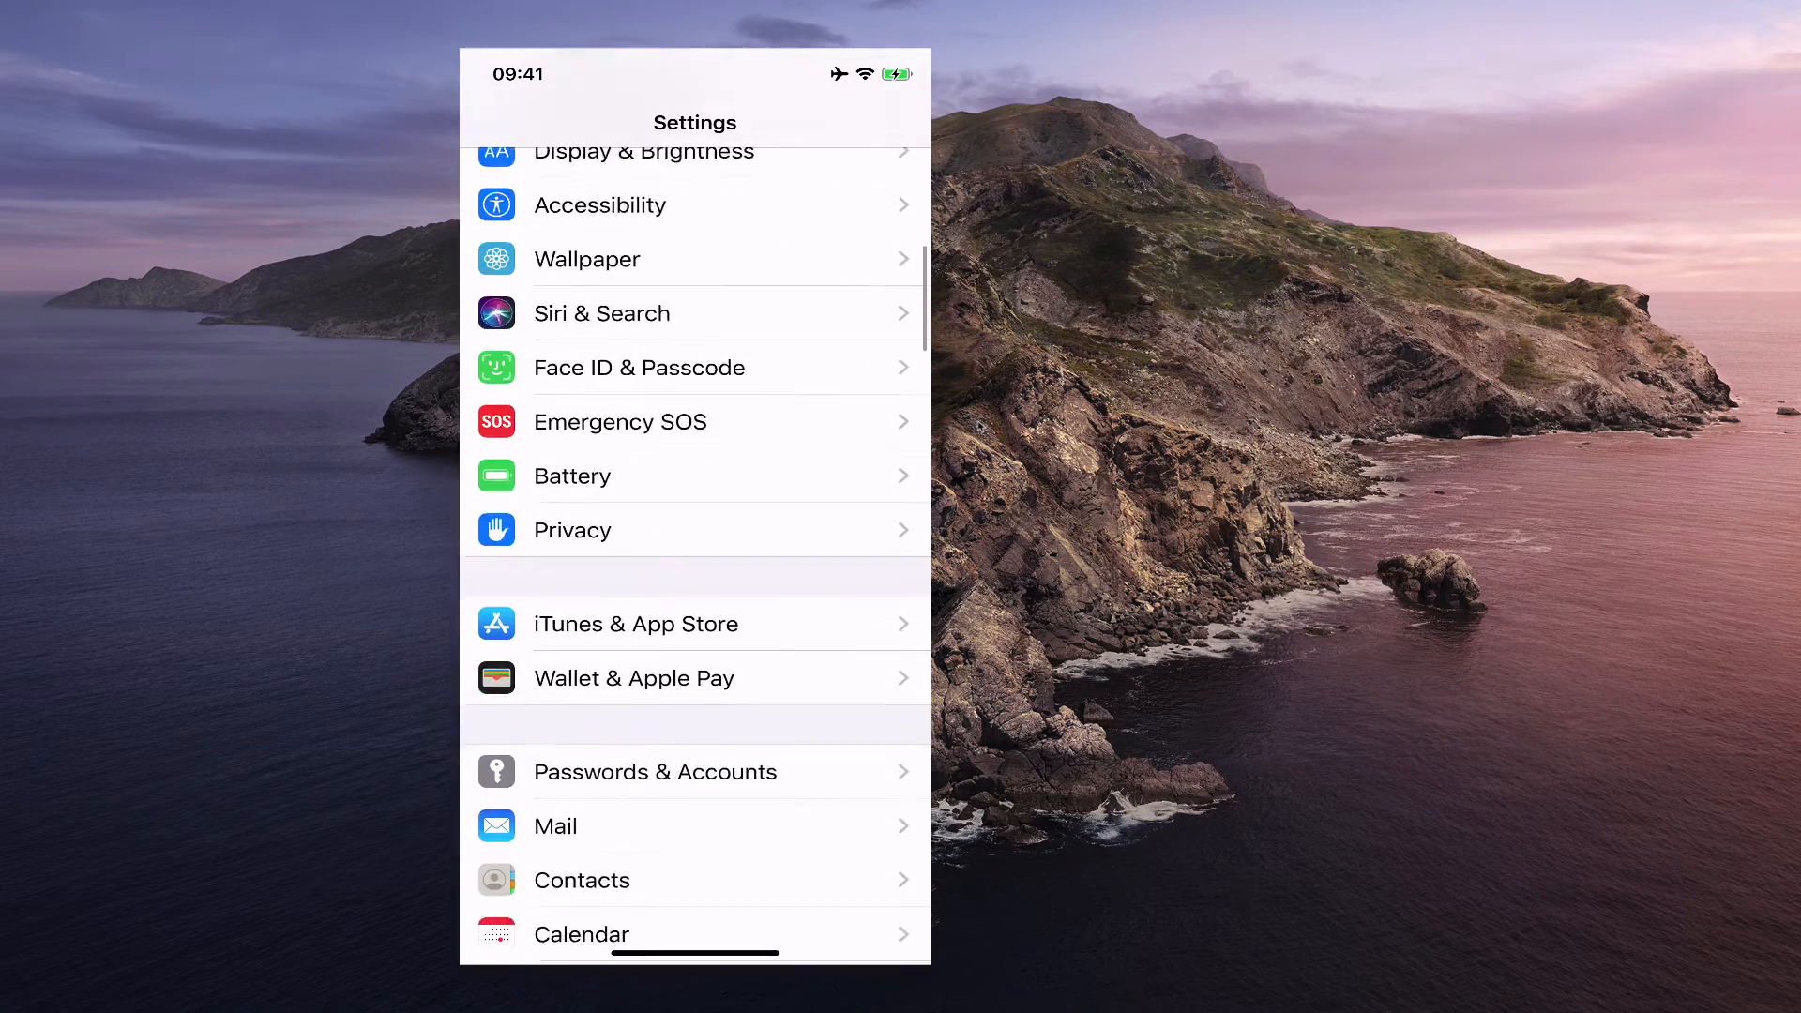
pyautogui.scroll(-3)
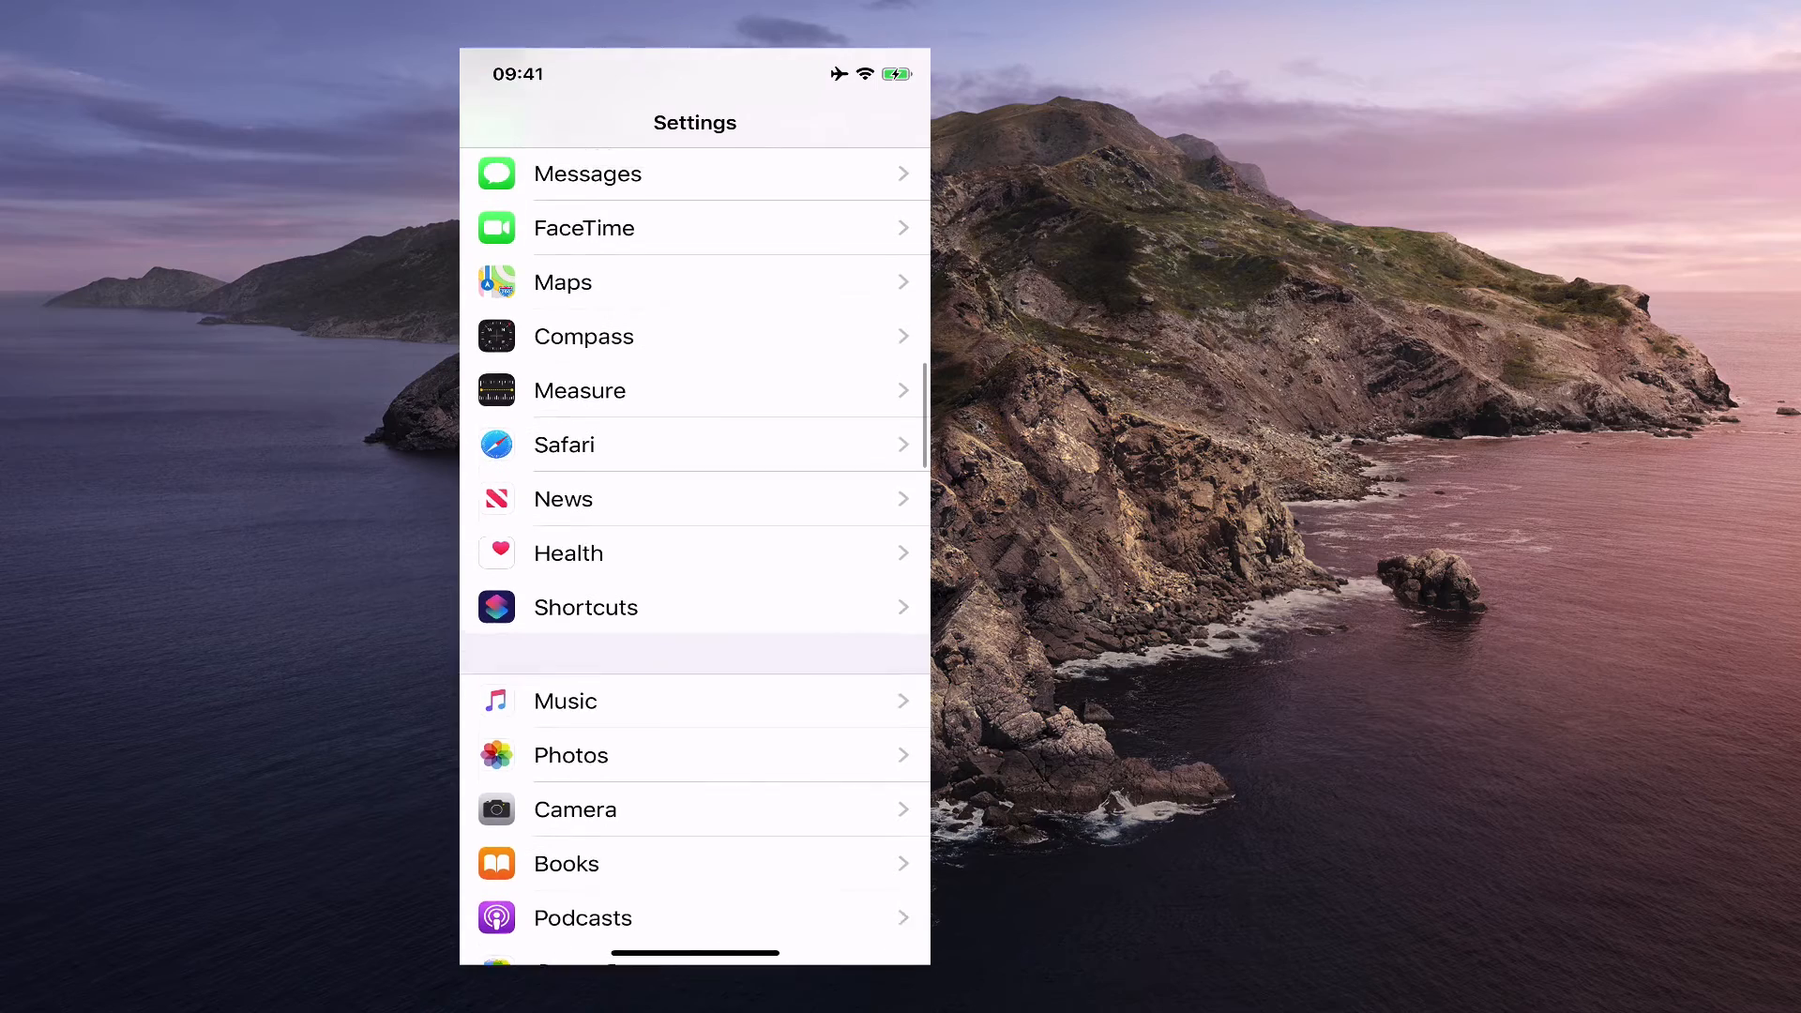
# Turn off Safari's Automatically Save Offline Reading List setting and return to the Upcoming View article.
pyautogui.click(563, 445)
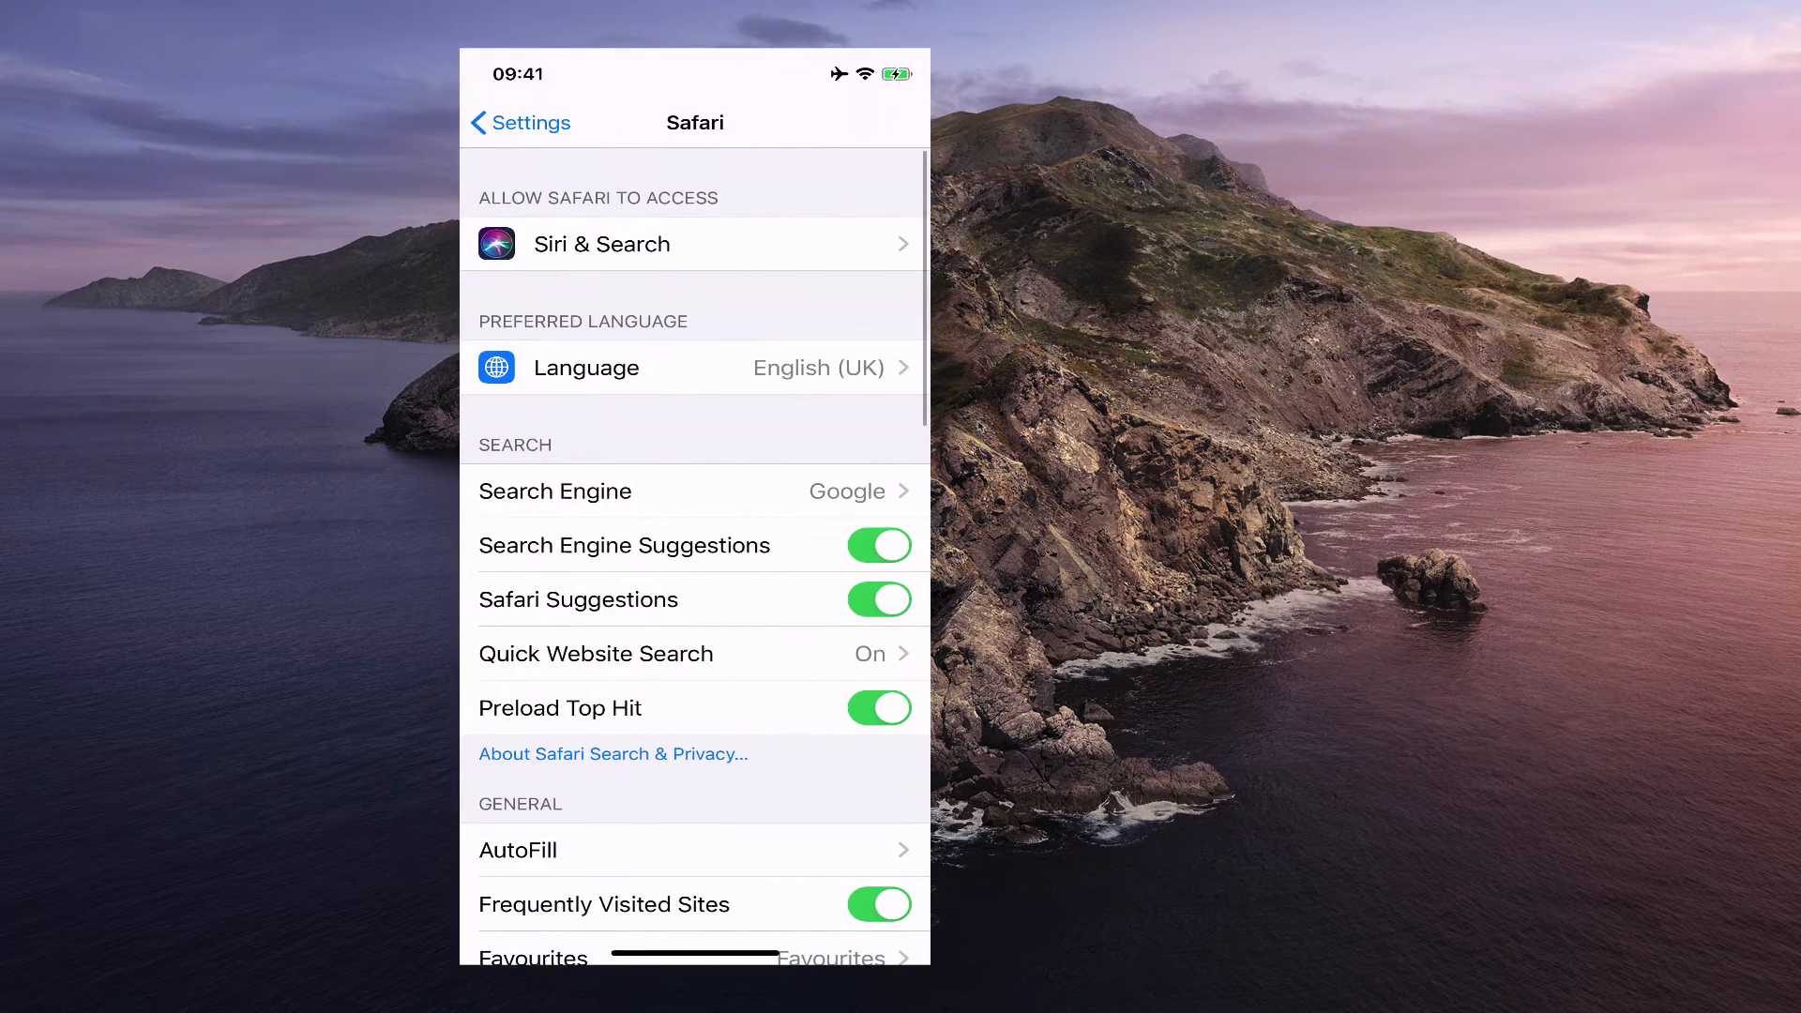
pyautogui.scroll(-3)
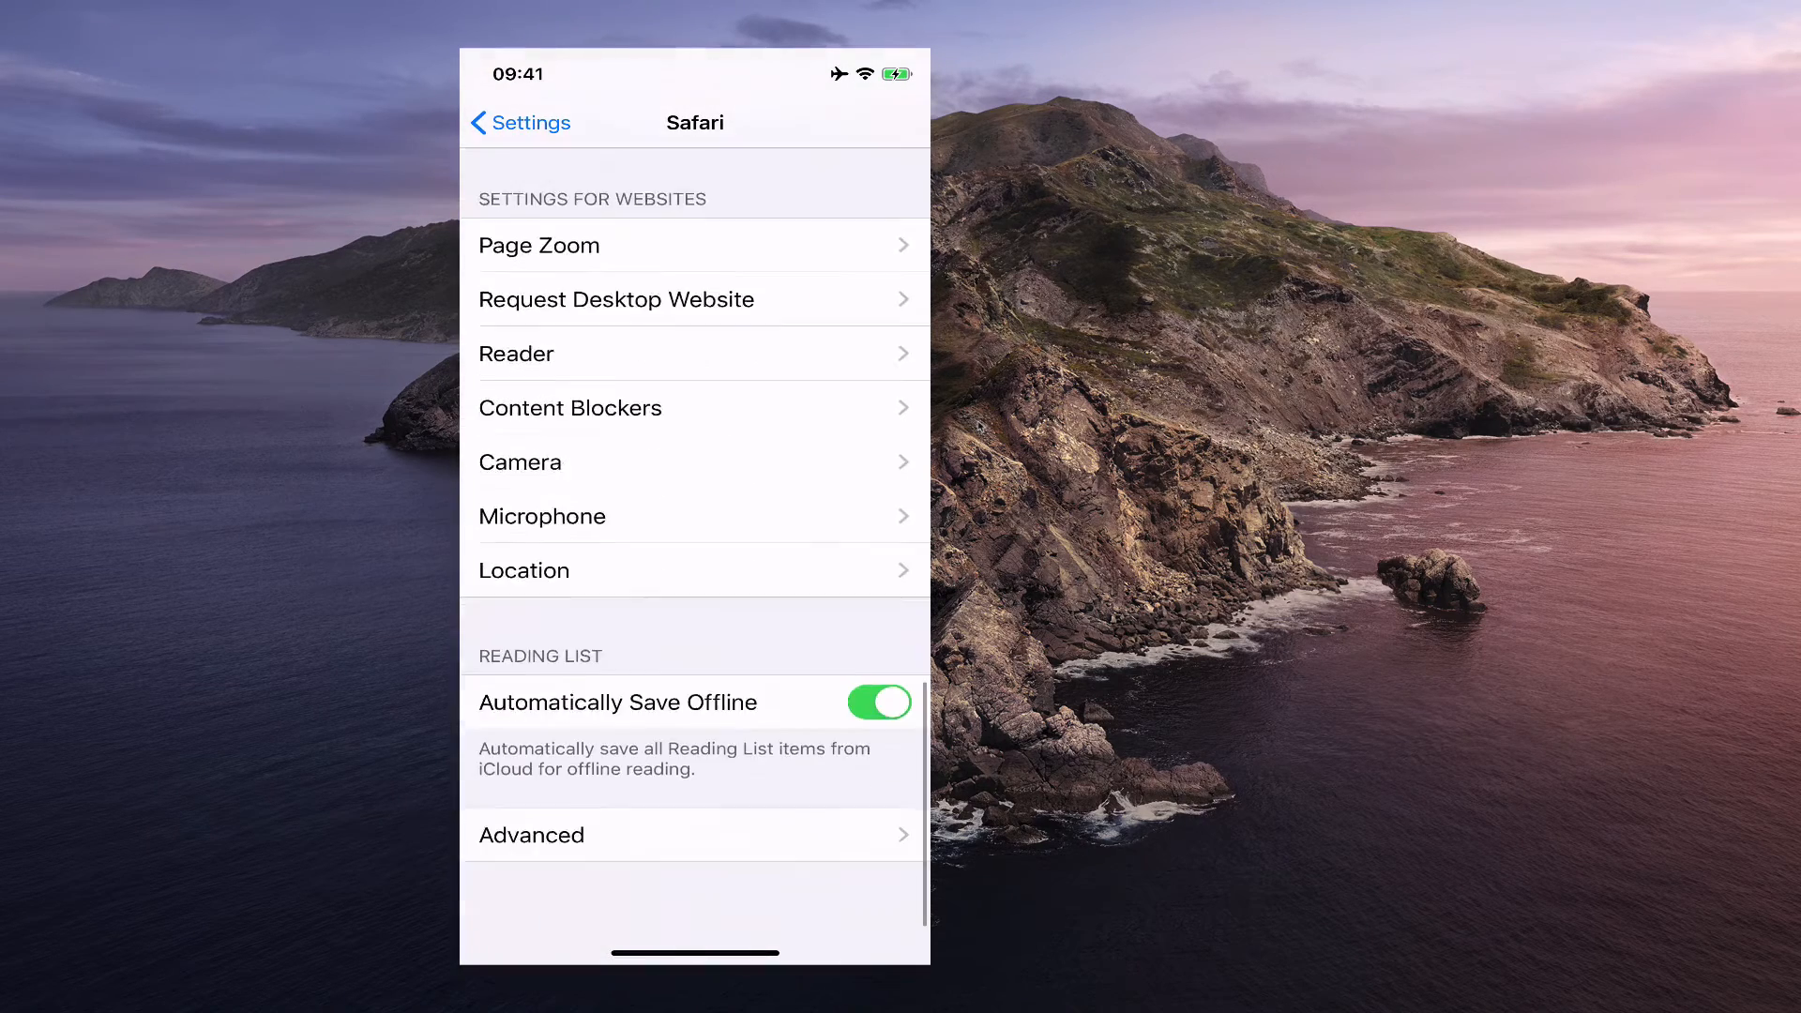
pyautogui.scroll(-3)
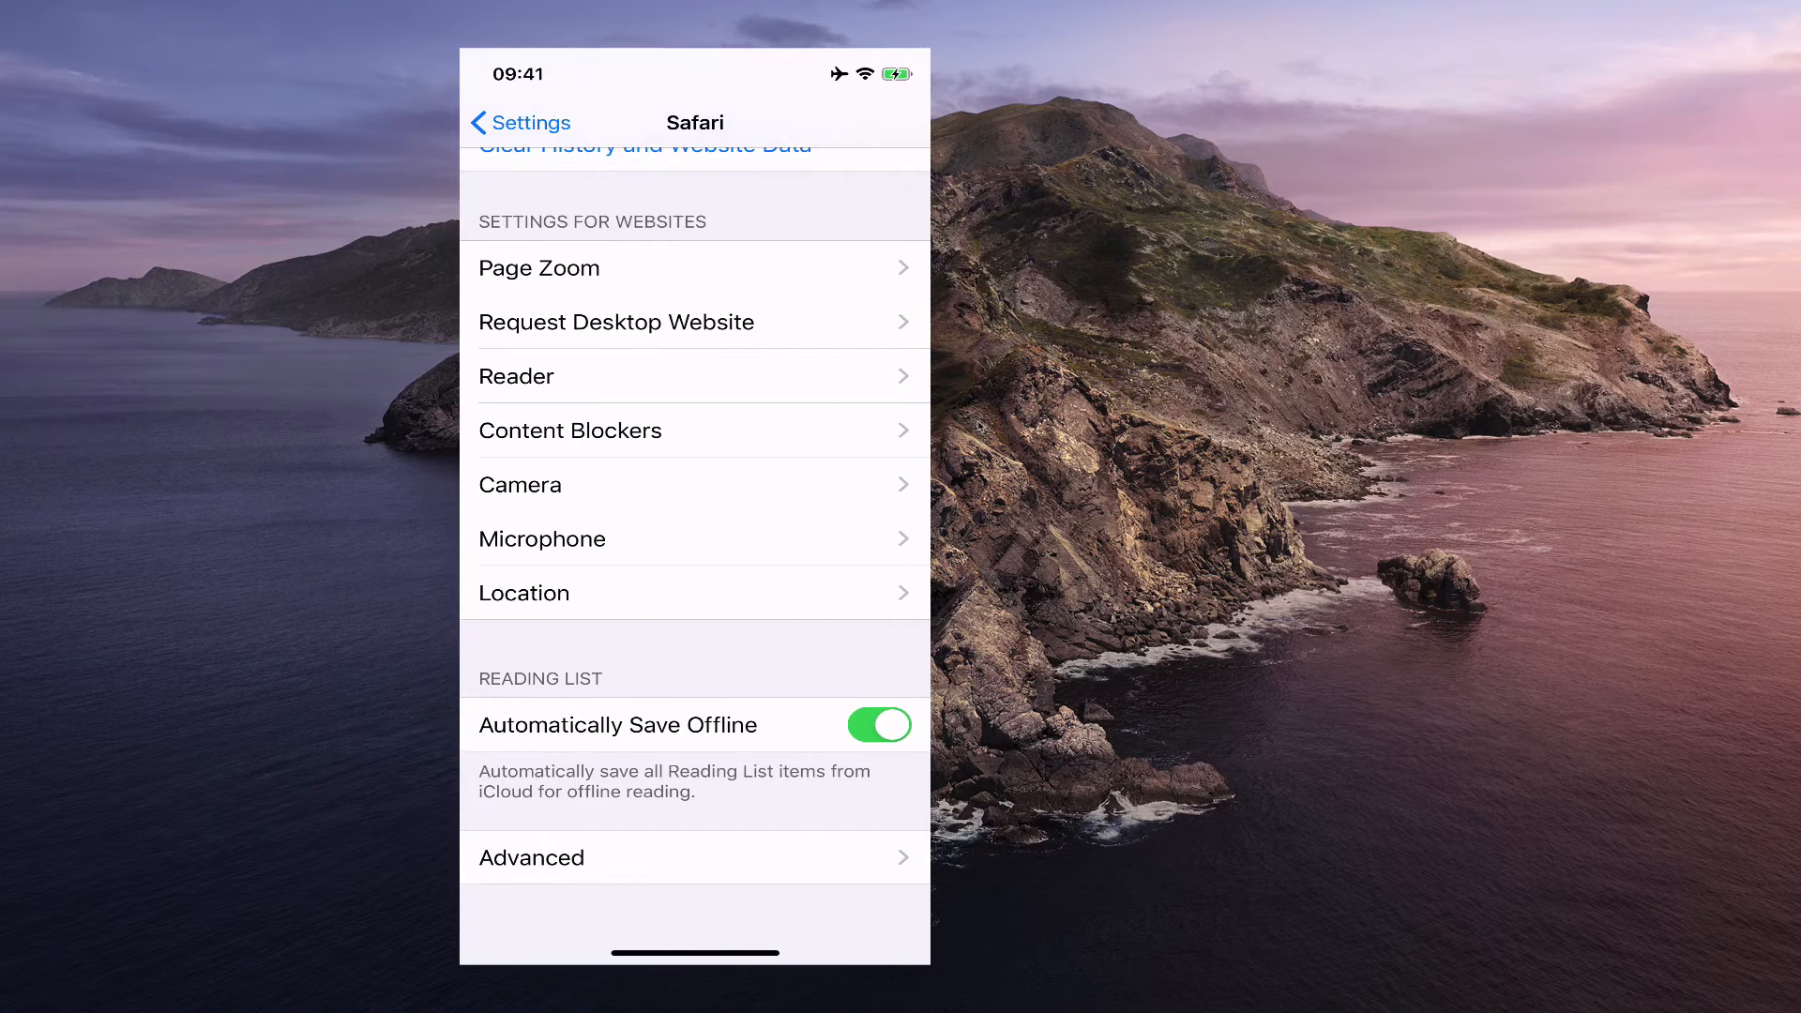
pyautogui.click(879, 724)
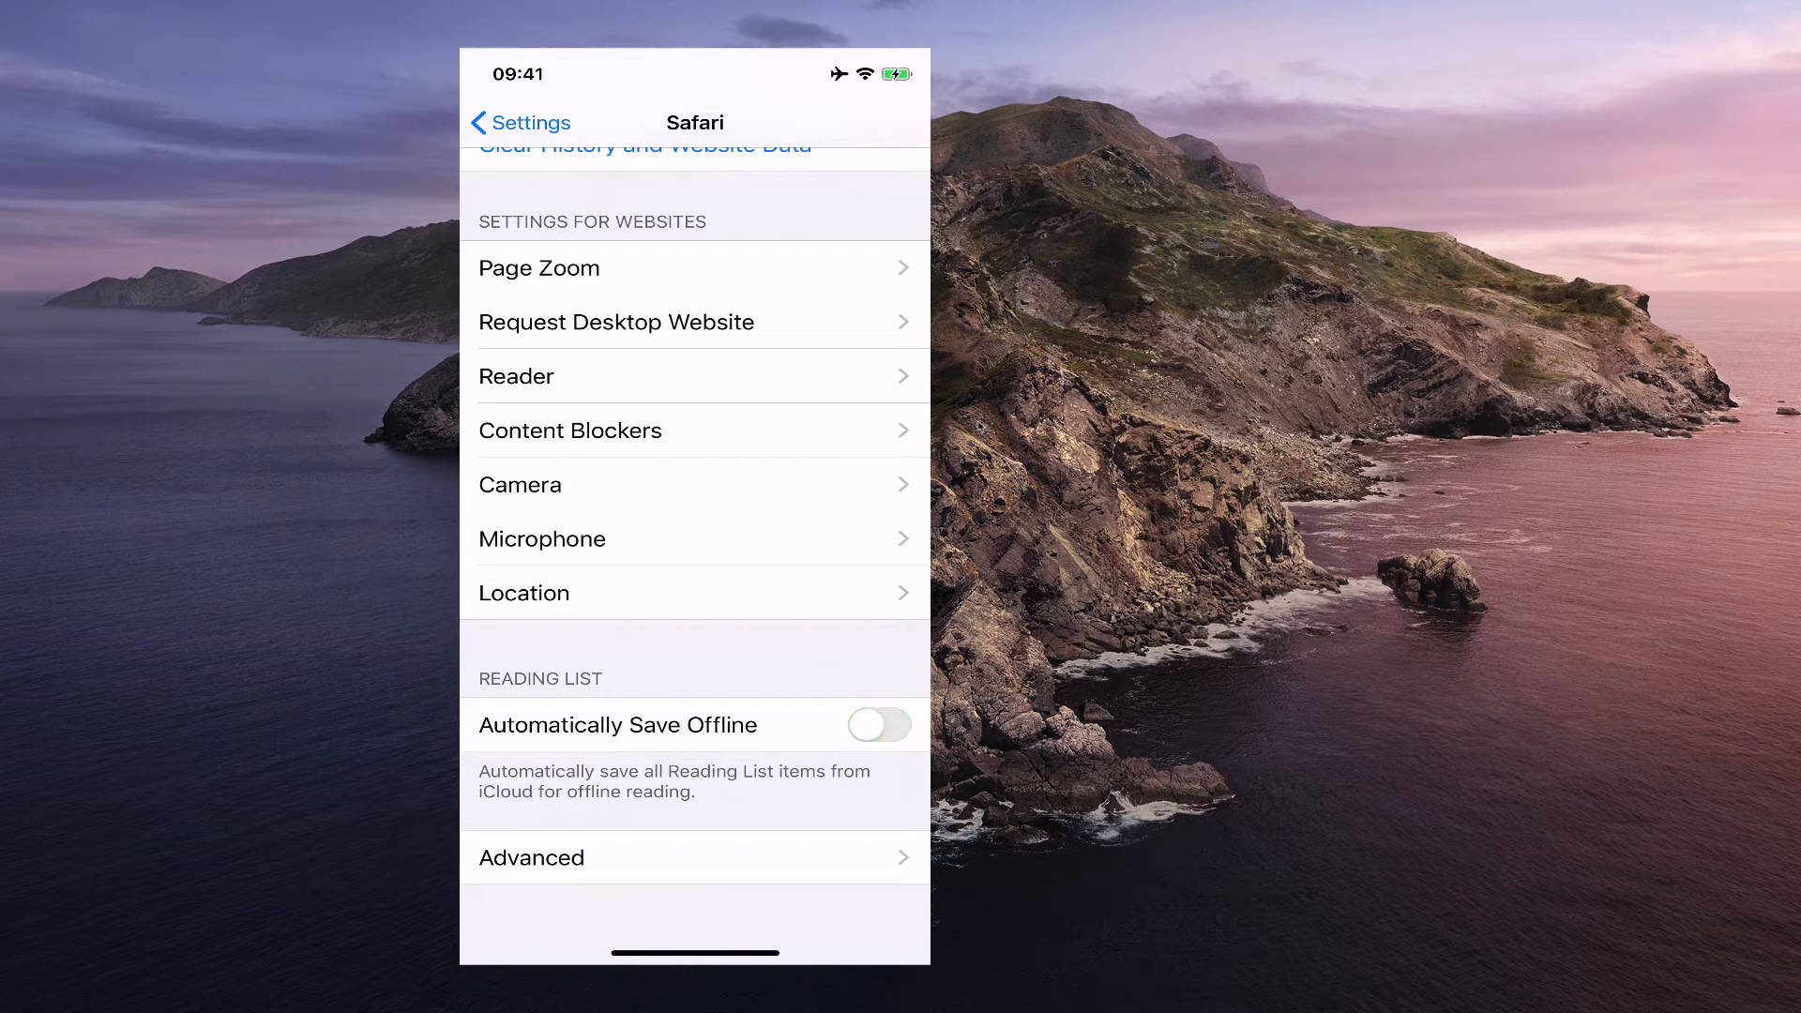
pyautogui.click(878, 724)
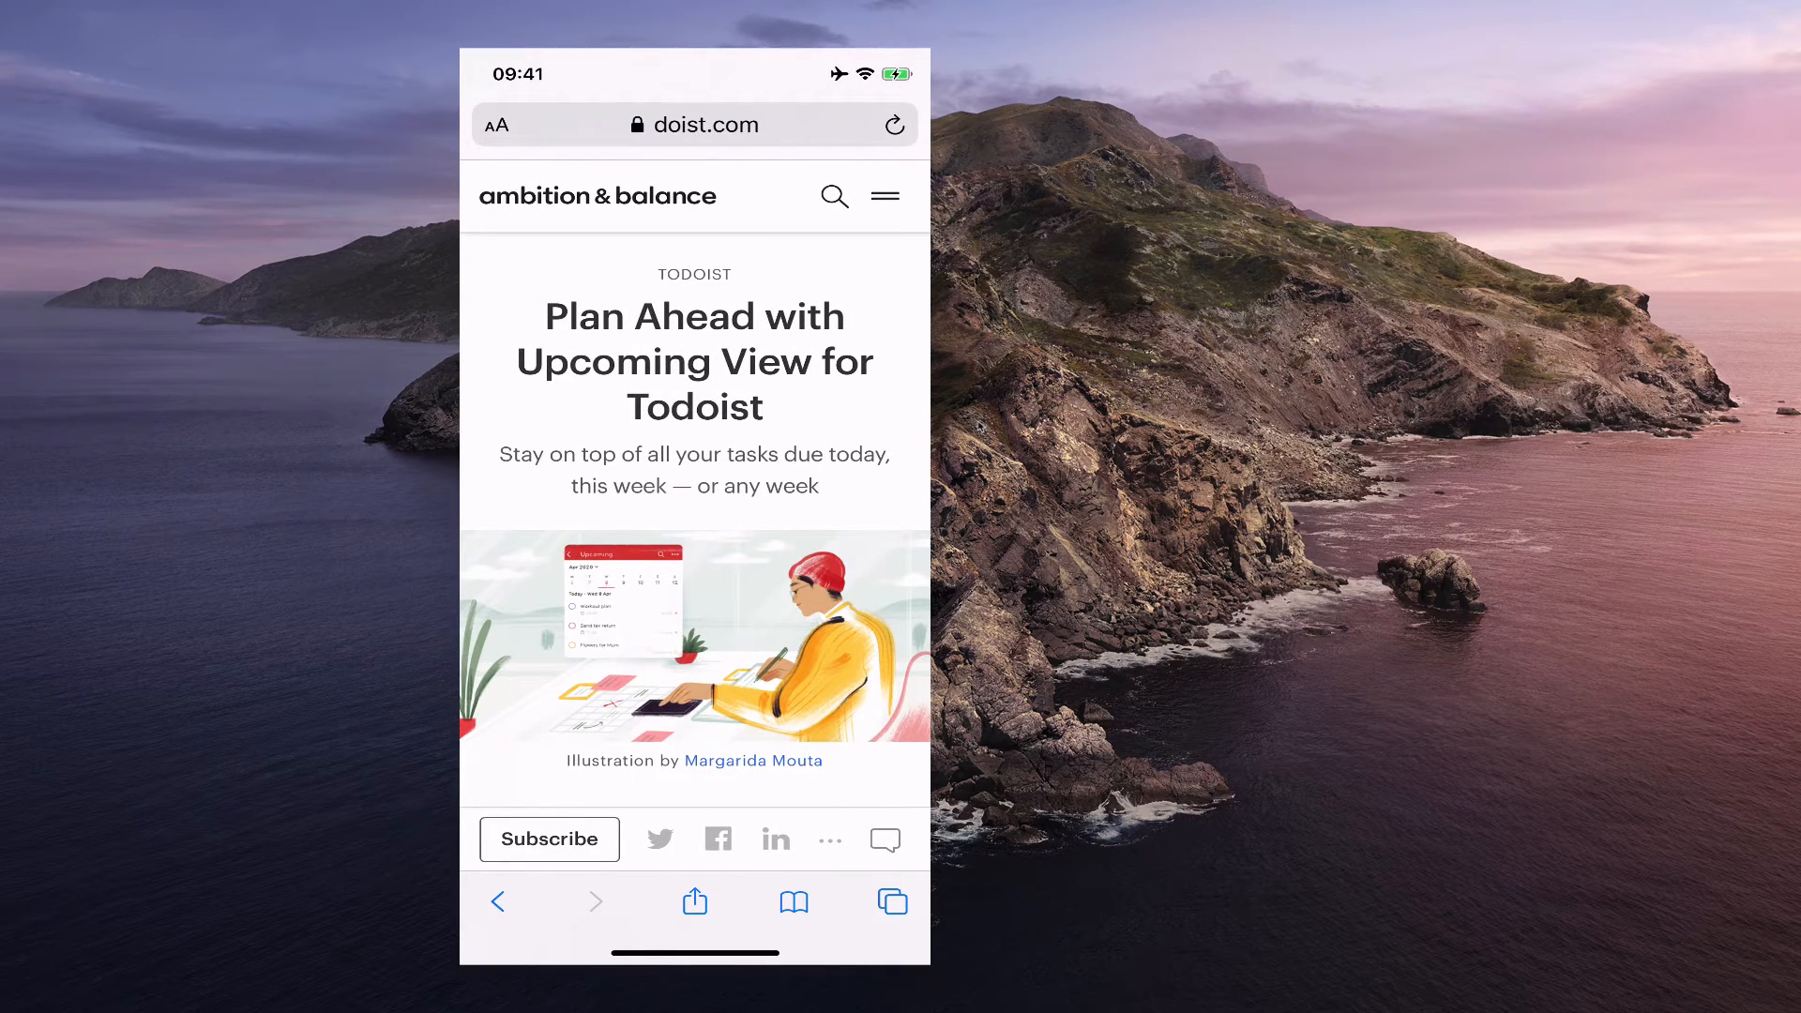
# Enter and leave Reading List edit mode, keeping both Todoist articles saved.
pyautogui.click(792, 900)
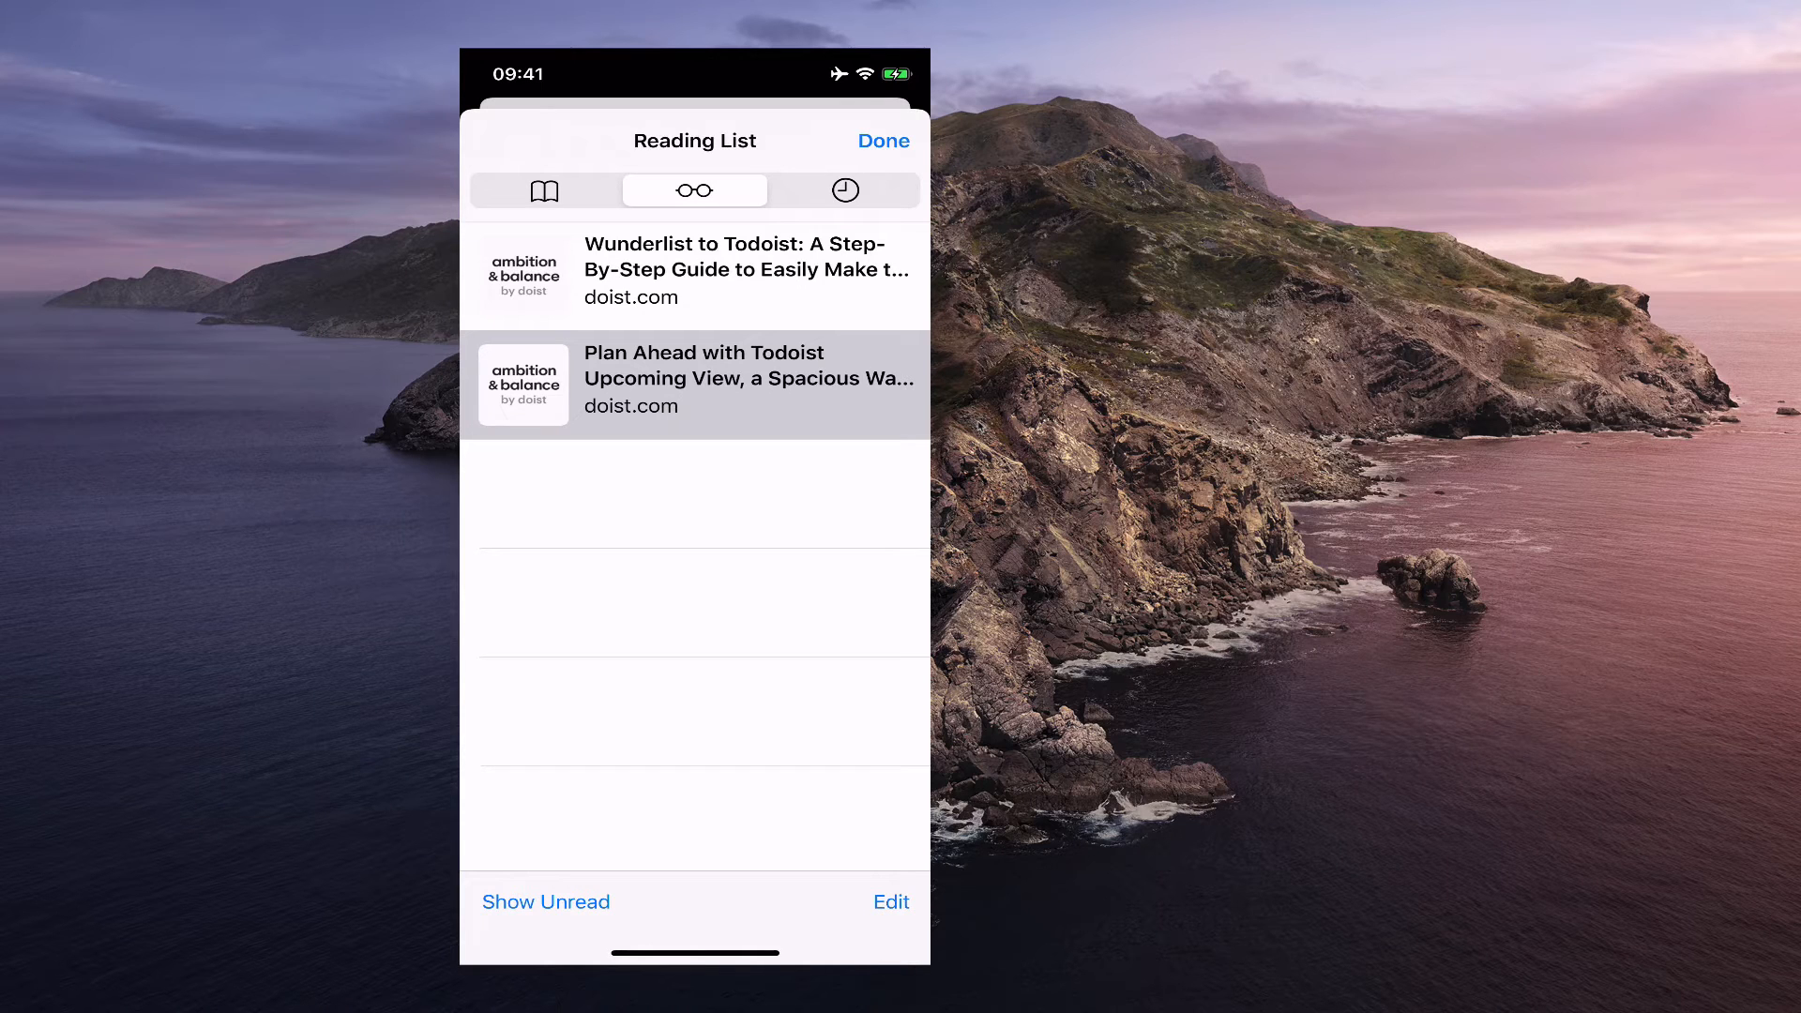
pyautogui.click(890, 903)
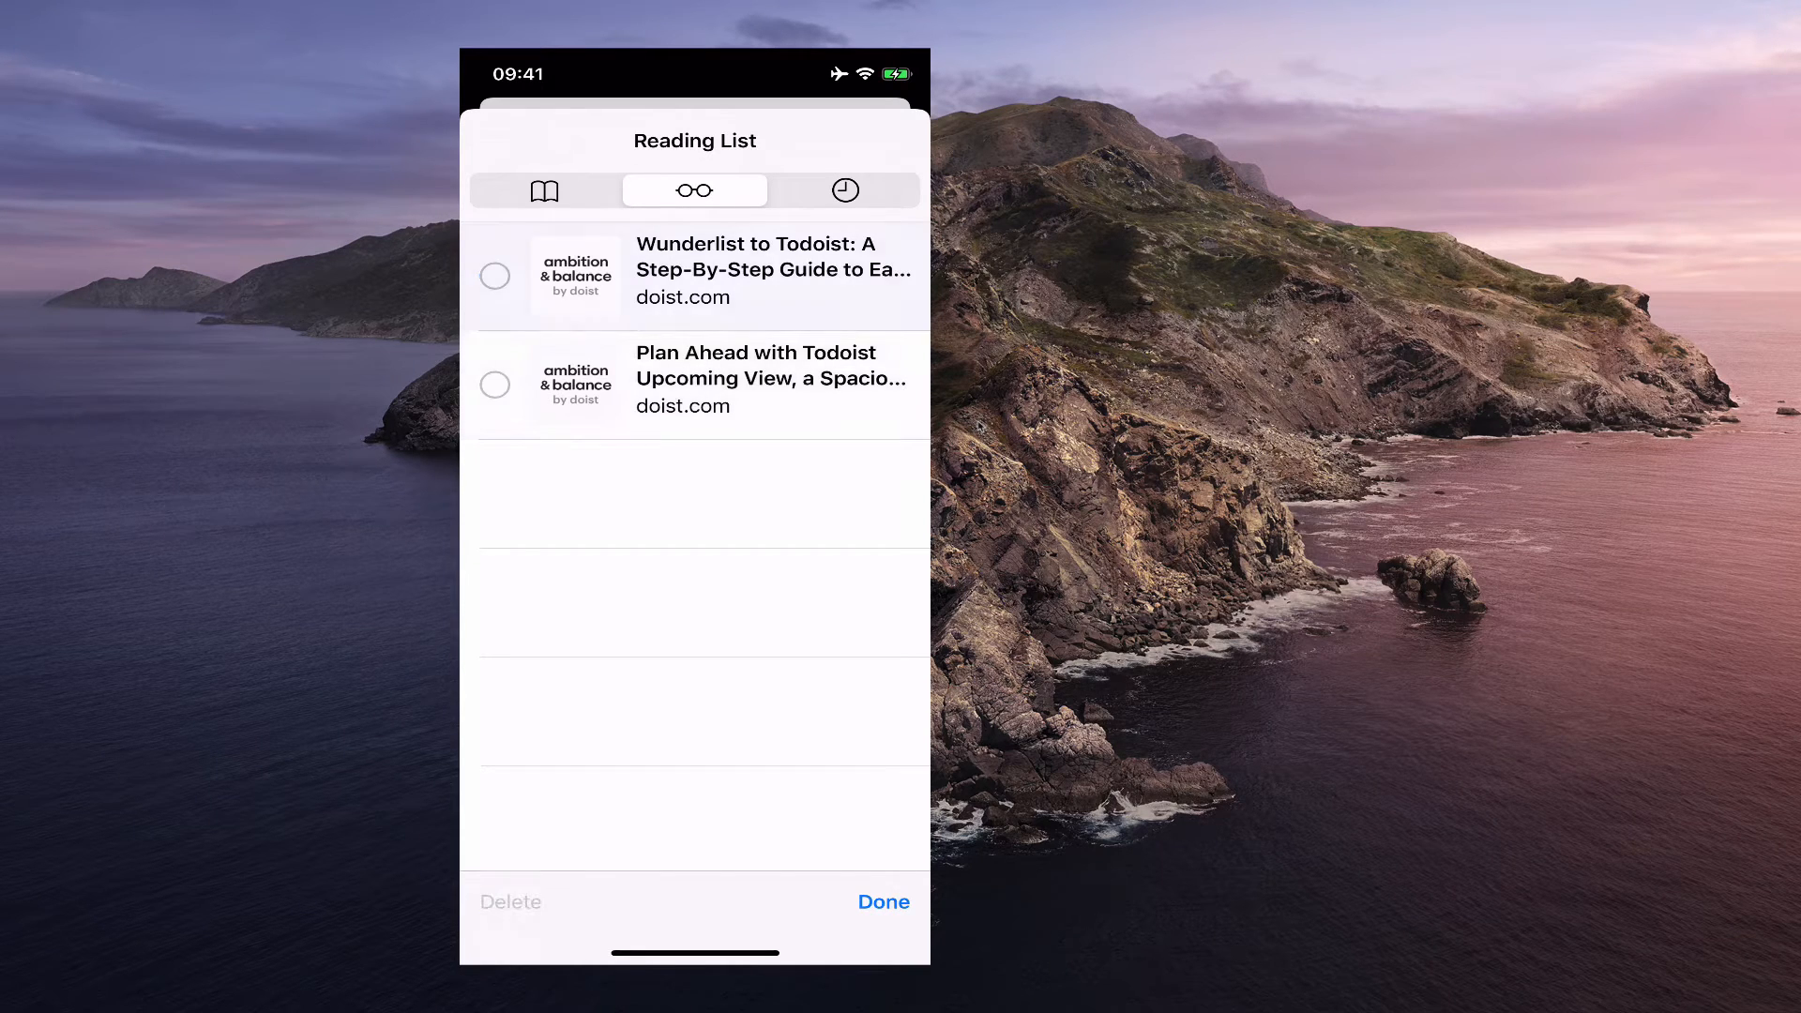
pyautogui.click(882, 902)
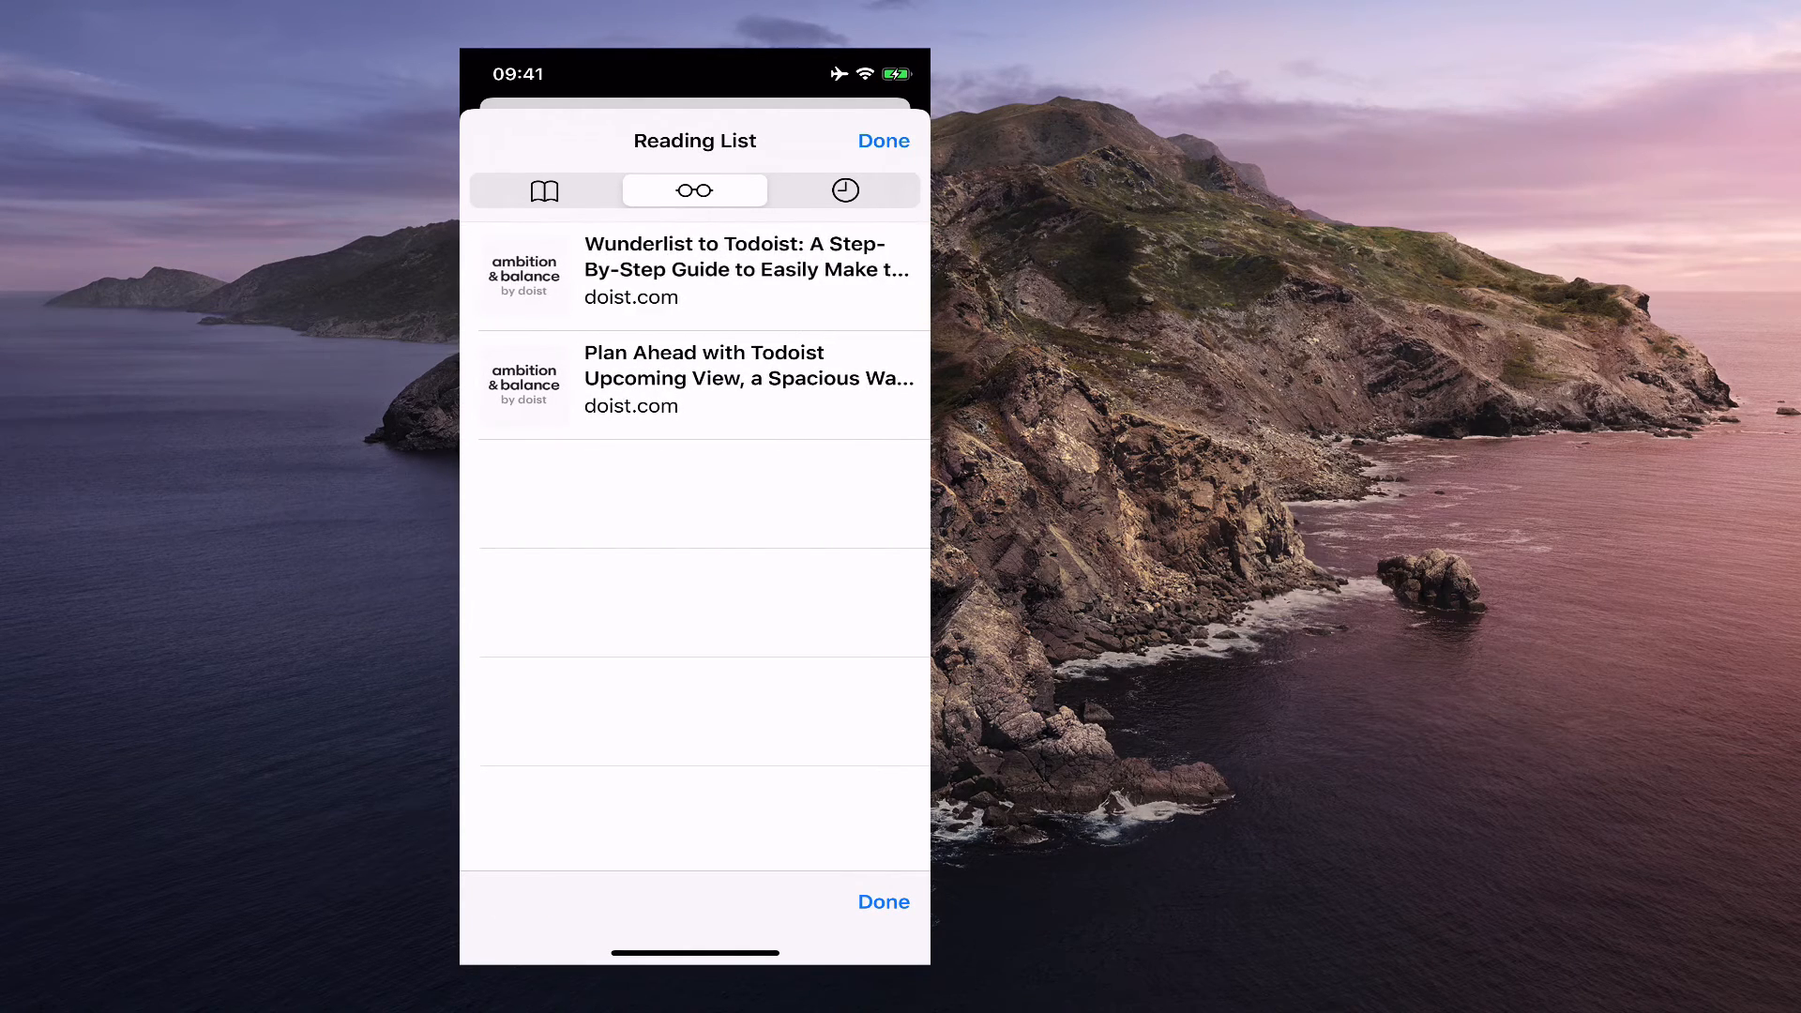
pyautogui.click(846, 192)
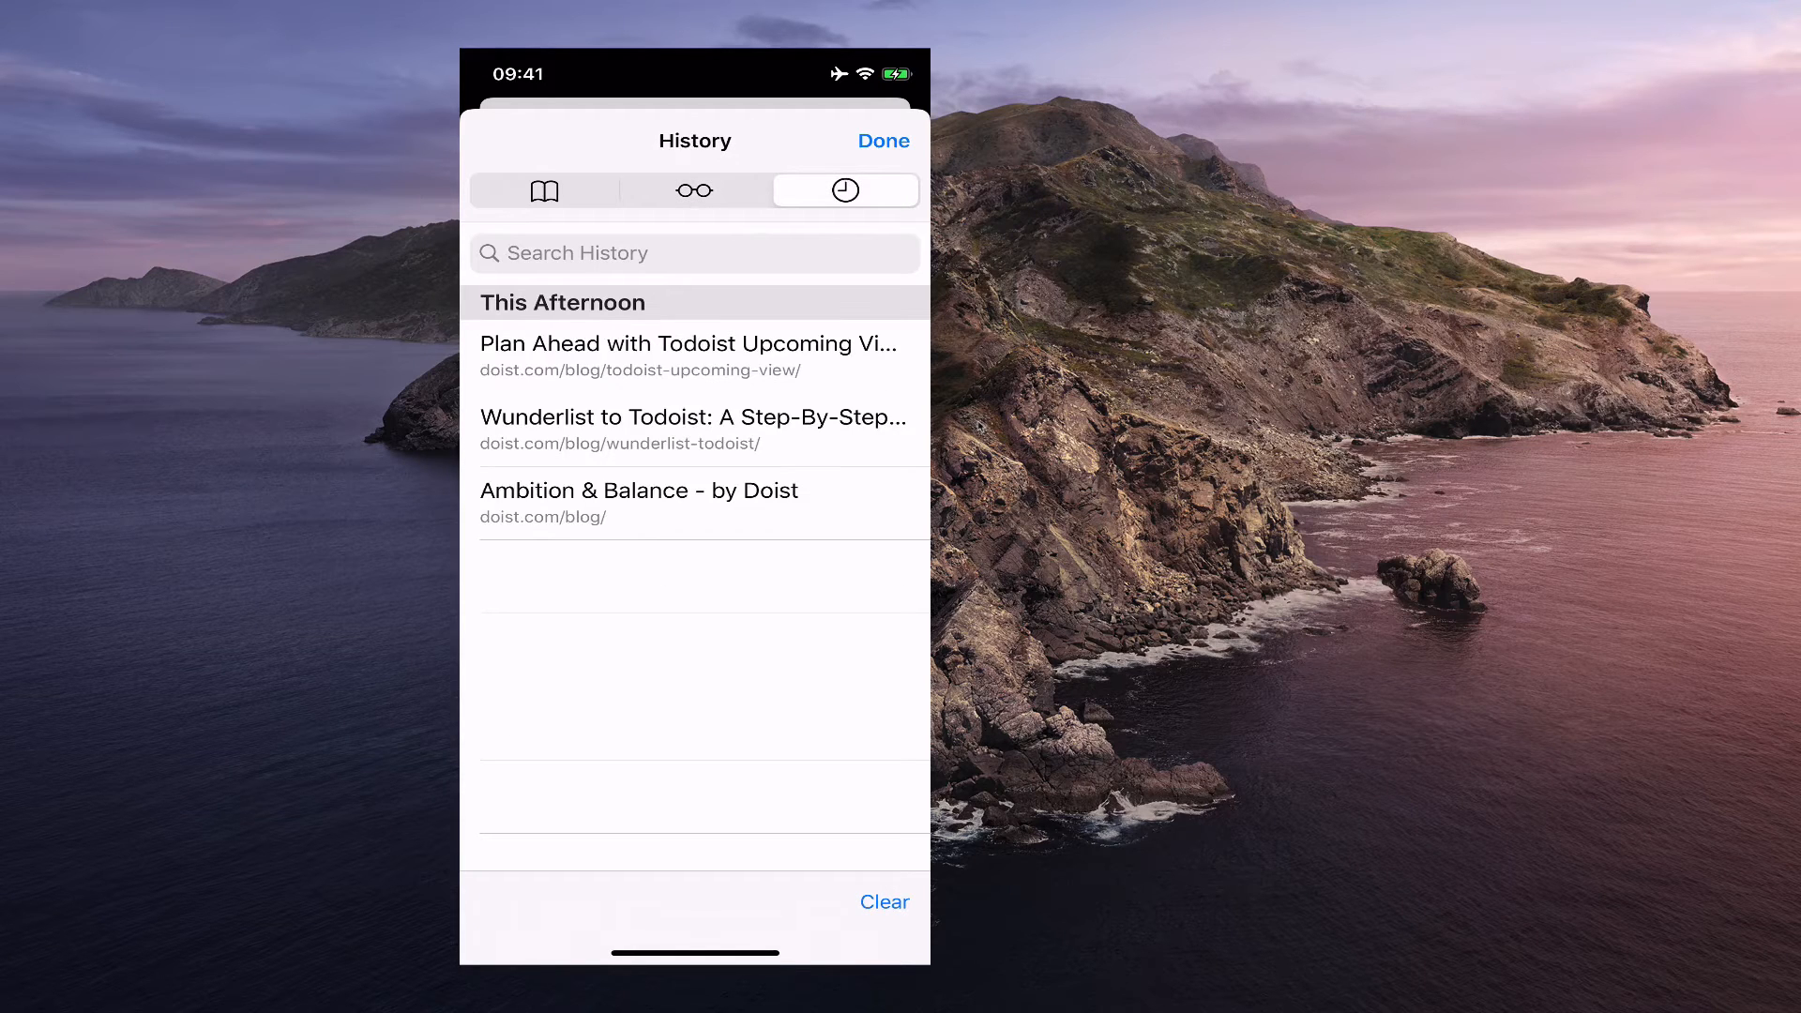
pyautogui.click(695, 191)
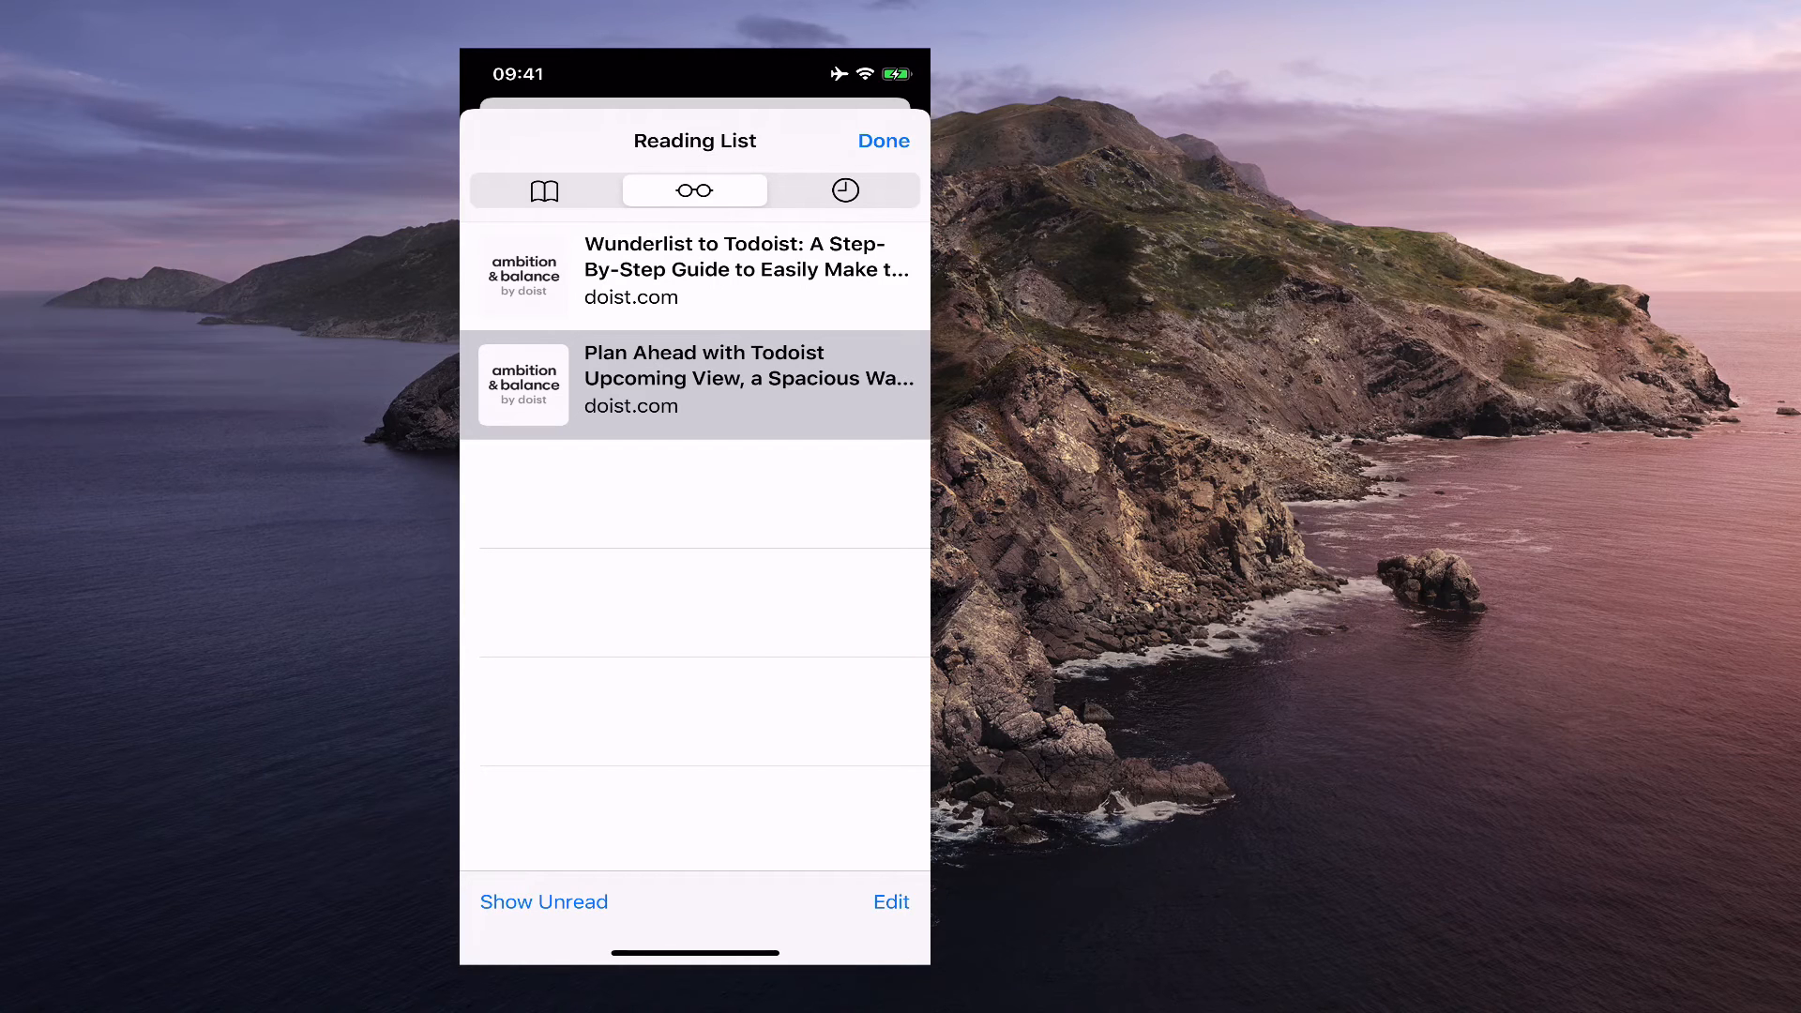
pyautogui.scroll(-3)
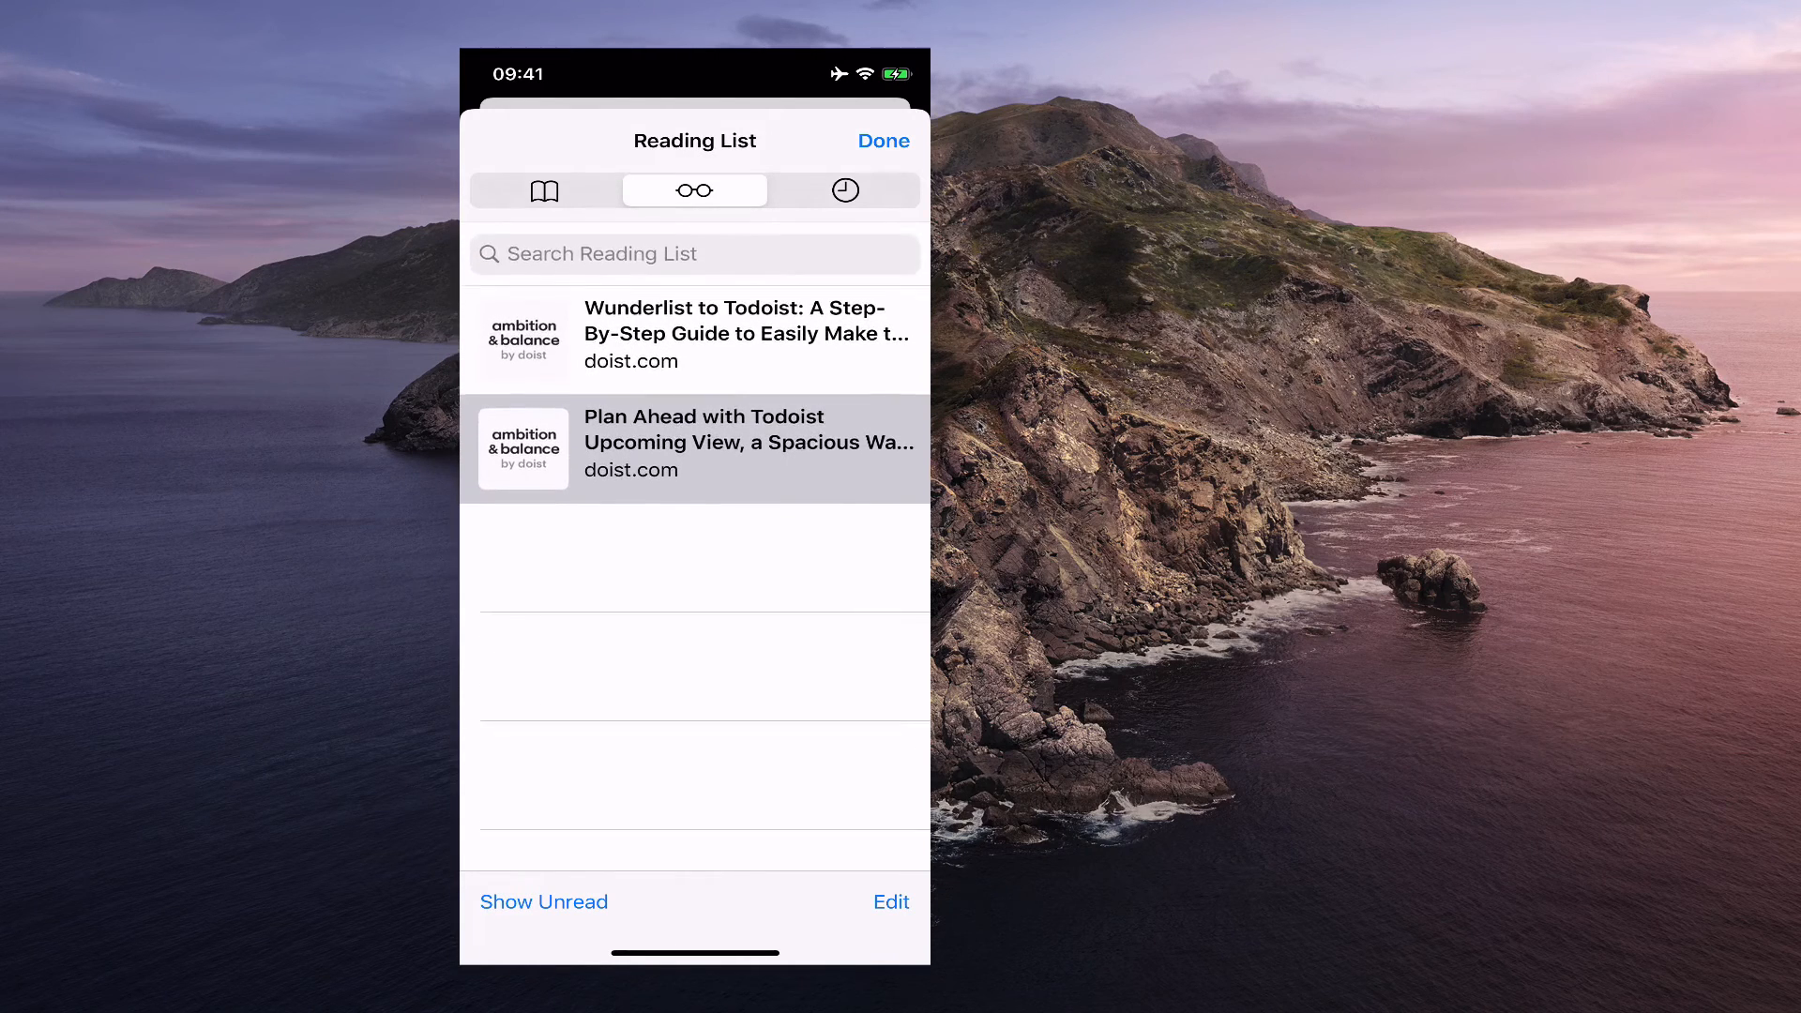